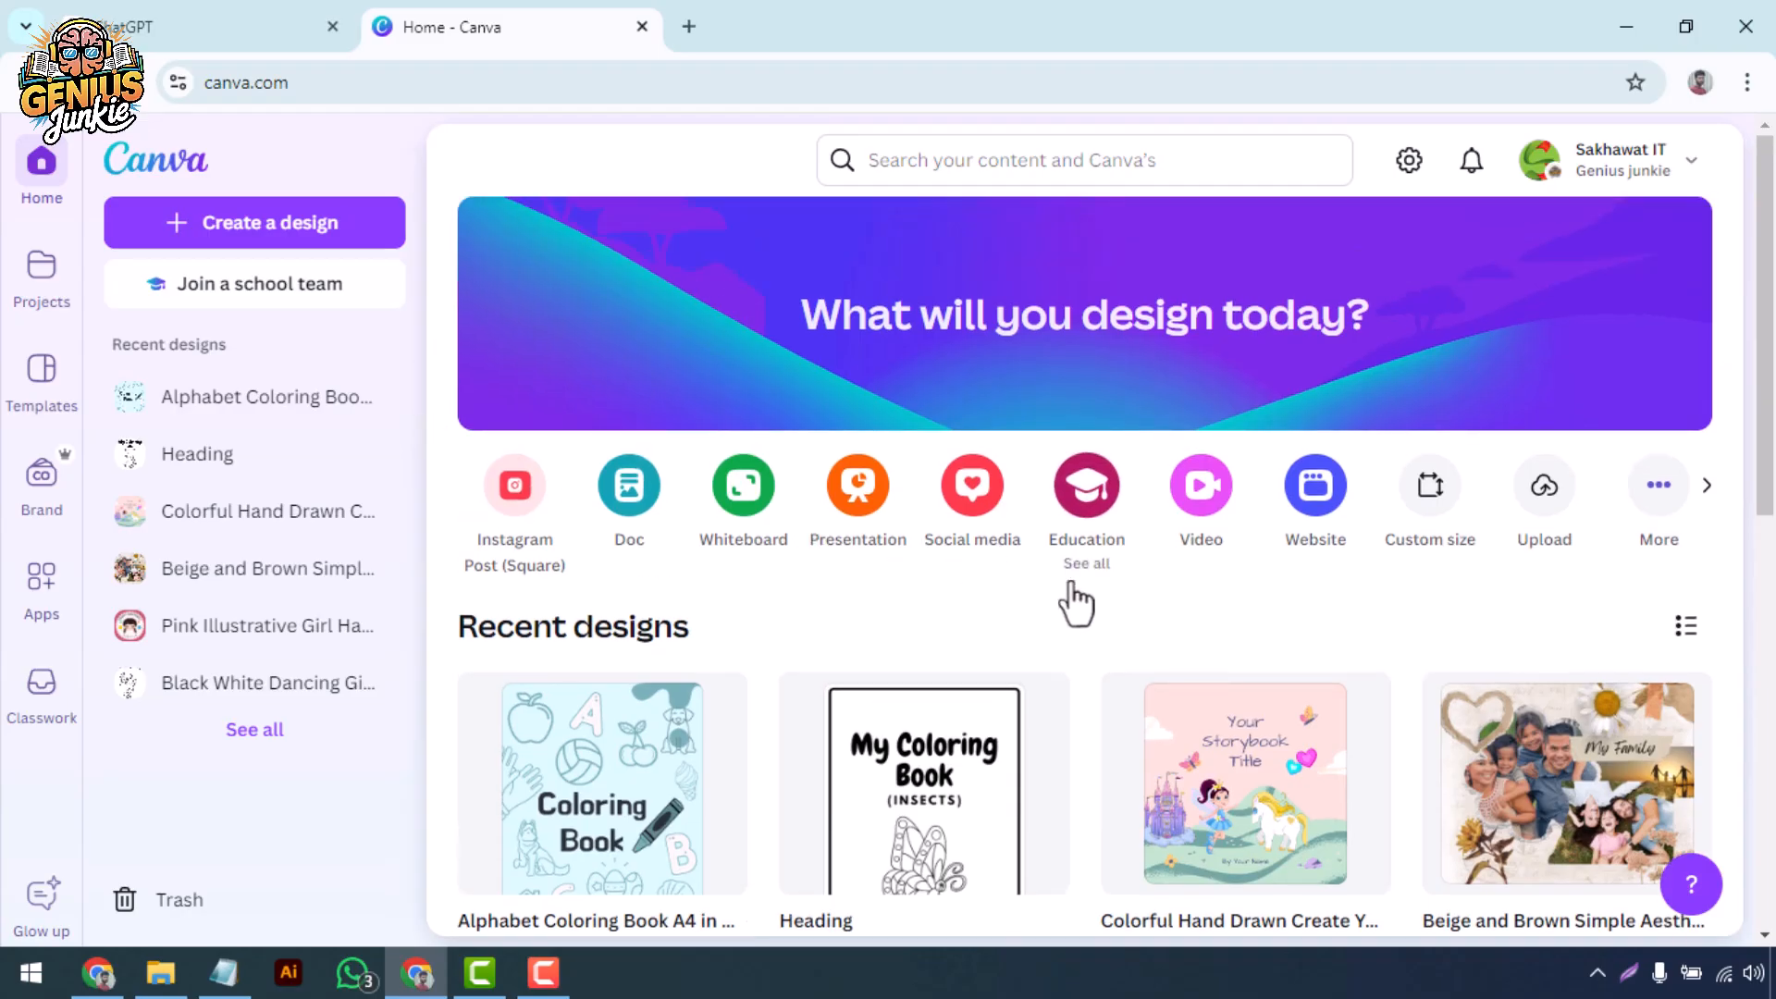
- Create a new blank custom-size design of 1080 × 1920 px
scroll("down", 3)
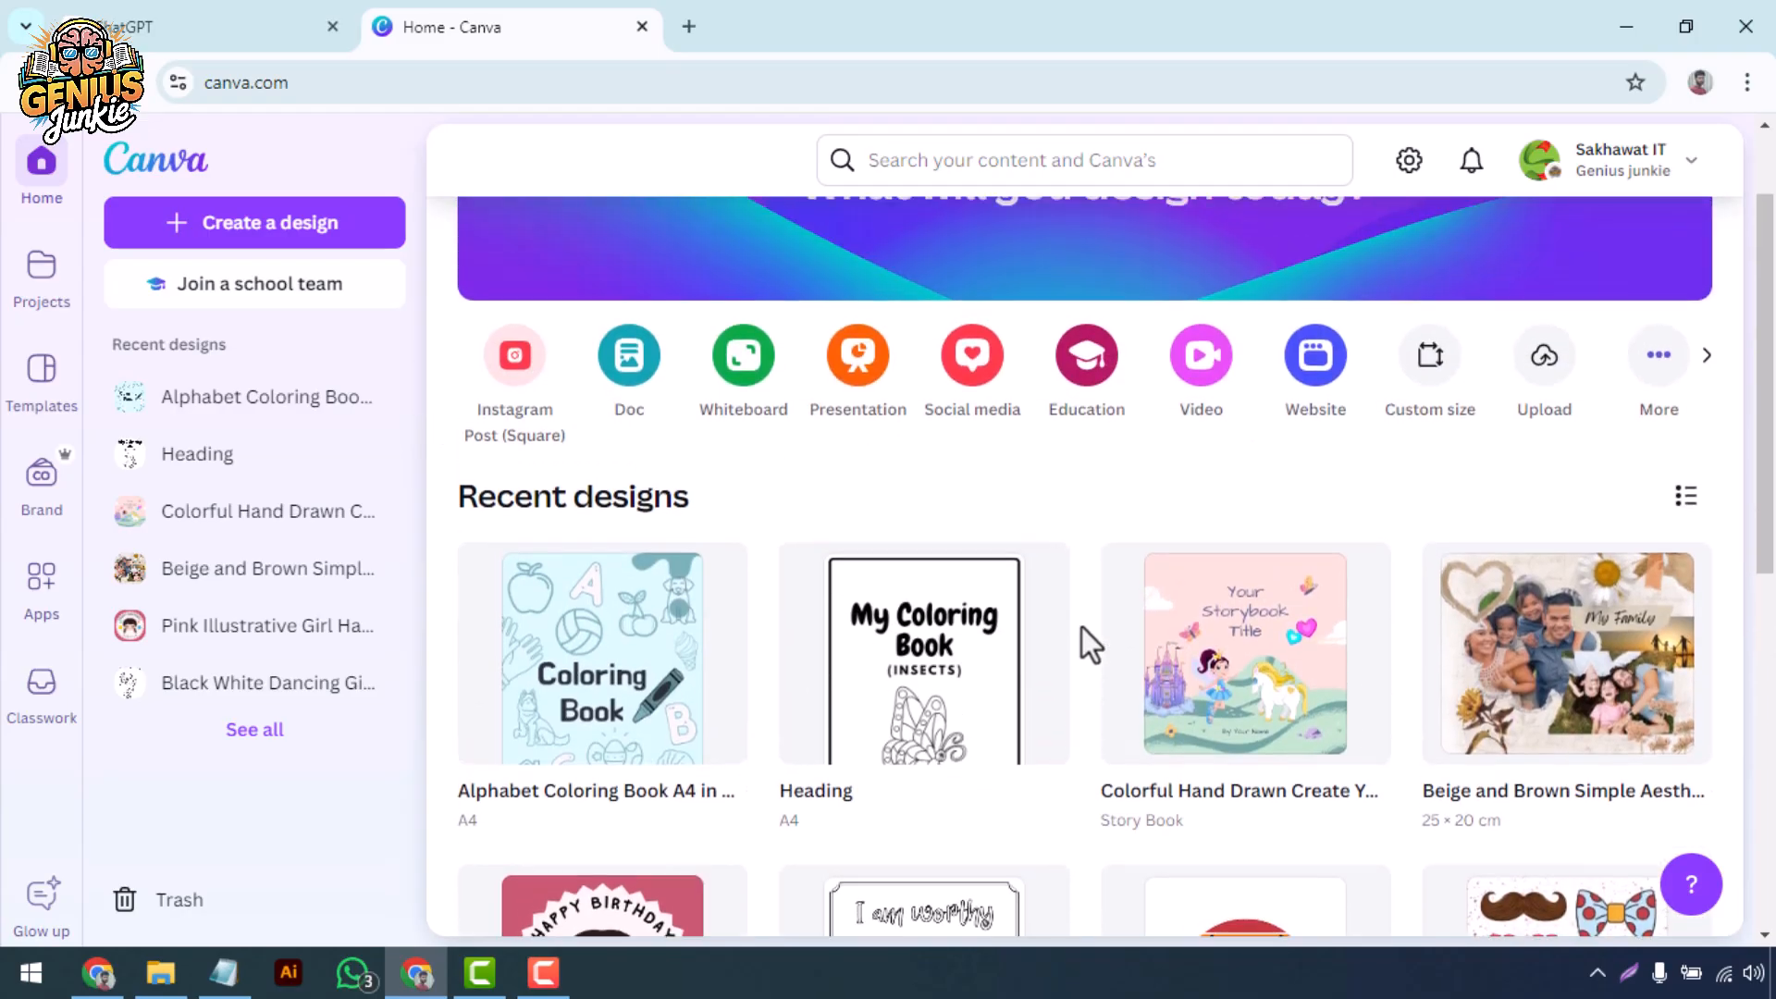
scroll("down", 3)
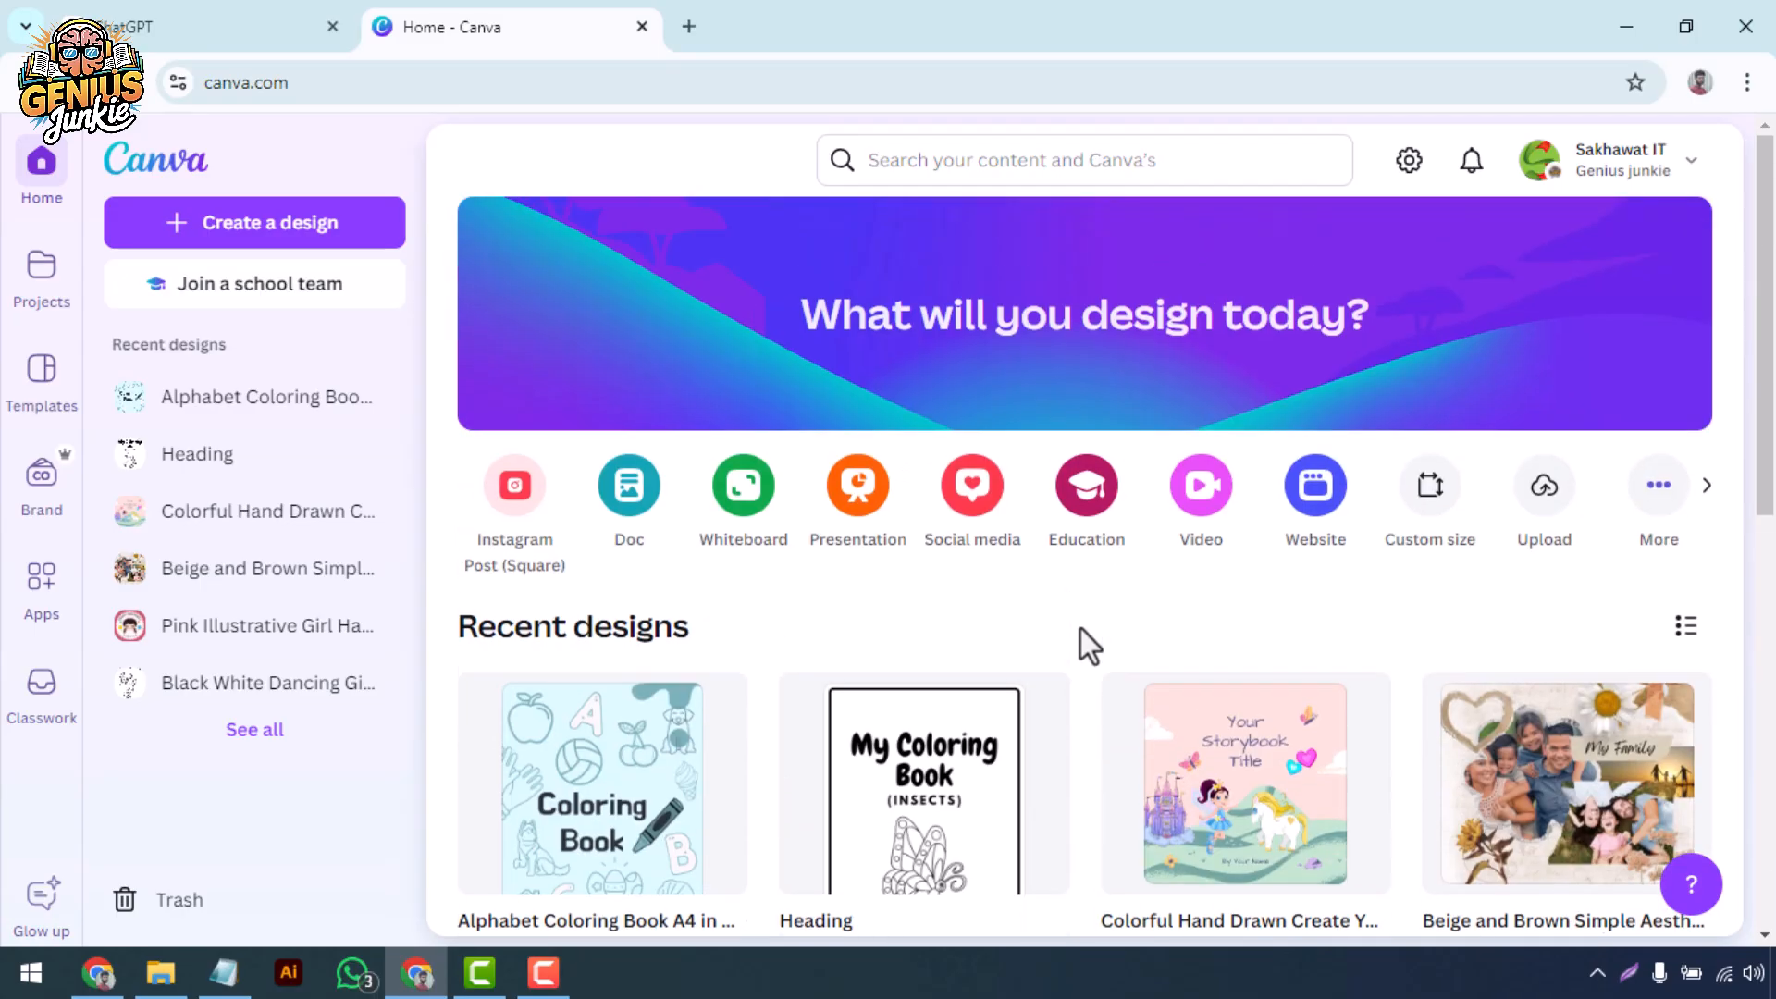
scroll("down", 3)
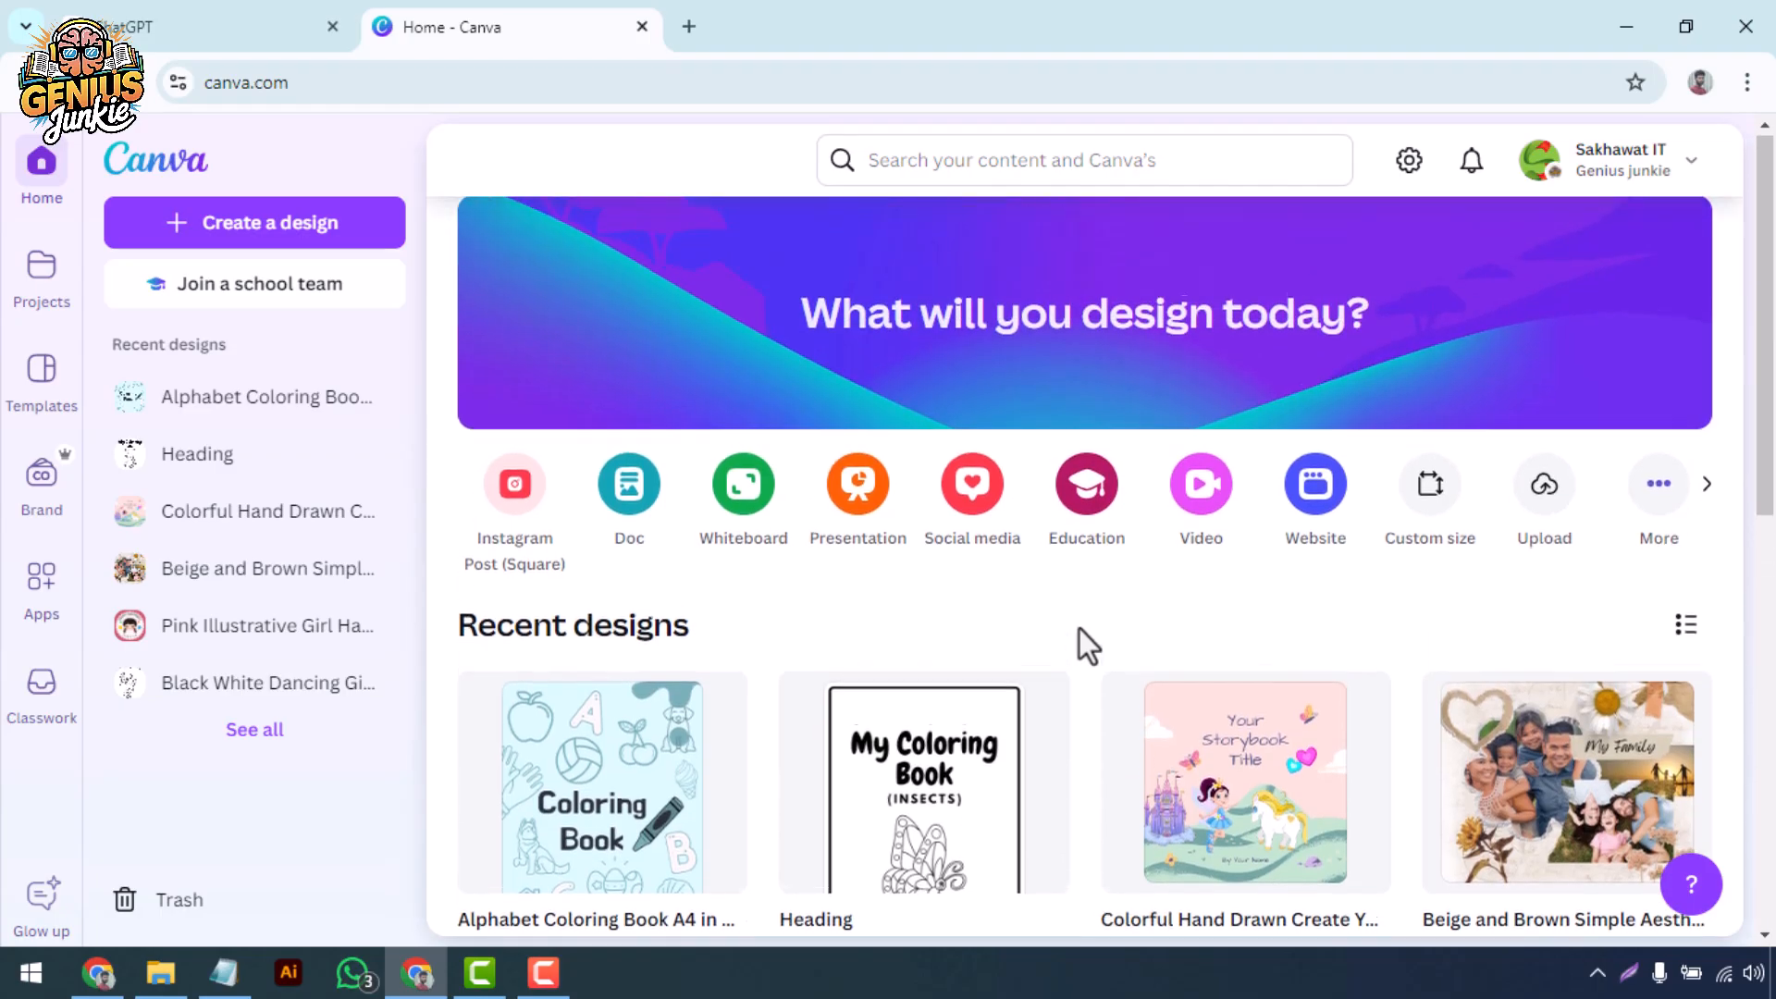
scroll("down", 3)
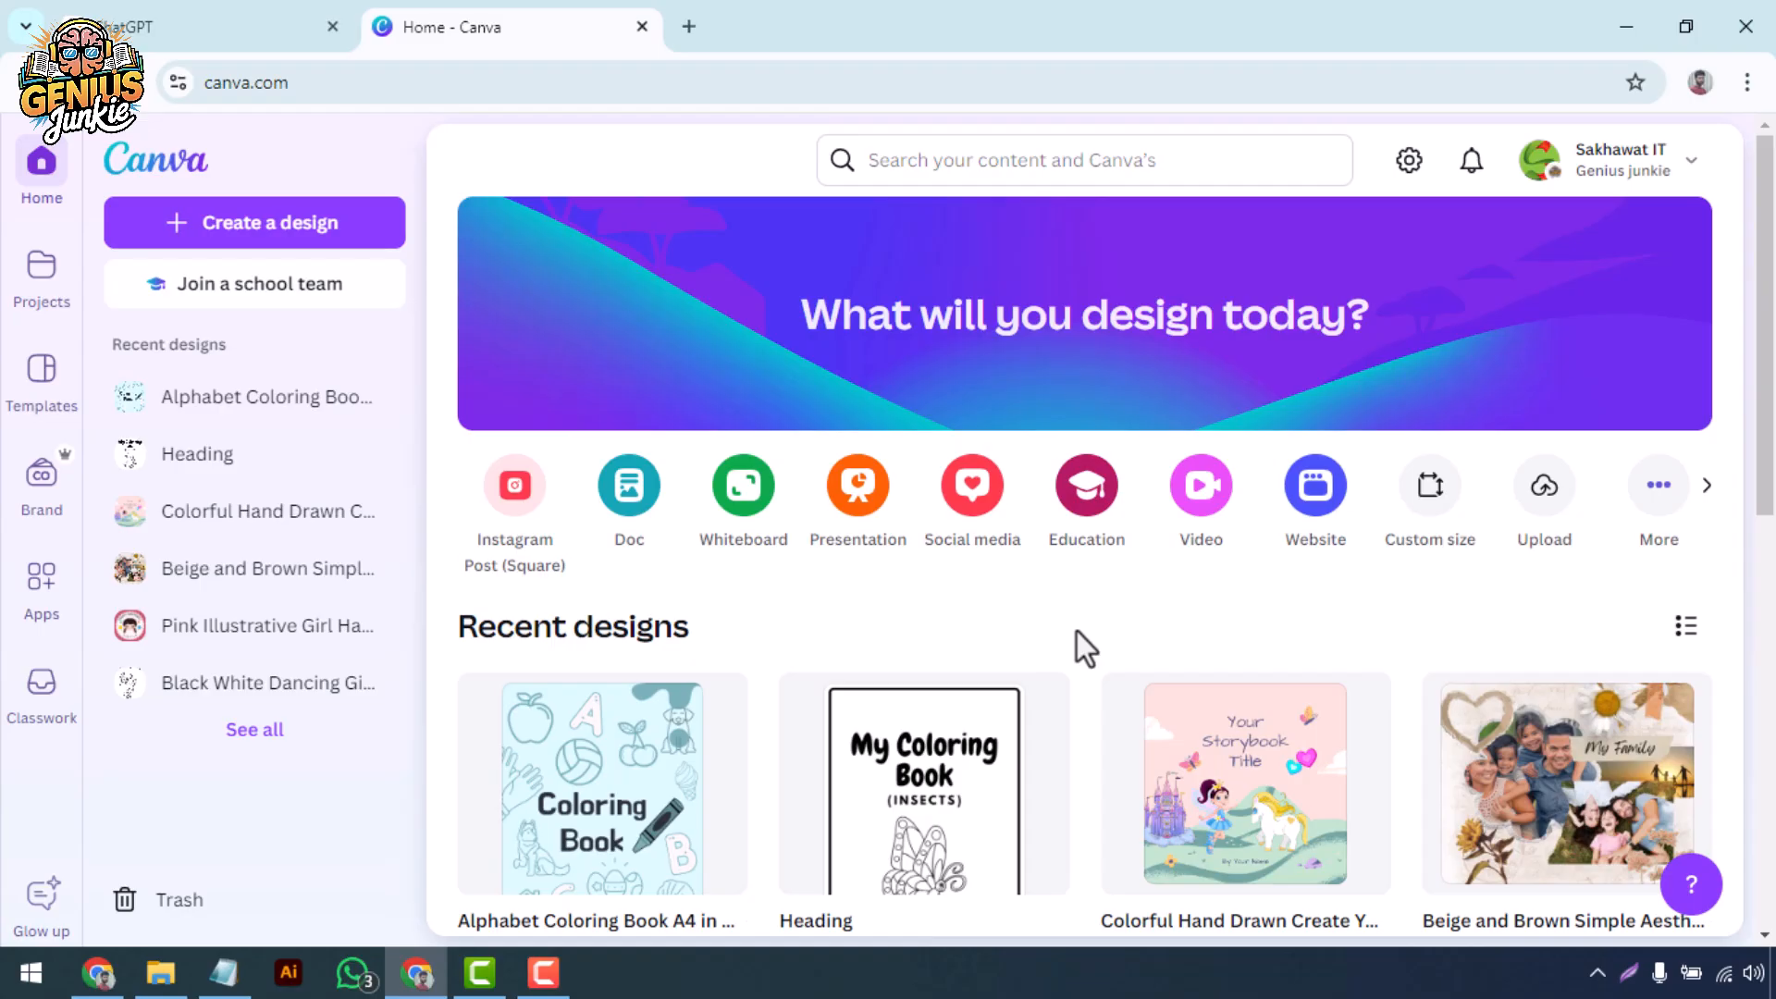
scroll("down", 3)
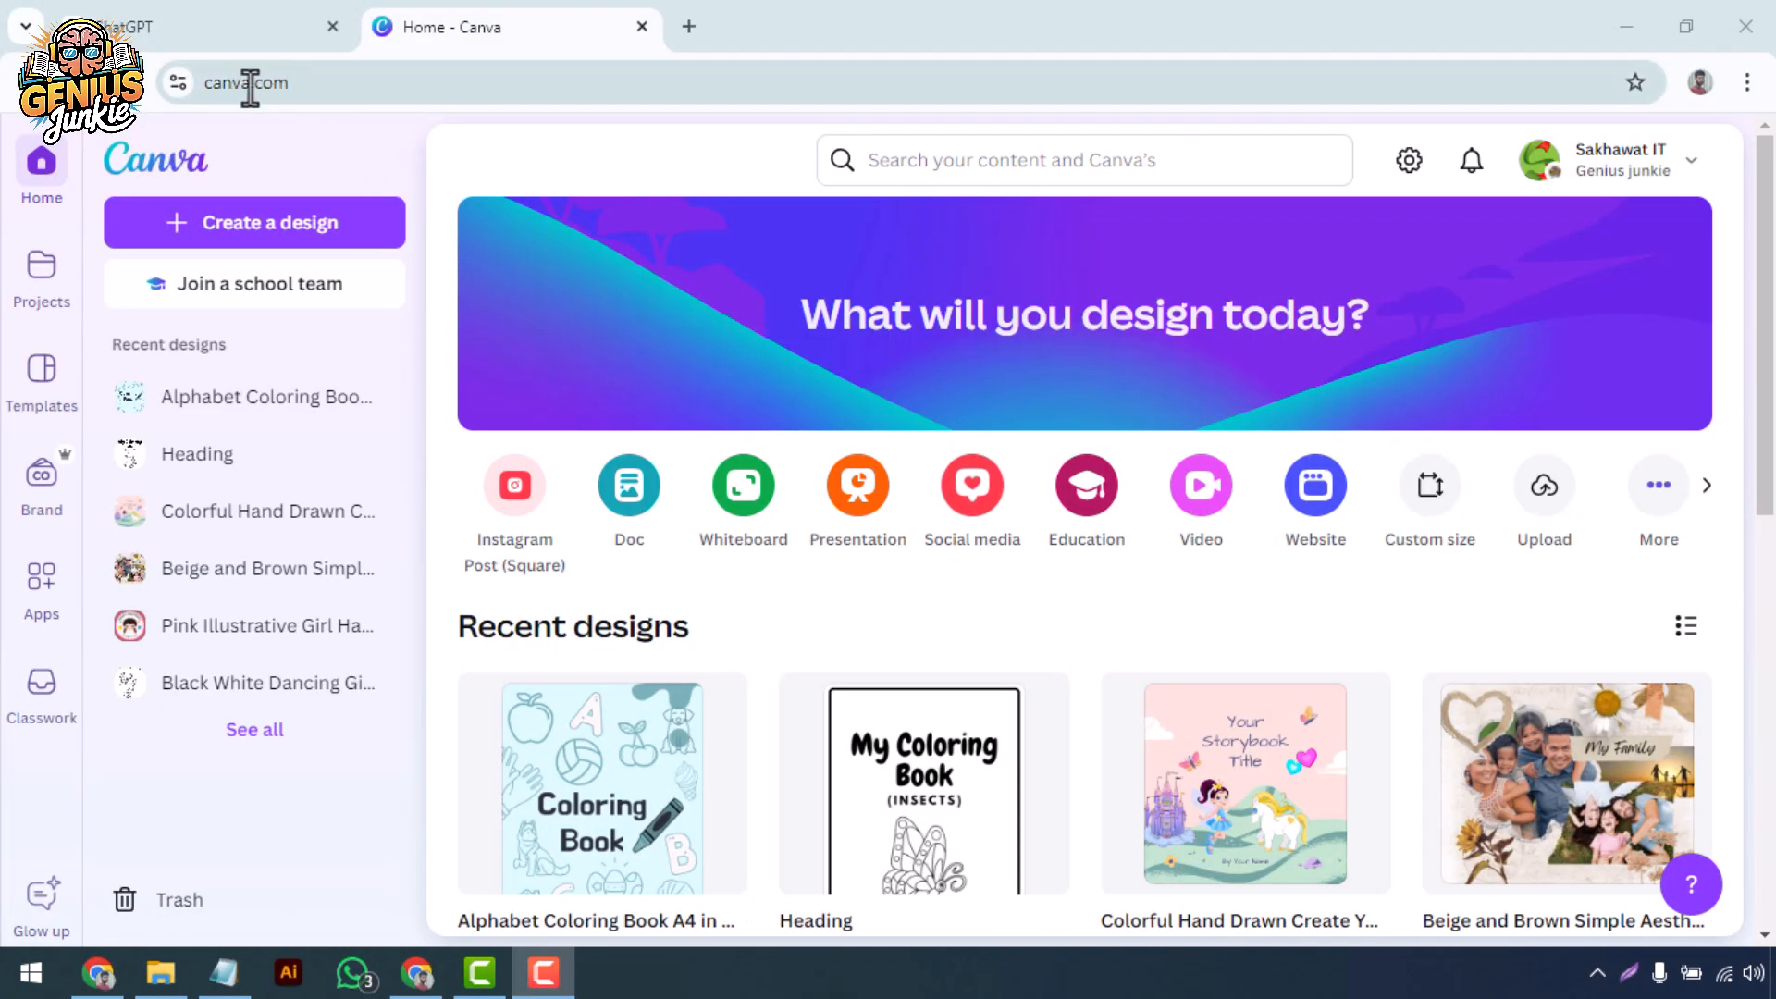
left_click(255, 222)
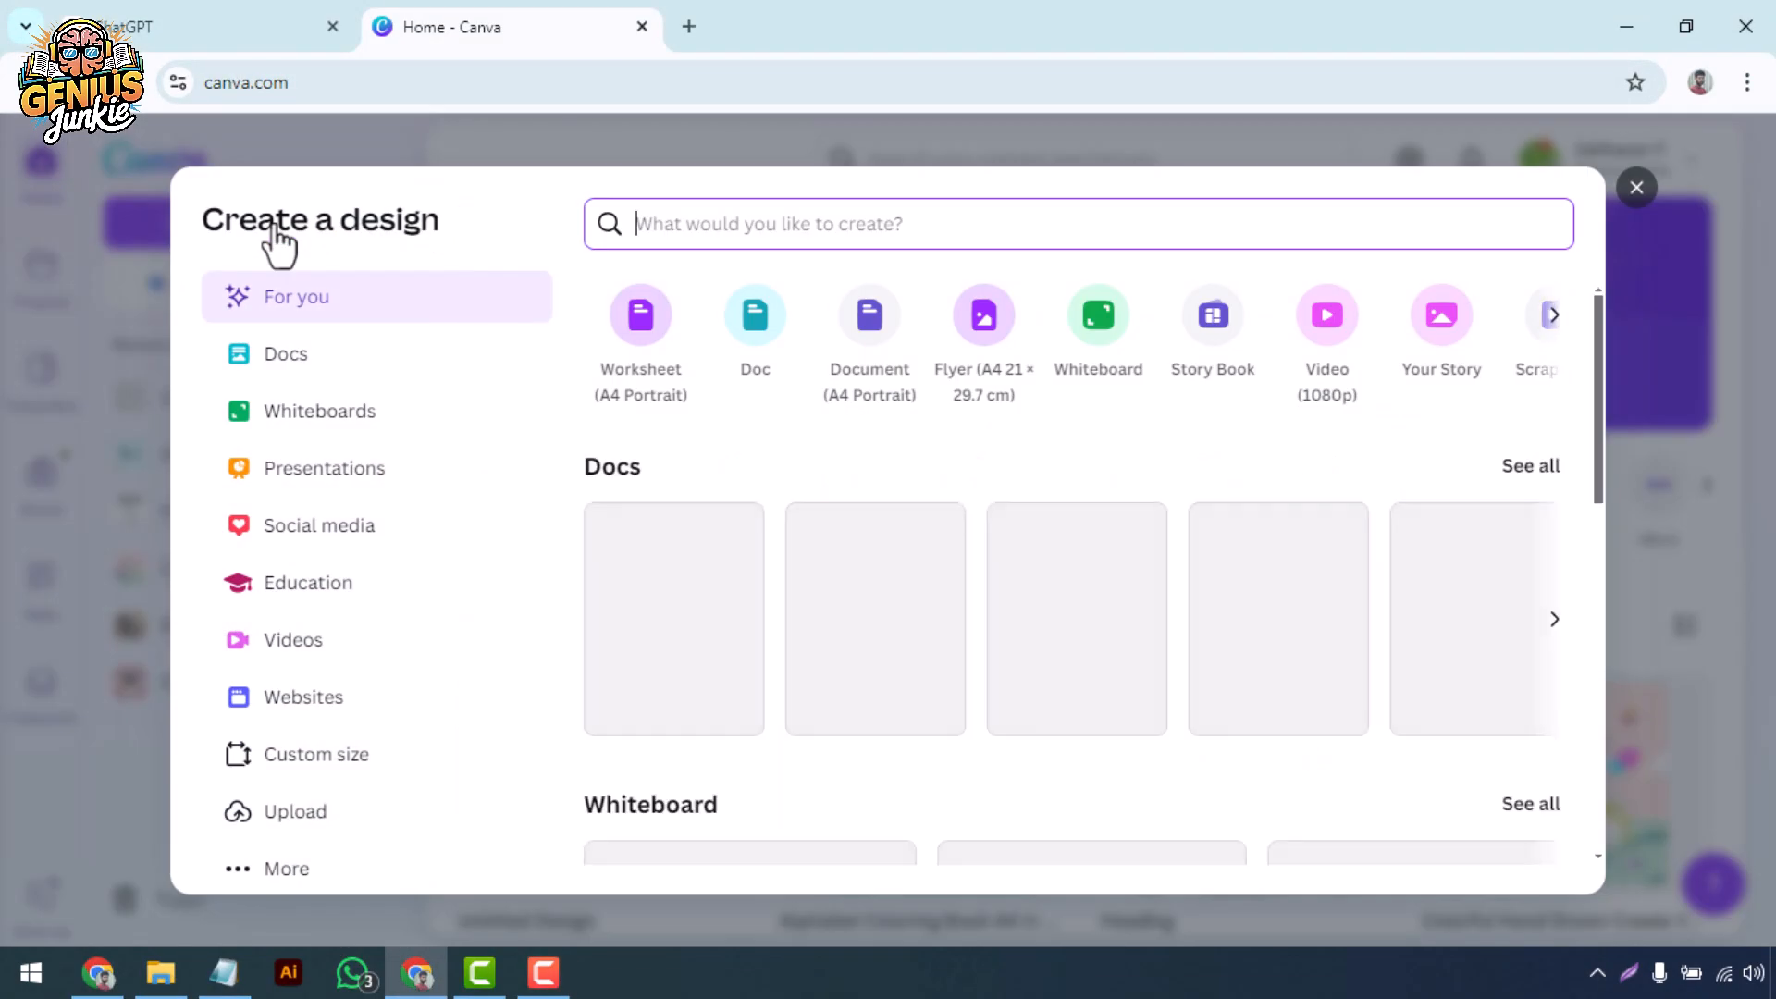
left_click(315, 755)
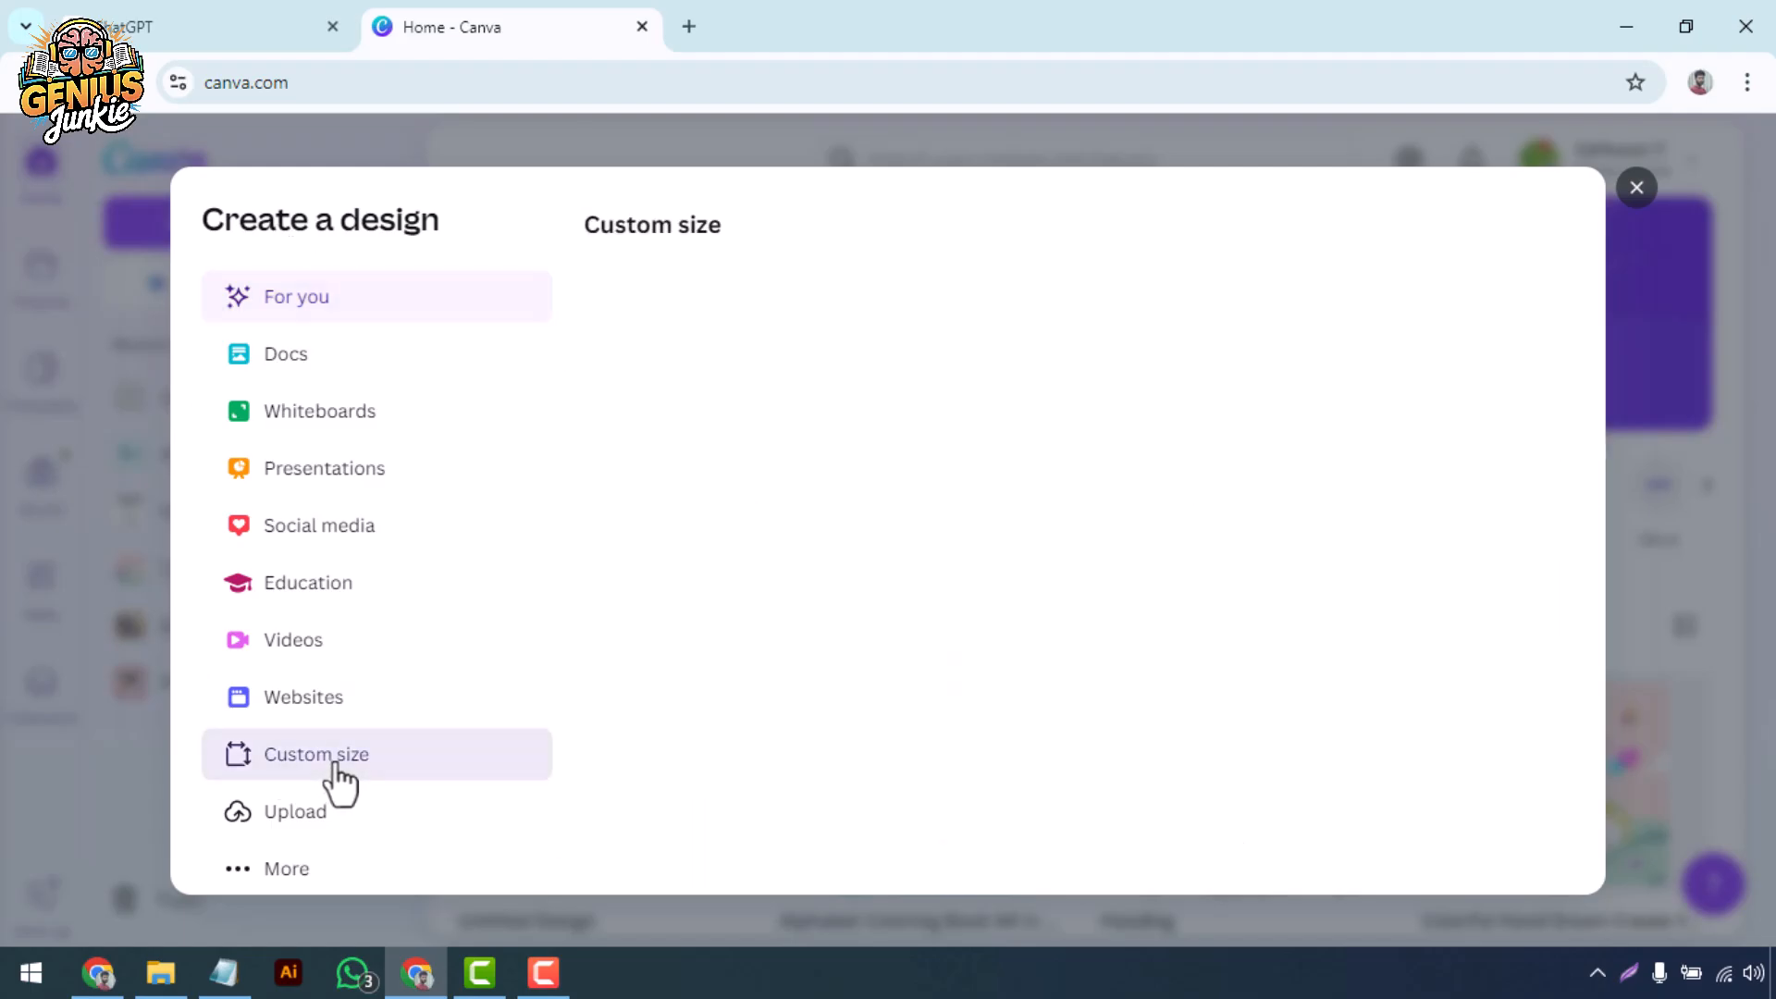
left_click(315, 755)
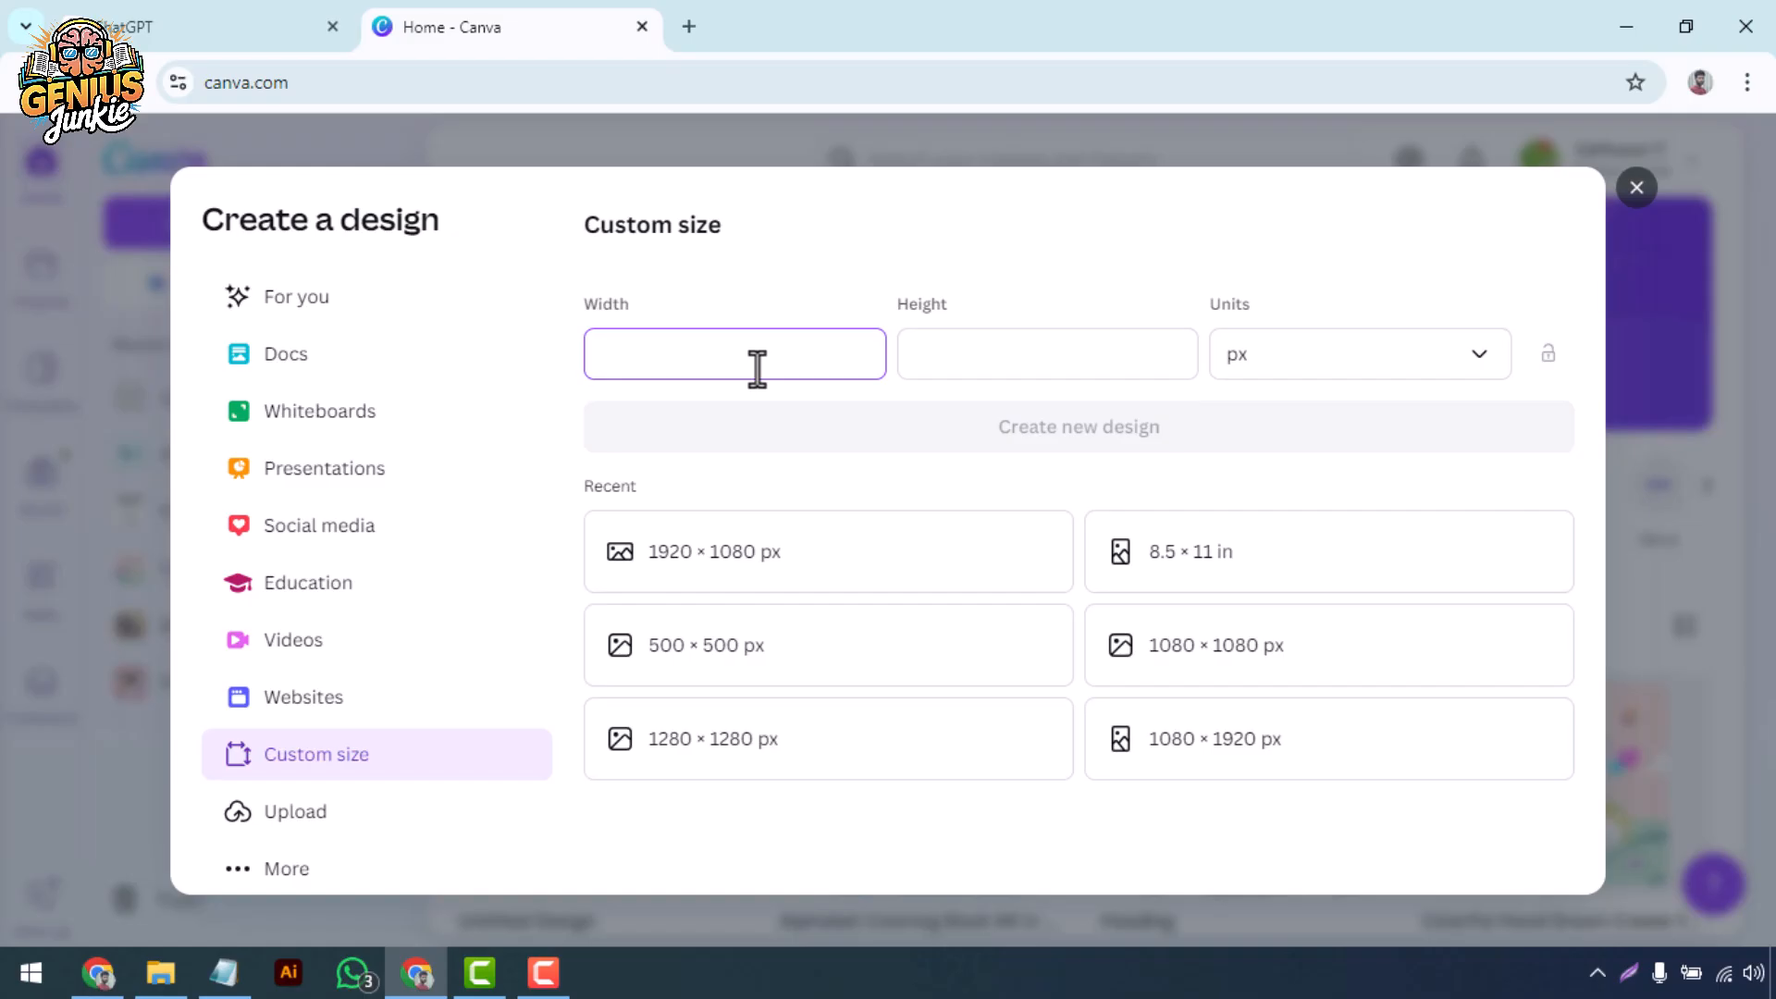
type("10")
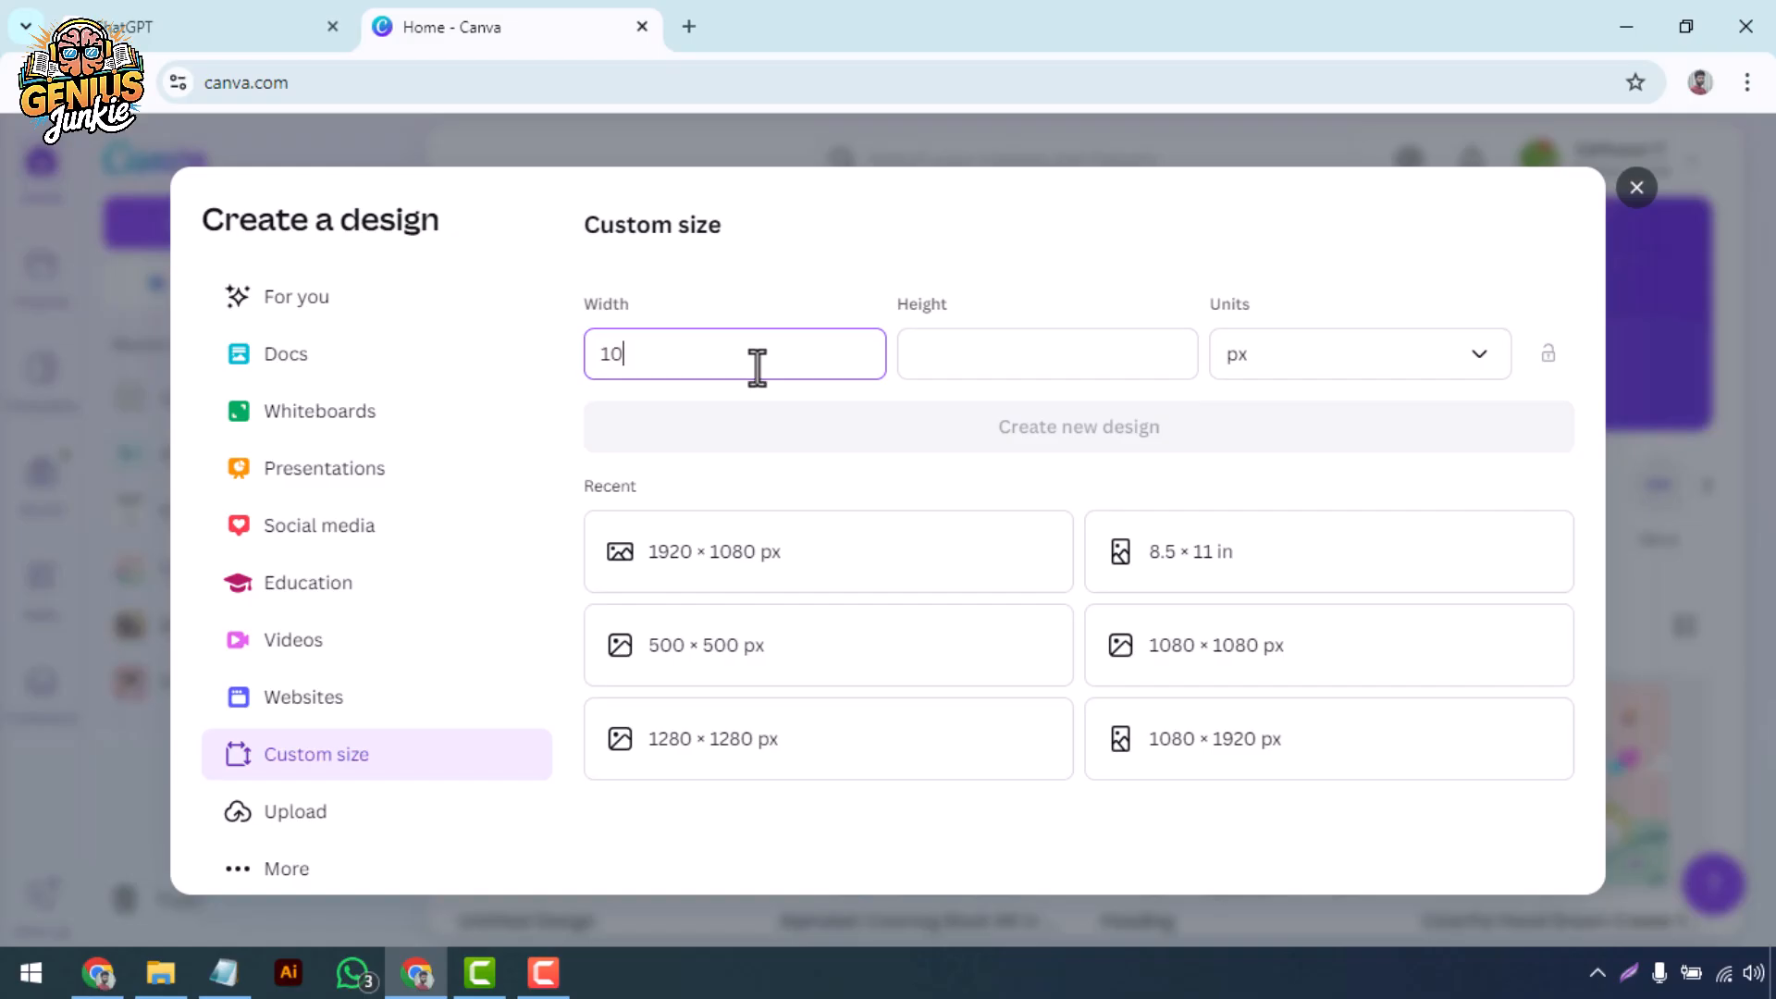
left_click(1046, 354)
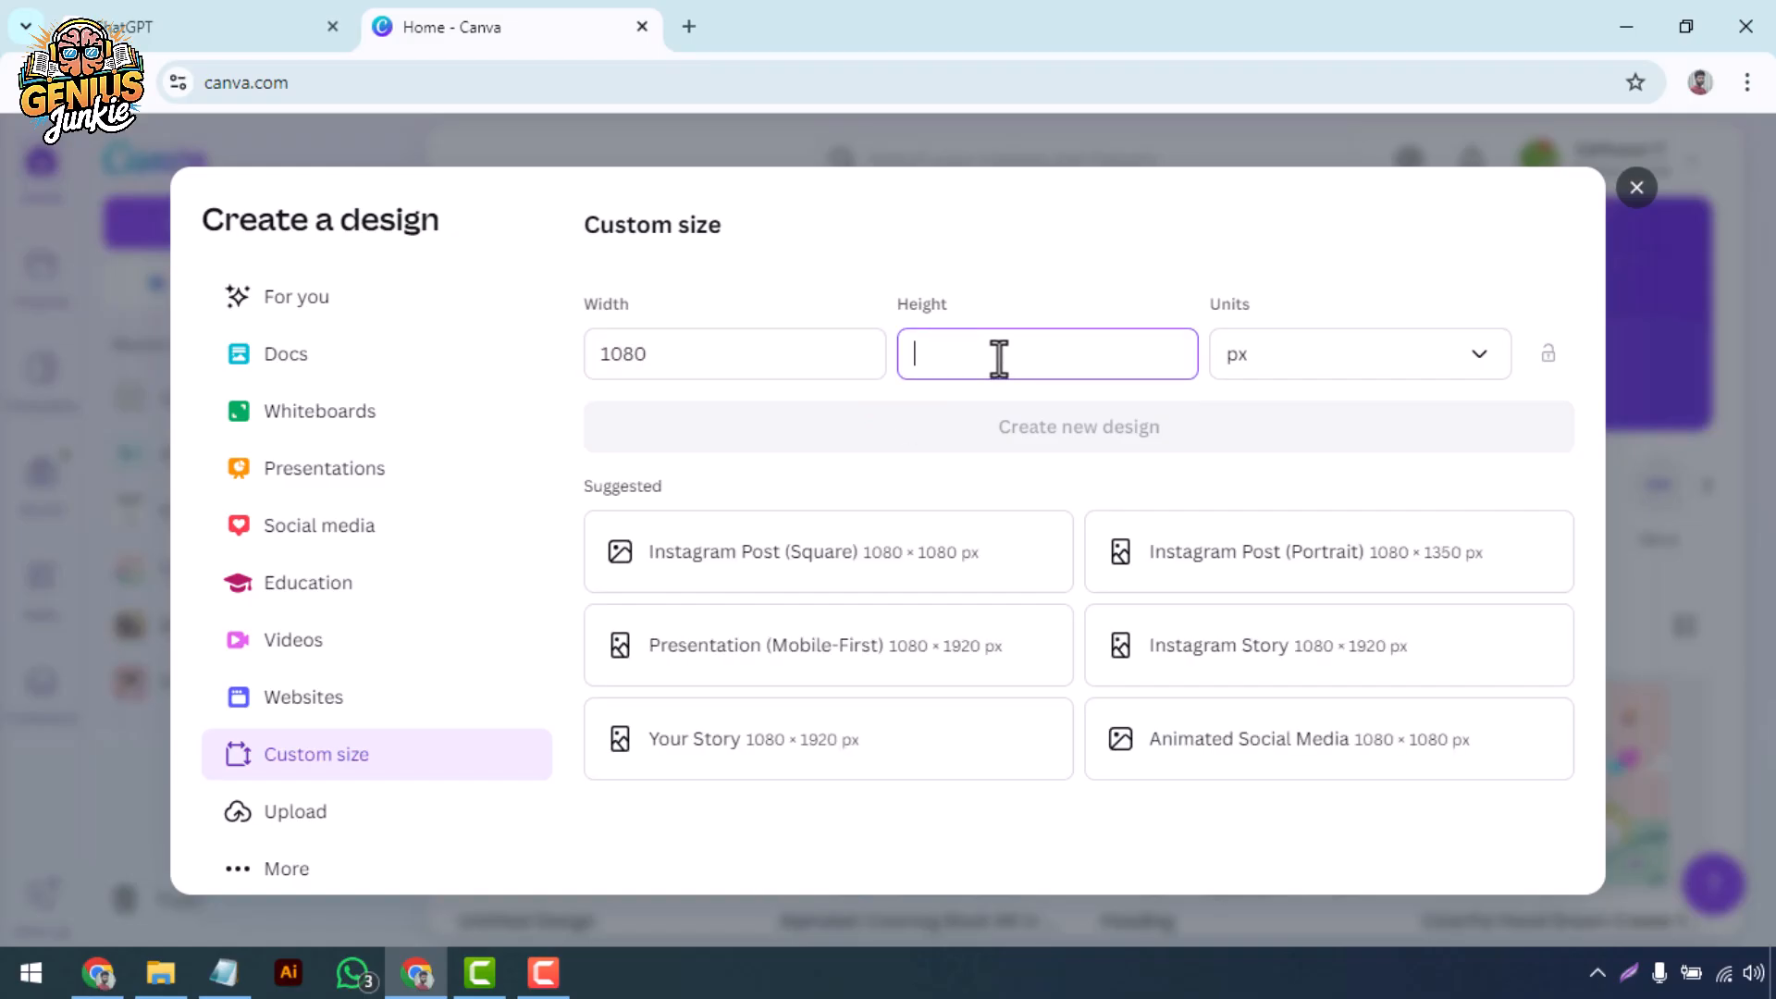
type("1920")
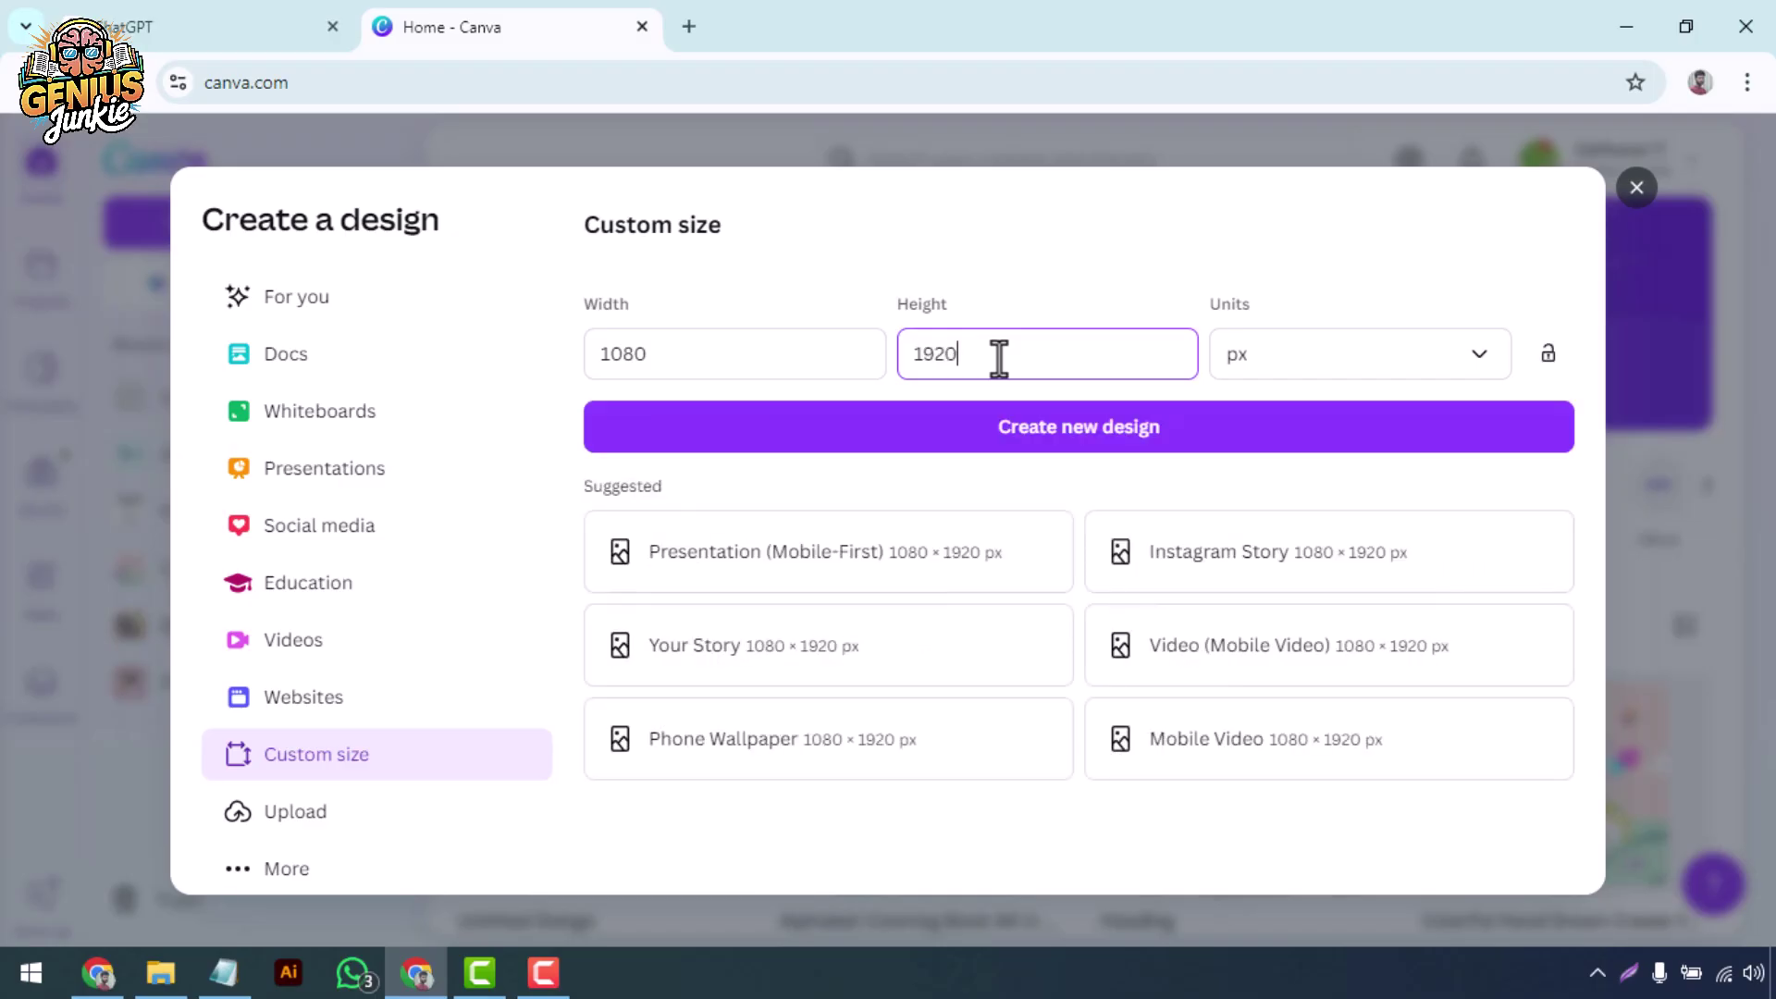
mouse_move(1067, 462)
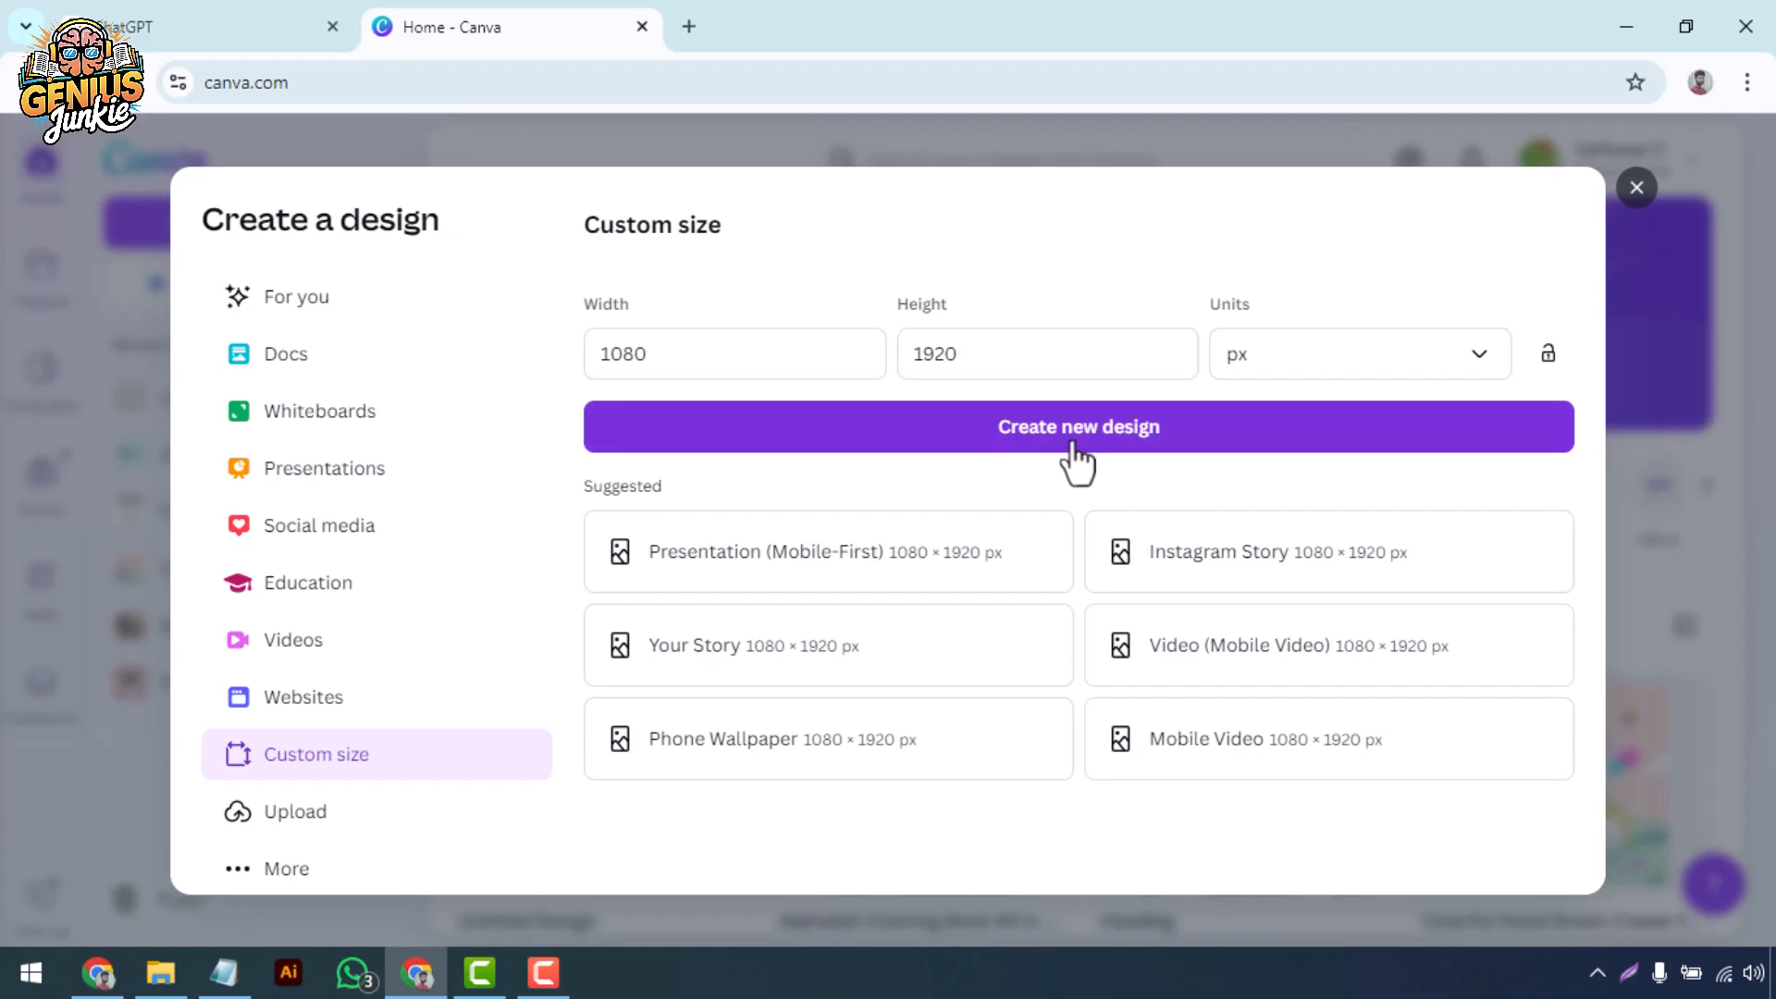
left_click(1077, 428)
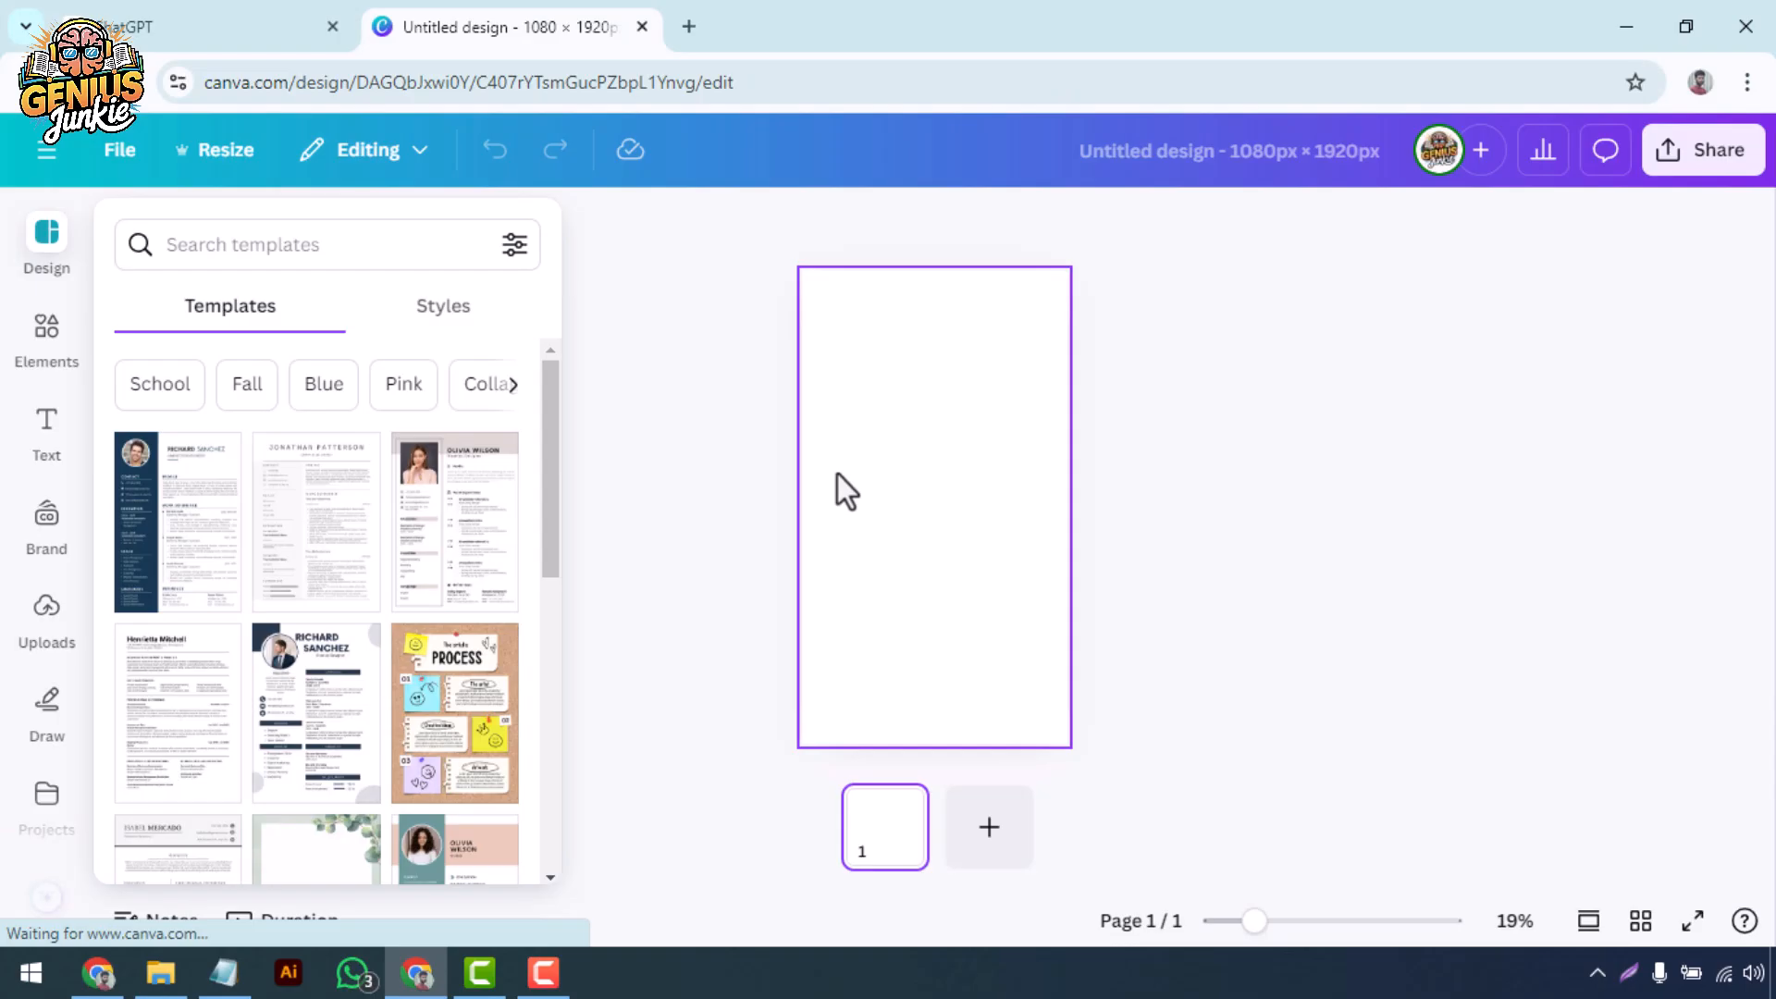
mouse_move(904, 588)
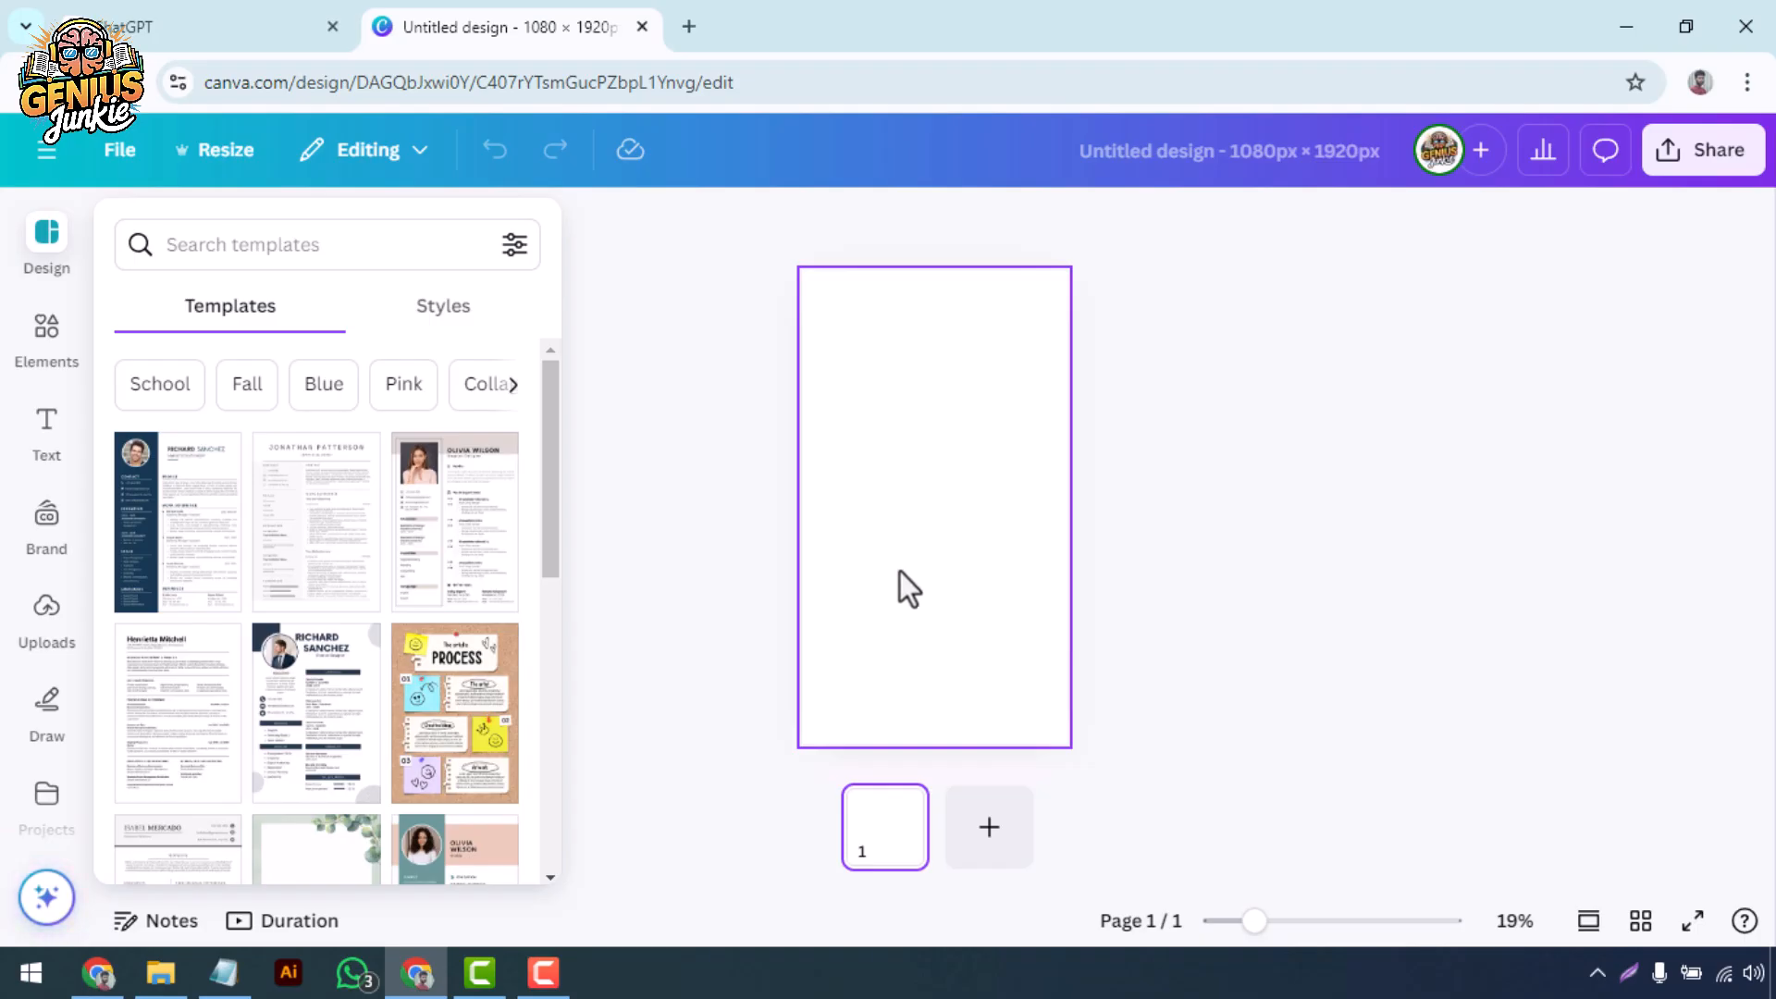
mouse_move(46, 268)
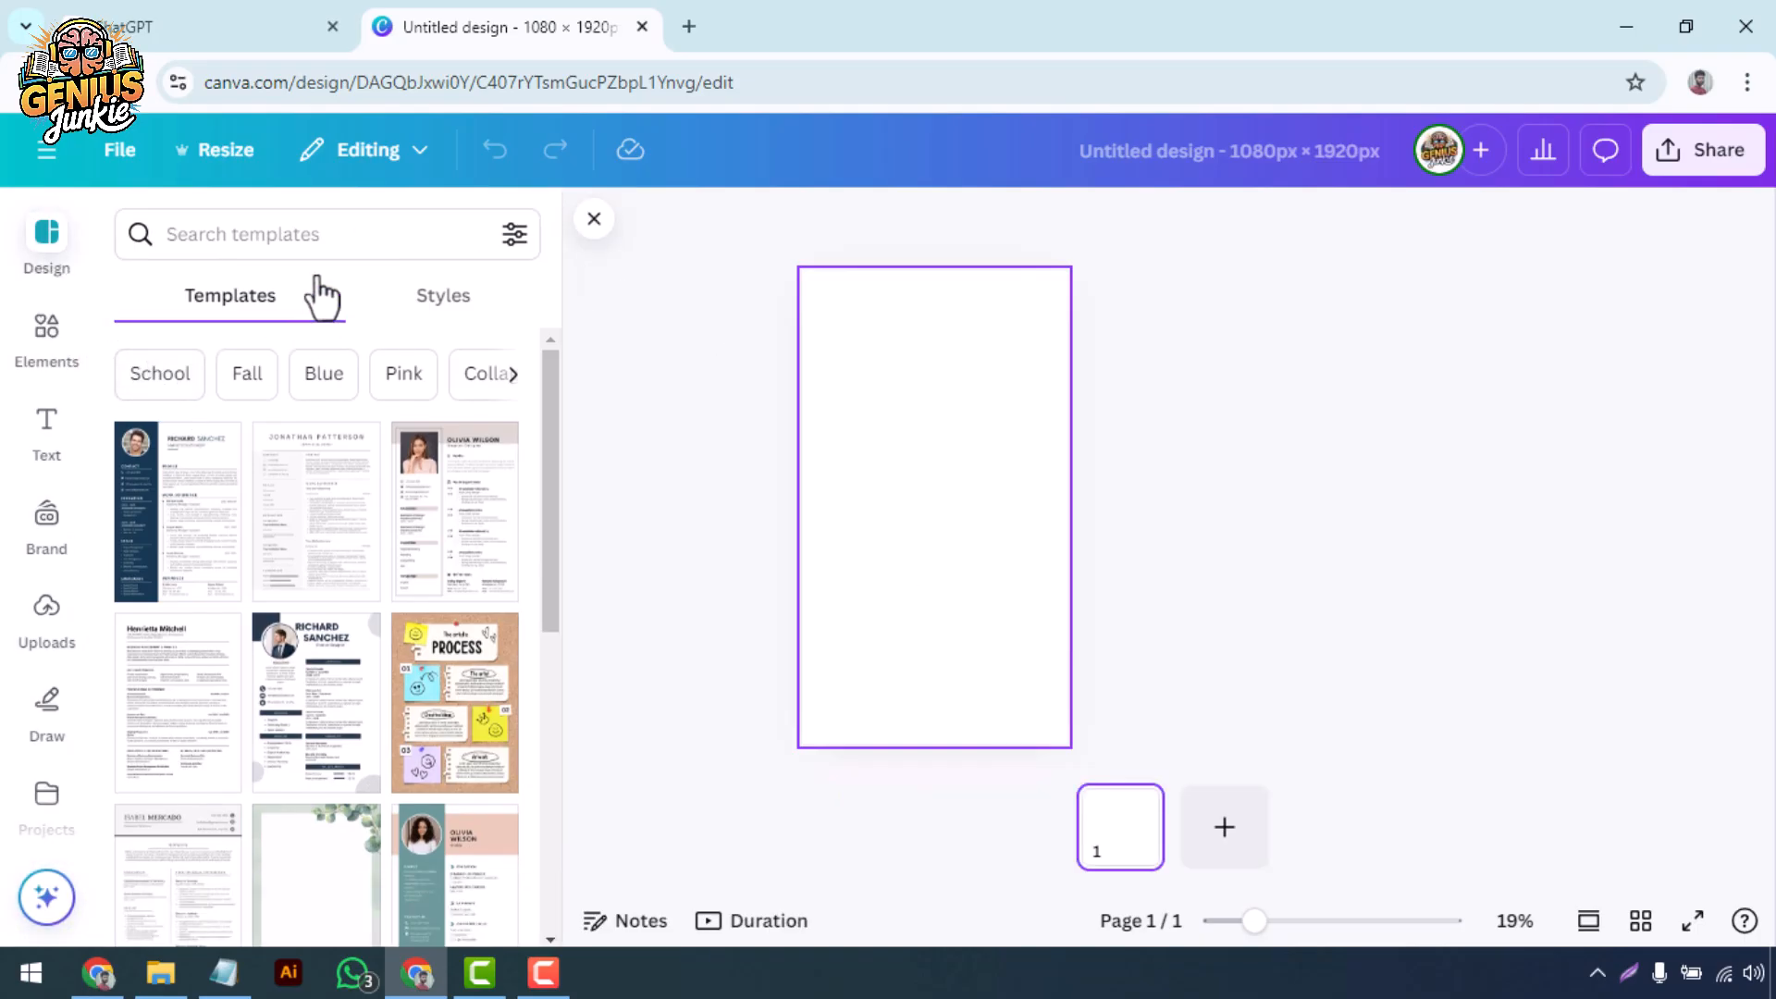
- Search templates for 'digital signage' and scroll through the results
type("digital signage")
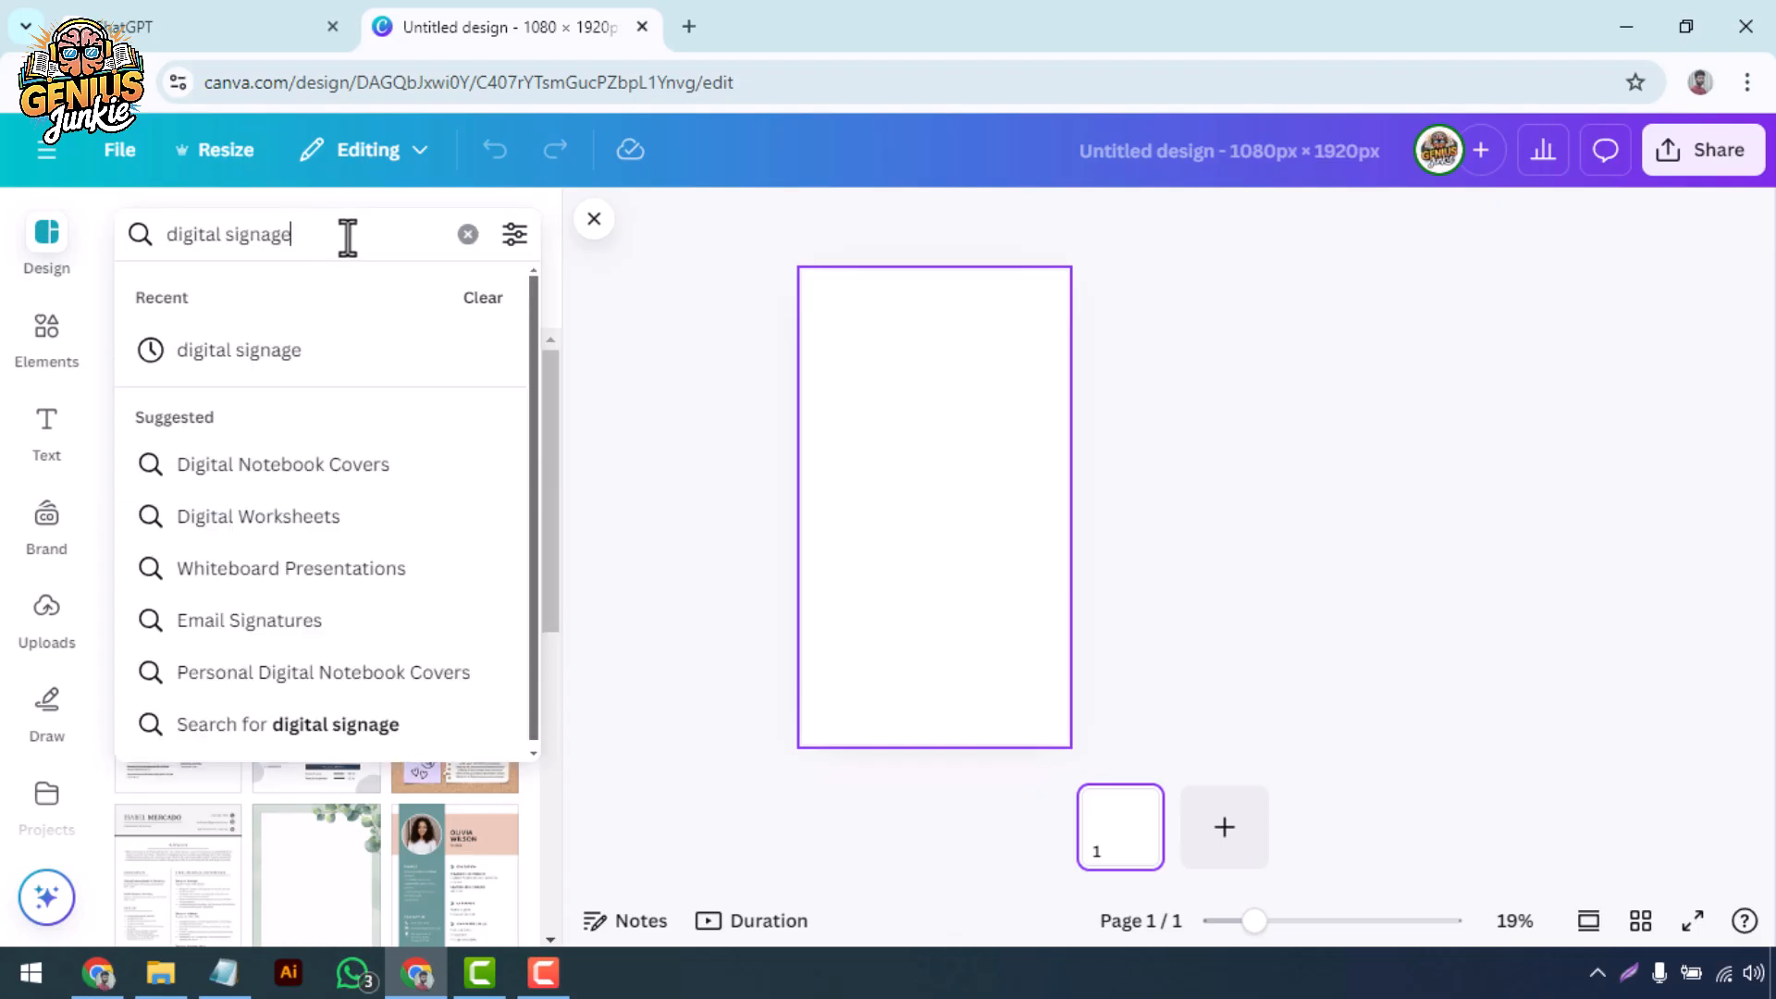
key("Enter")
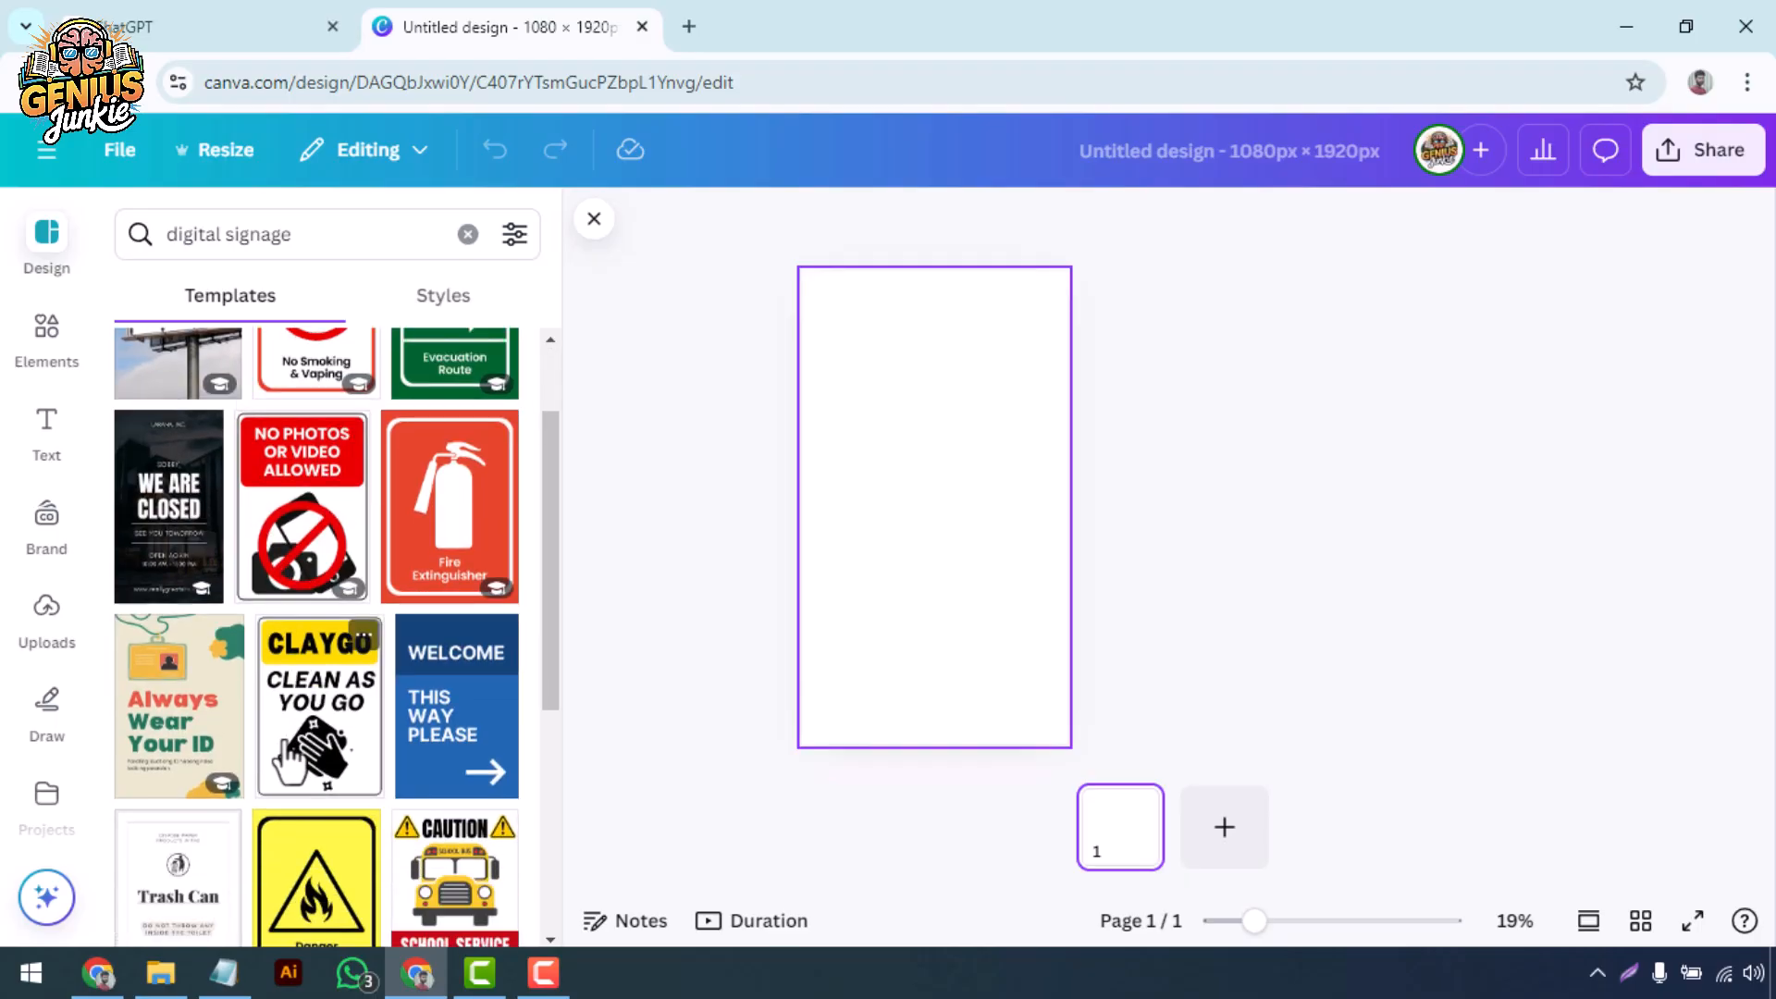
scroll("down", 3)
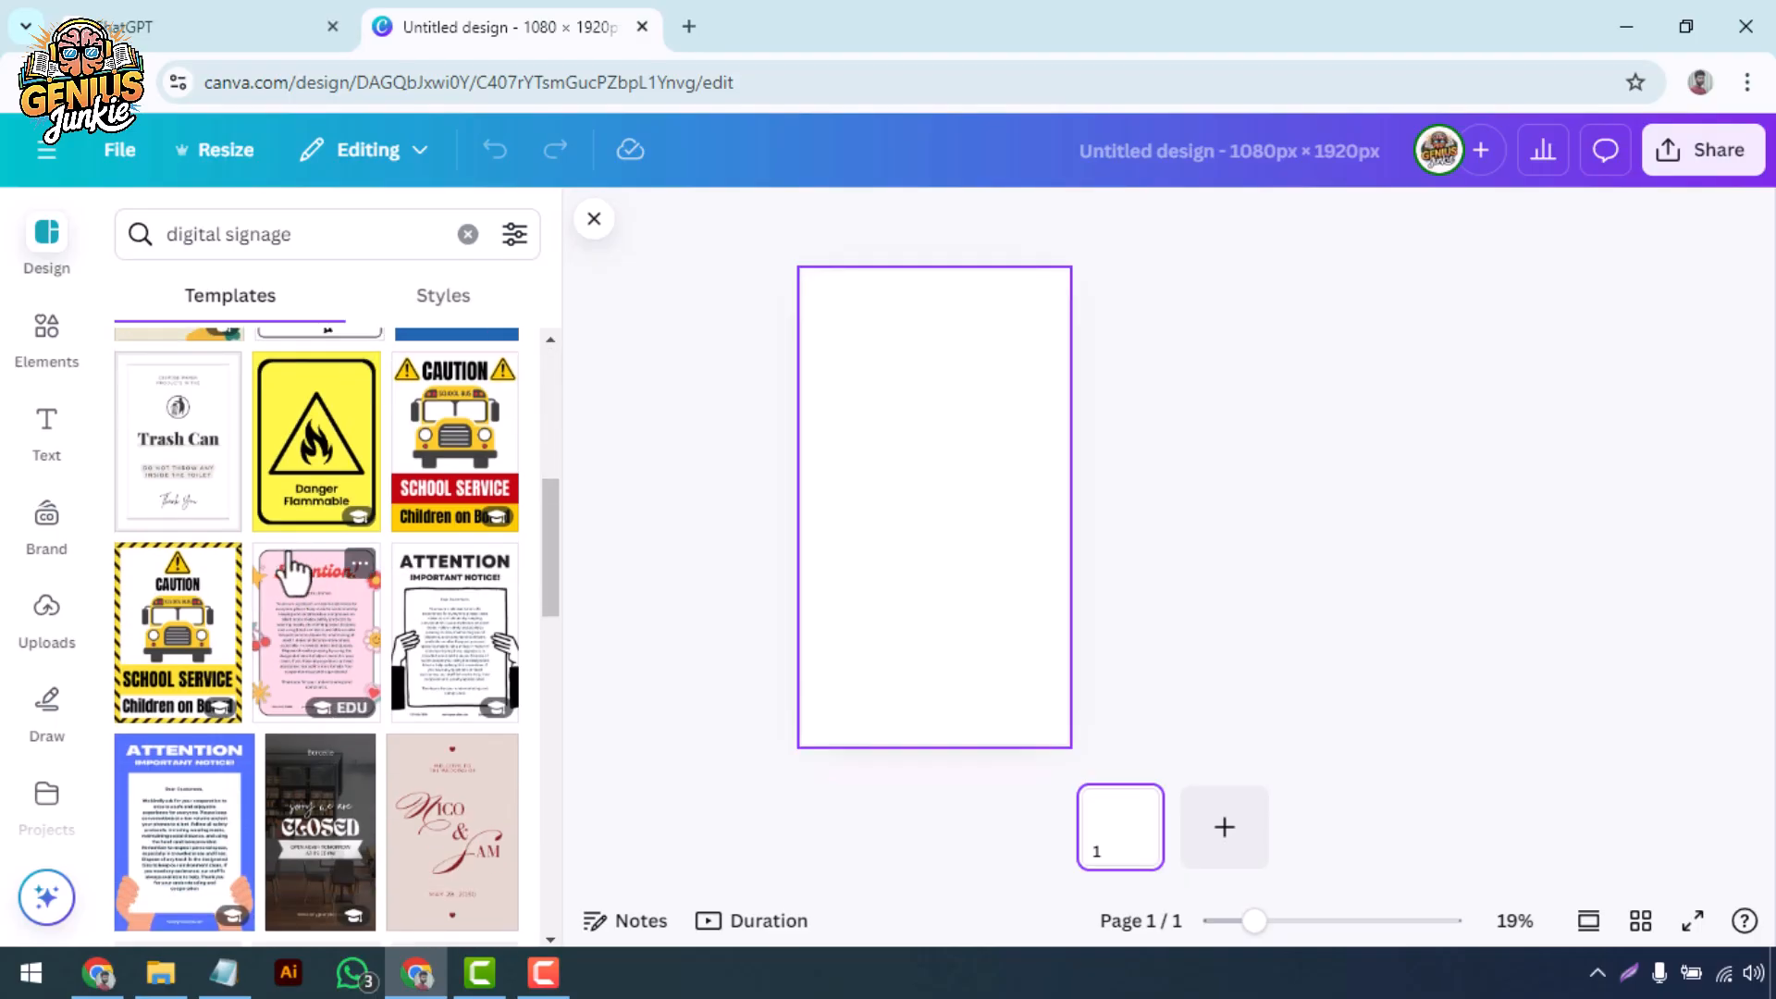
scroll("down", 3)
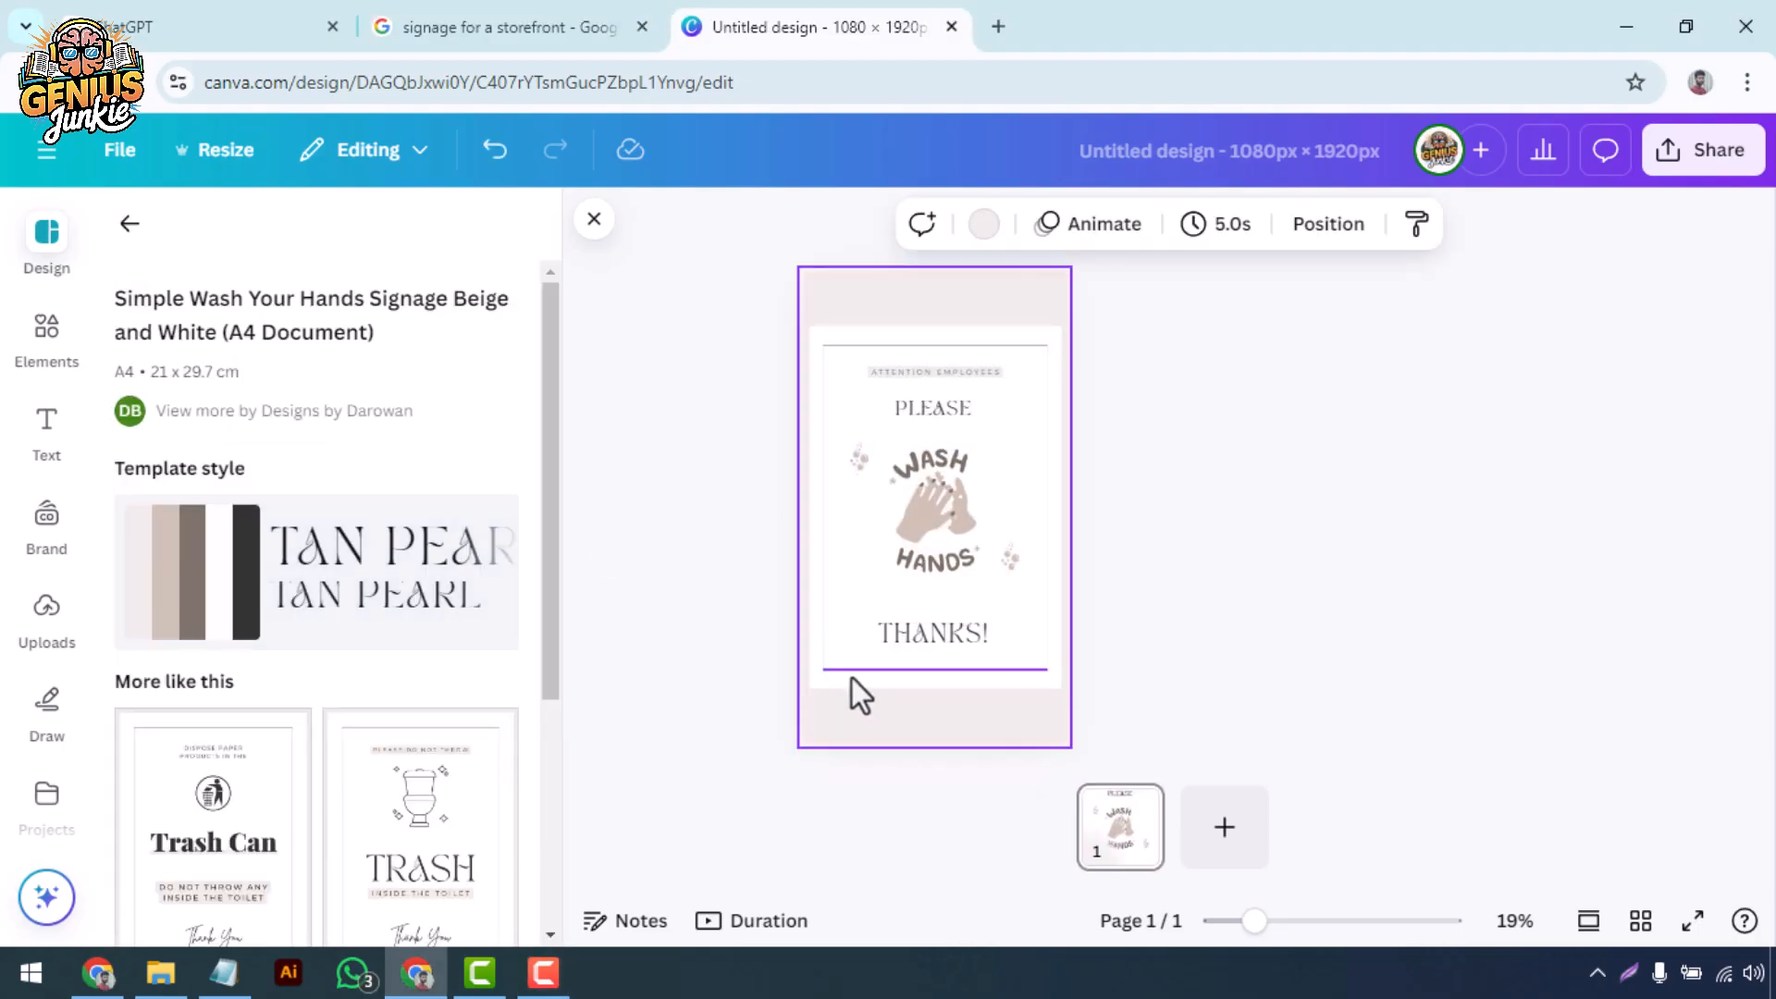
- Apply the Simple Wash Your Hands Signage template and close the Design panel
scroll("down", 3)
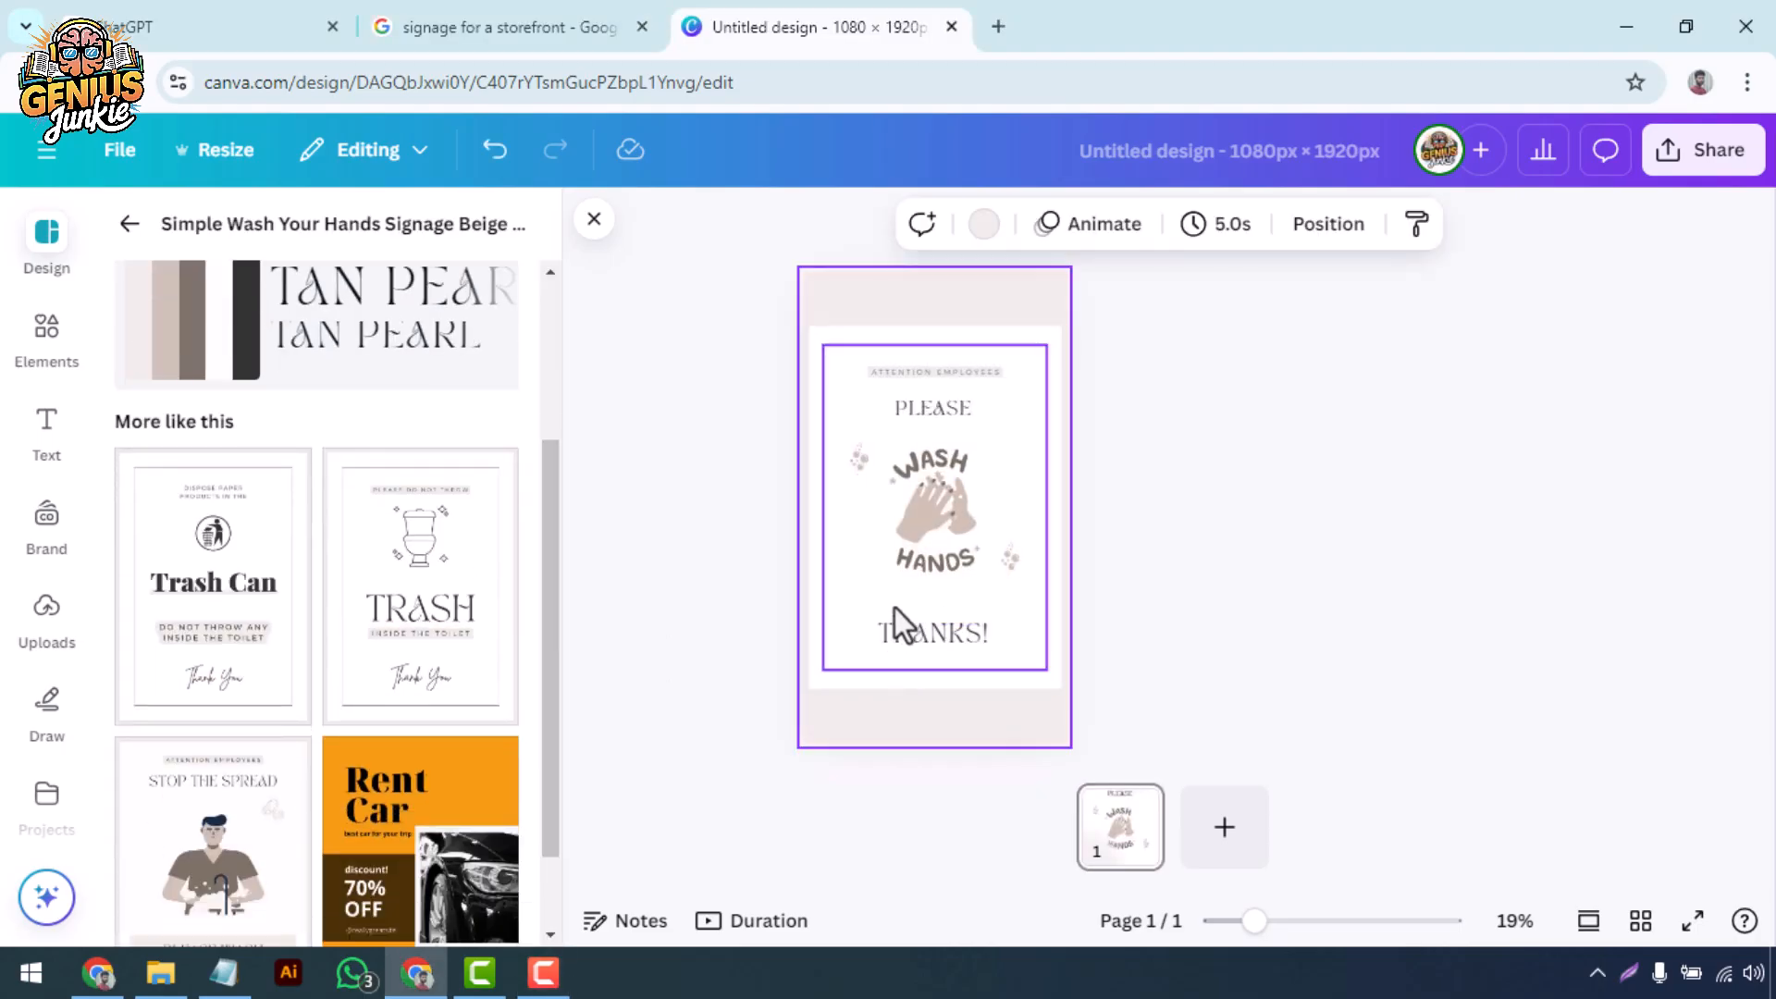
left_click(932, 635)
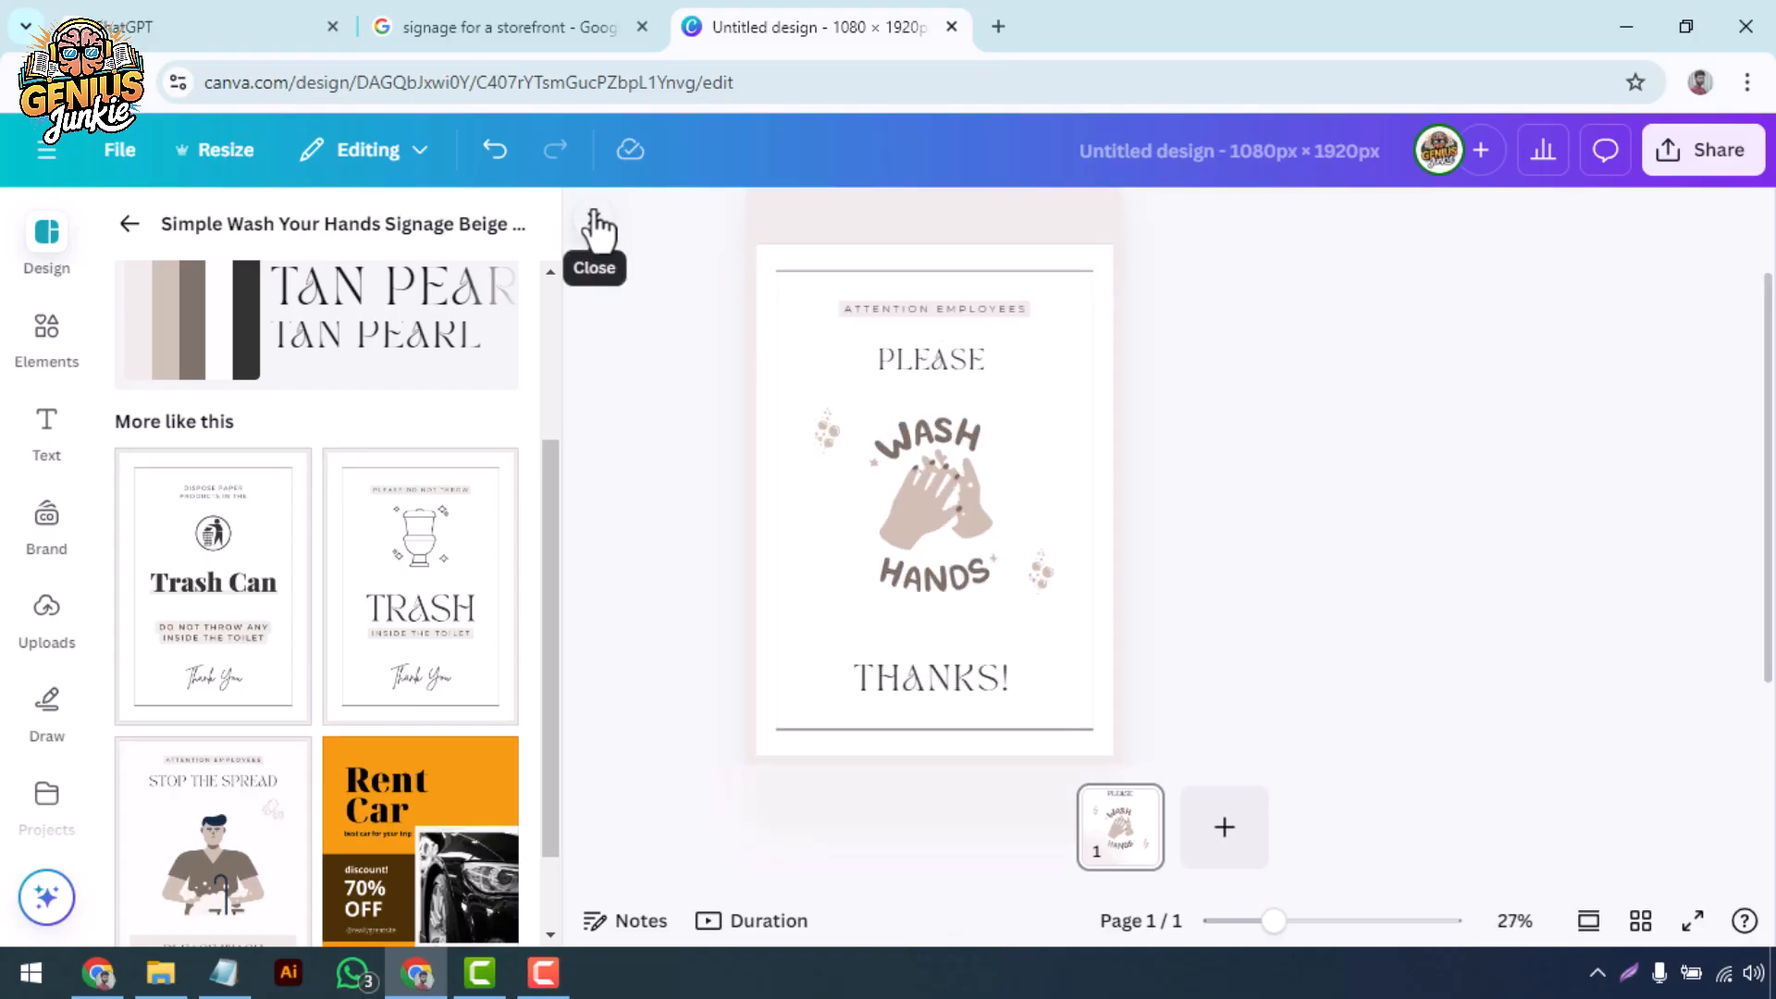
left_click(595, 222)
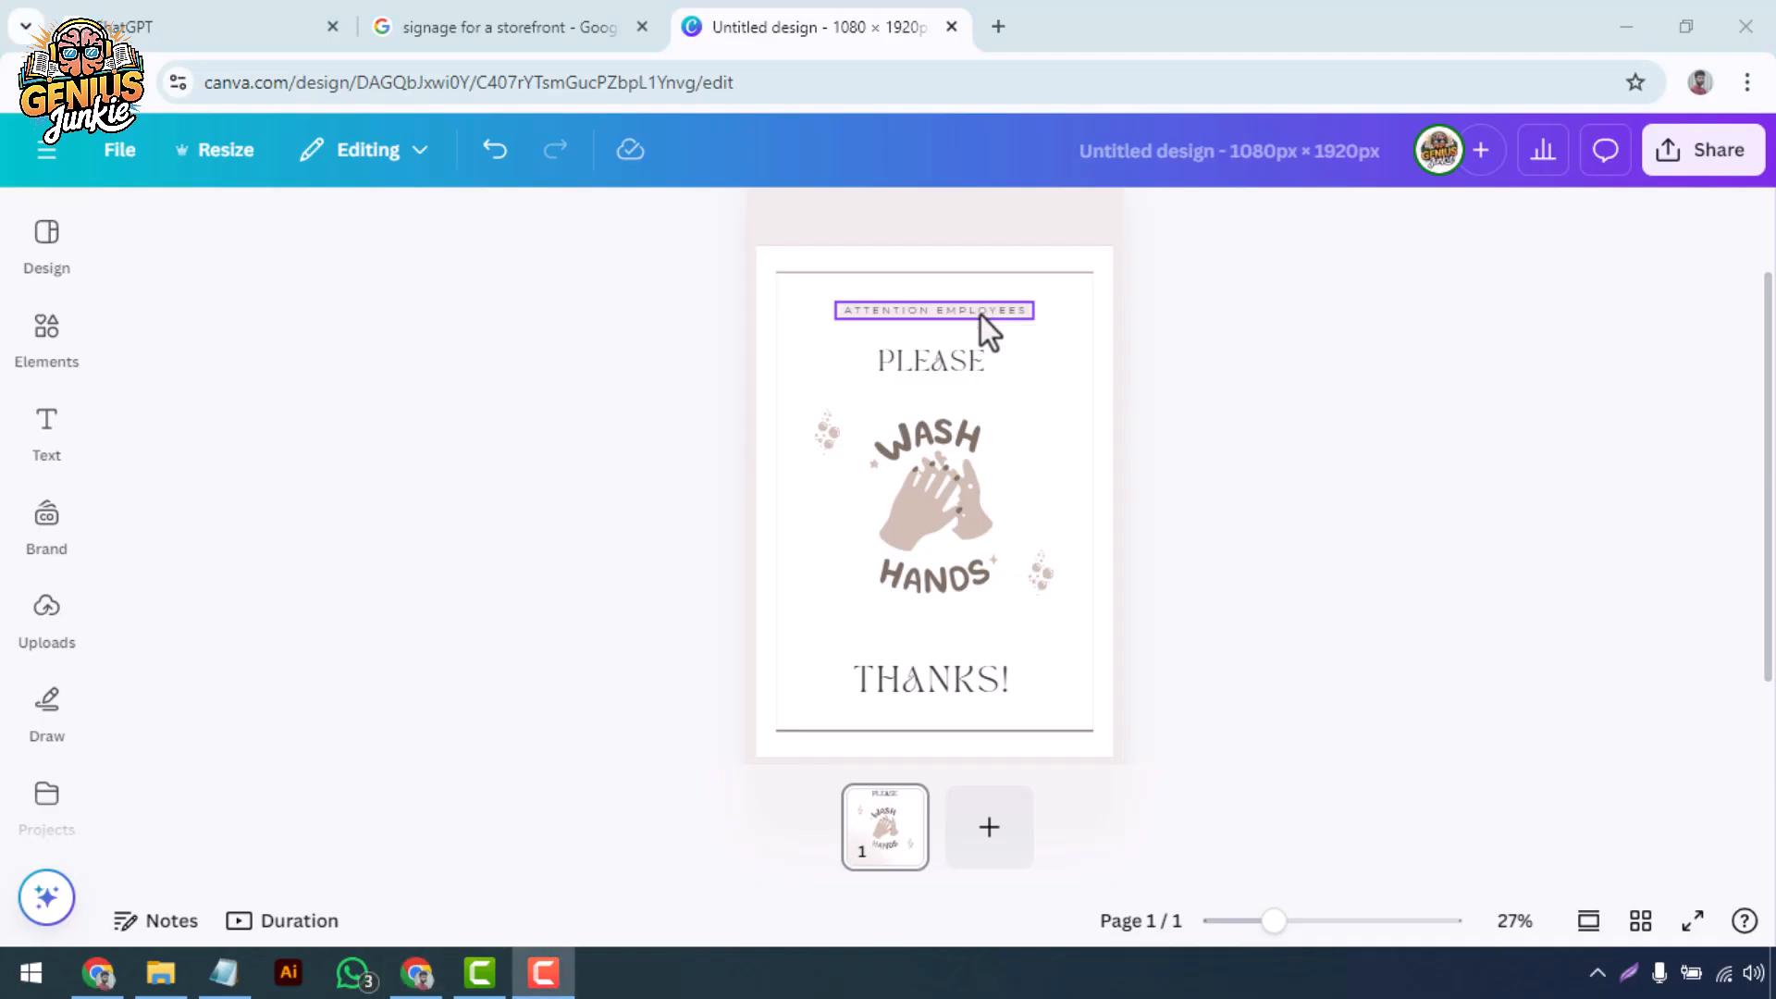
- Set the PLEASE heading in bold Montserrat
left_click(46, 517)
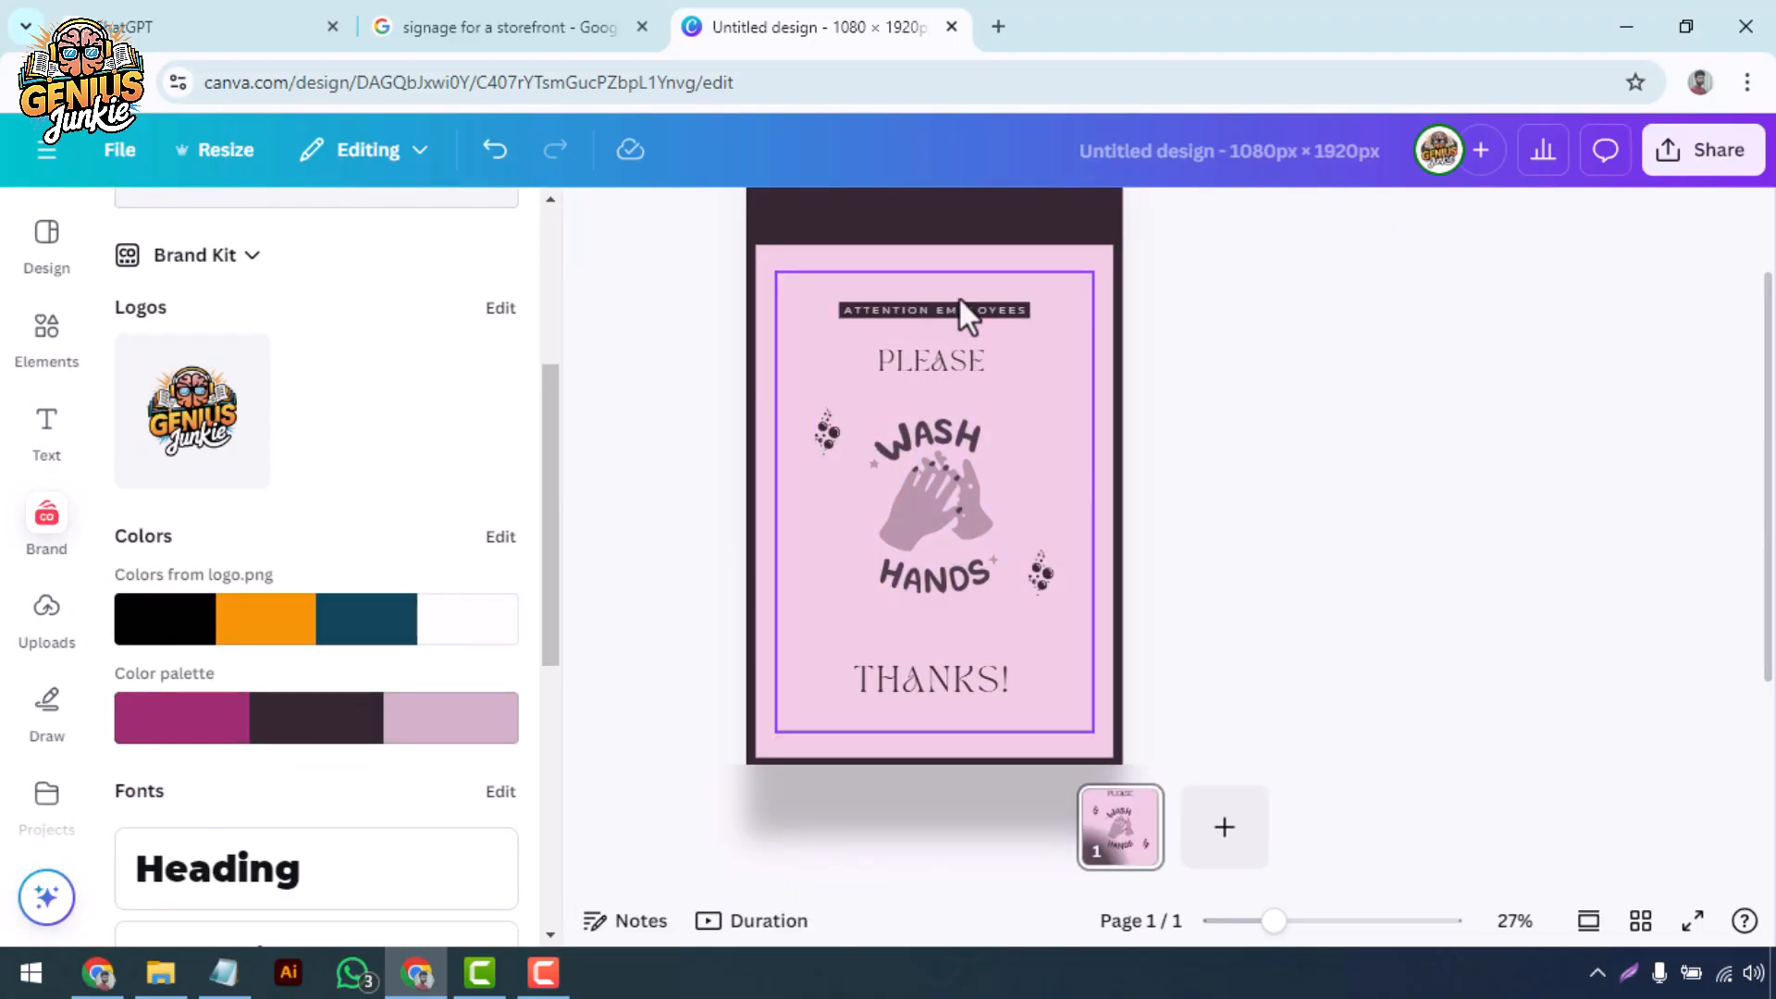
left_click(937, 310)
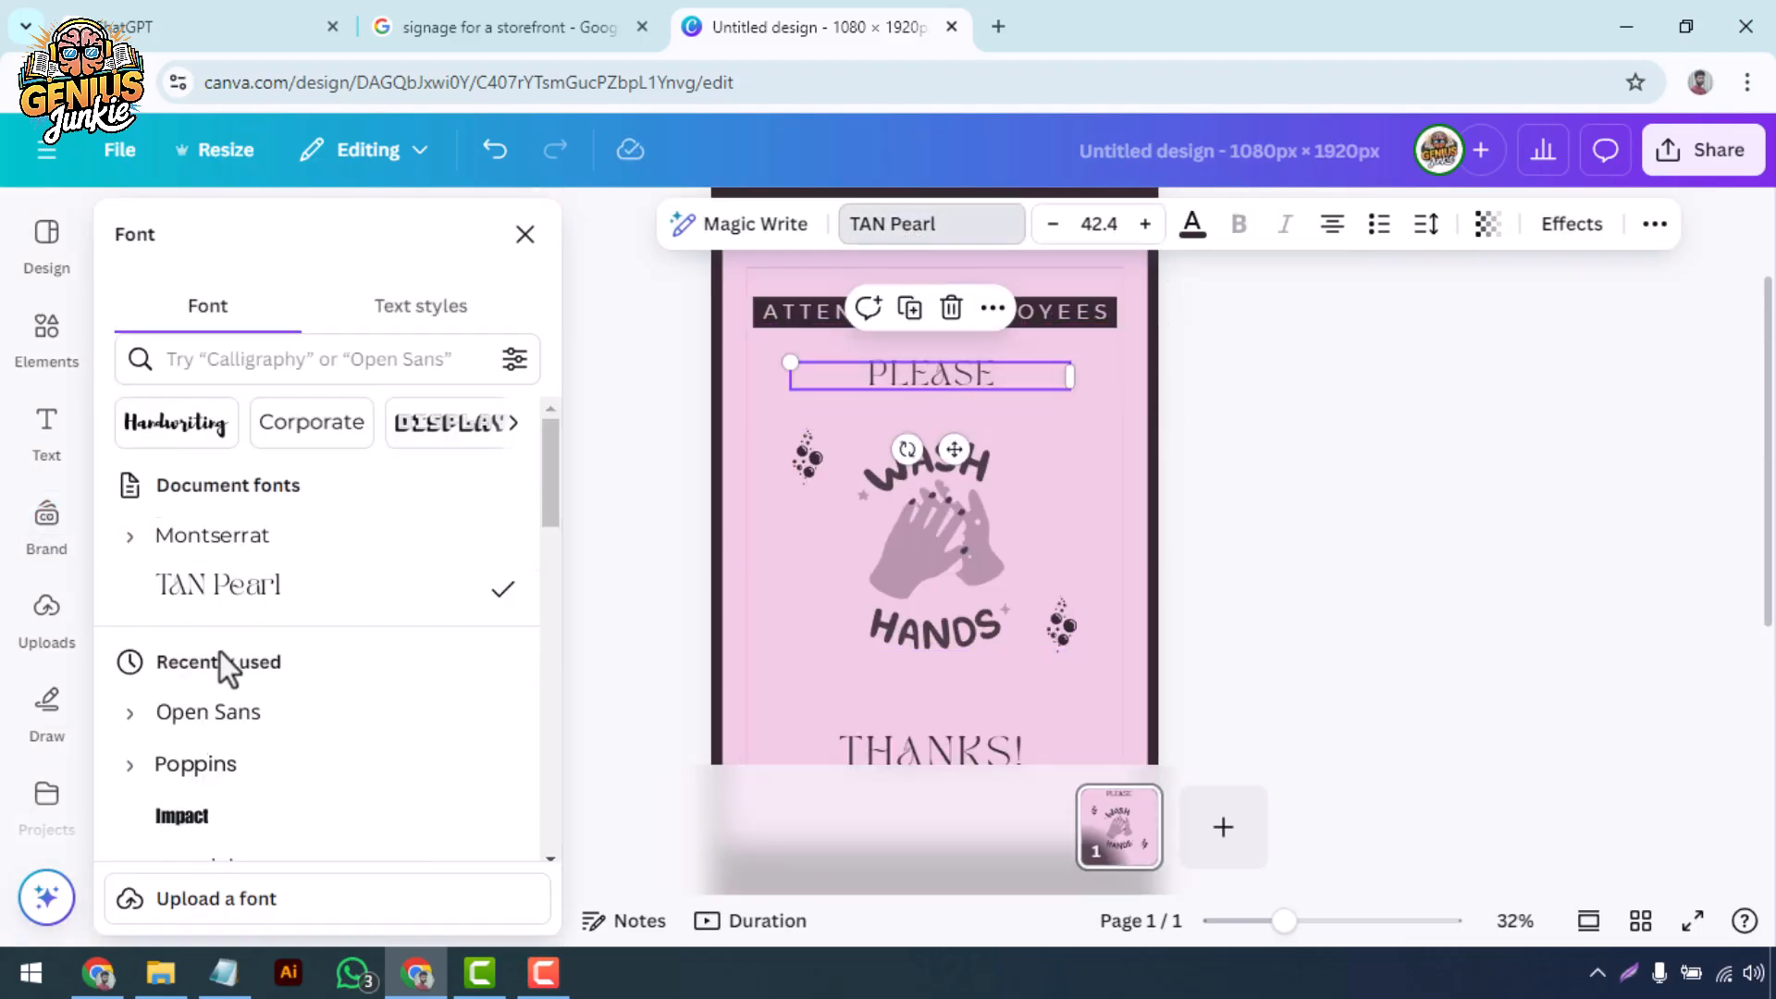
left_click(199, 610)
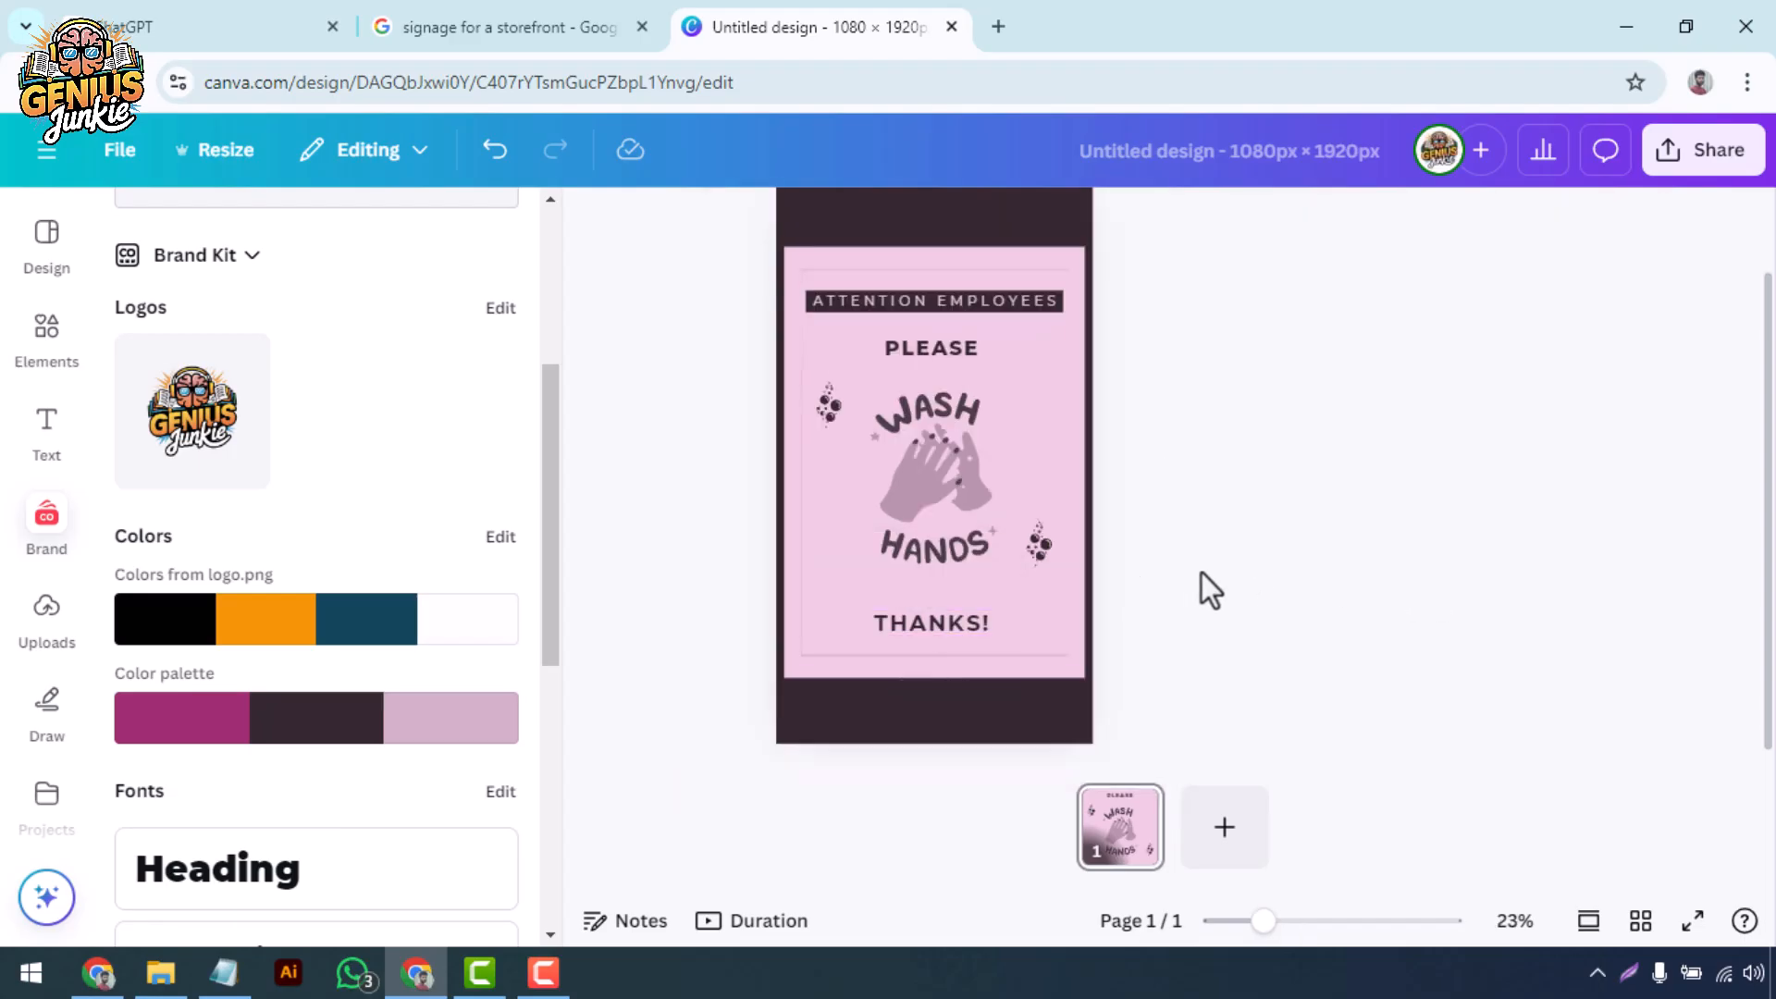
- Edit the ATTENTION EMPLOYEES text so the design is titled 'attention employees'
double_click(933, 301)
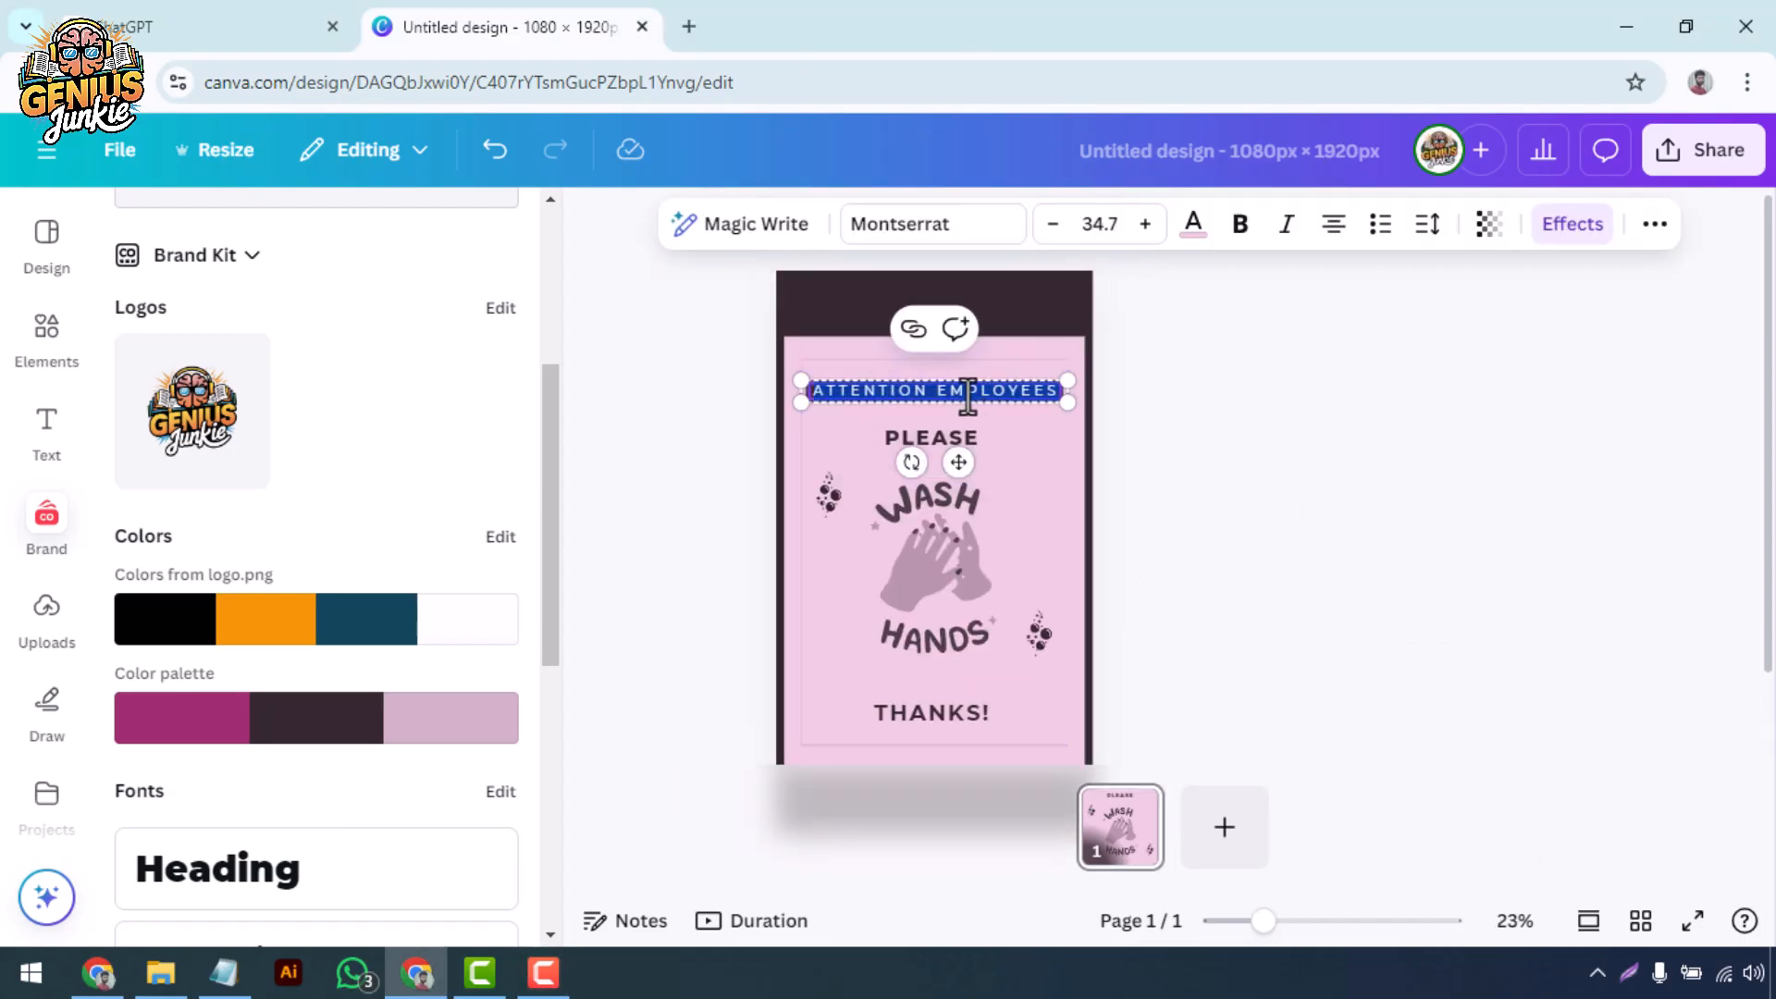
left_click(931, 555)
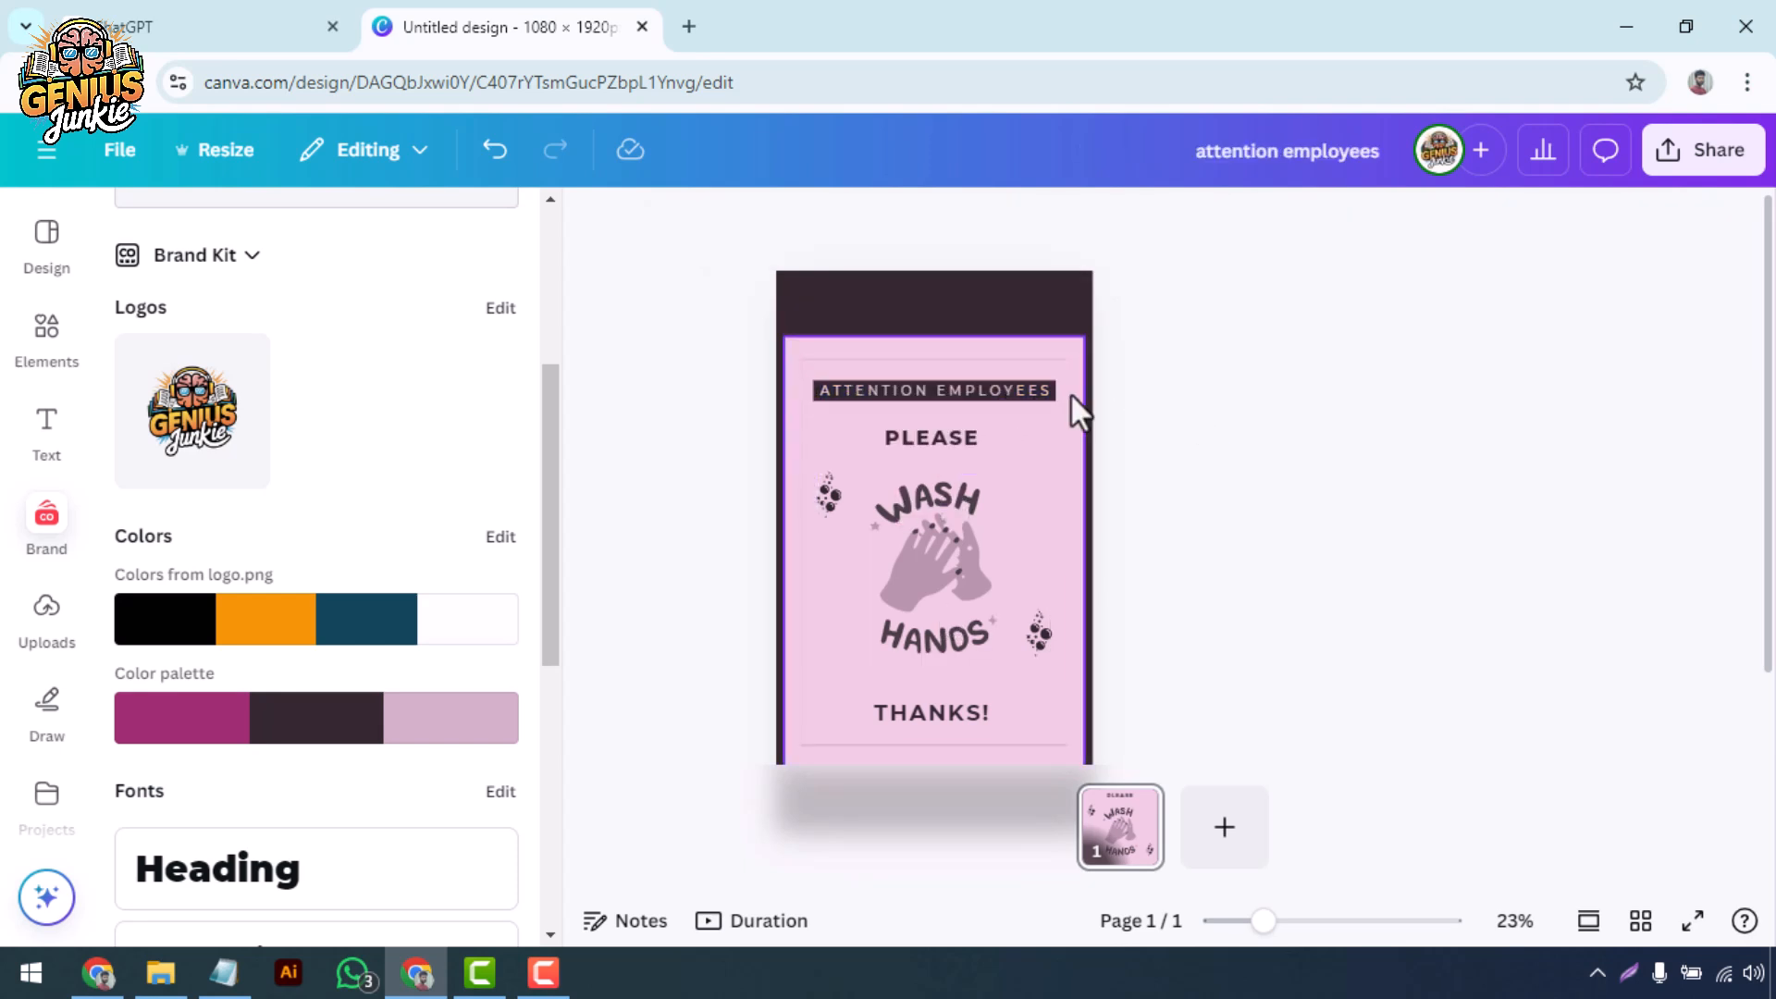
left_click(1274, 380)
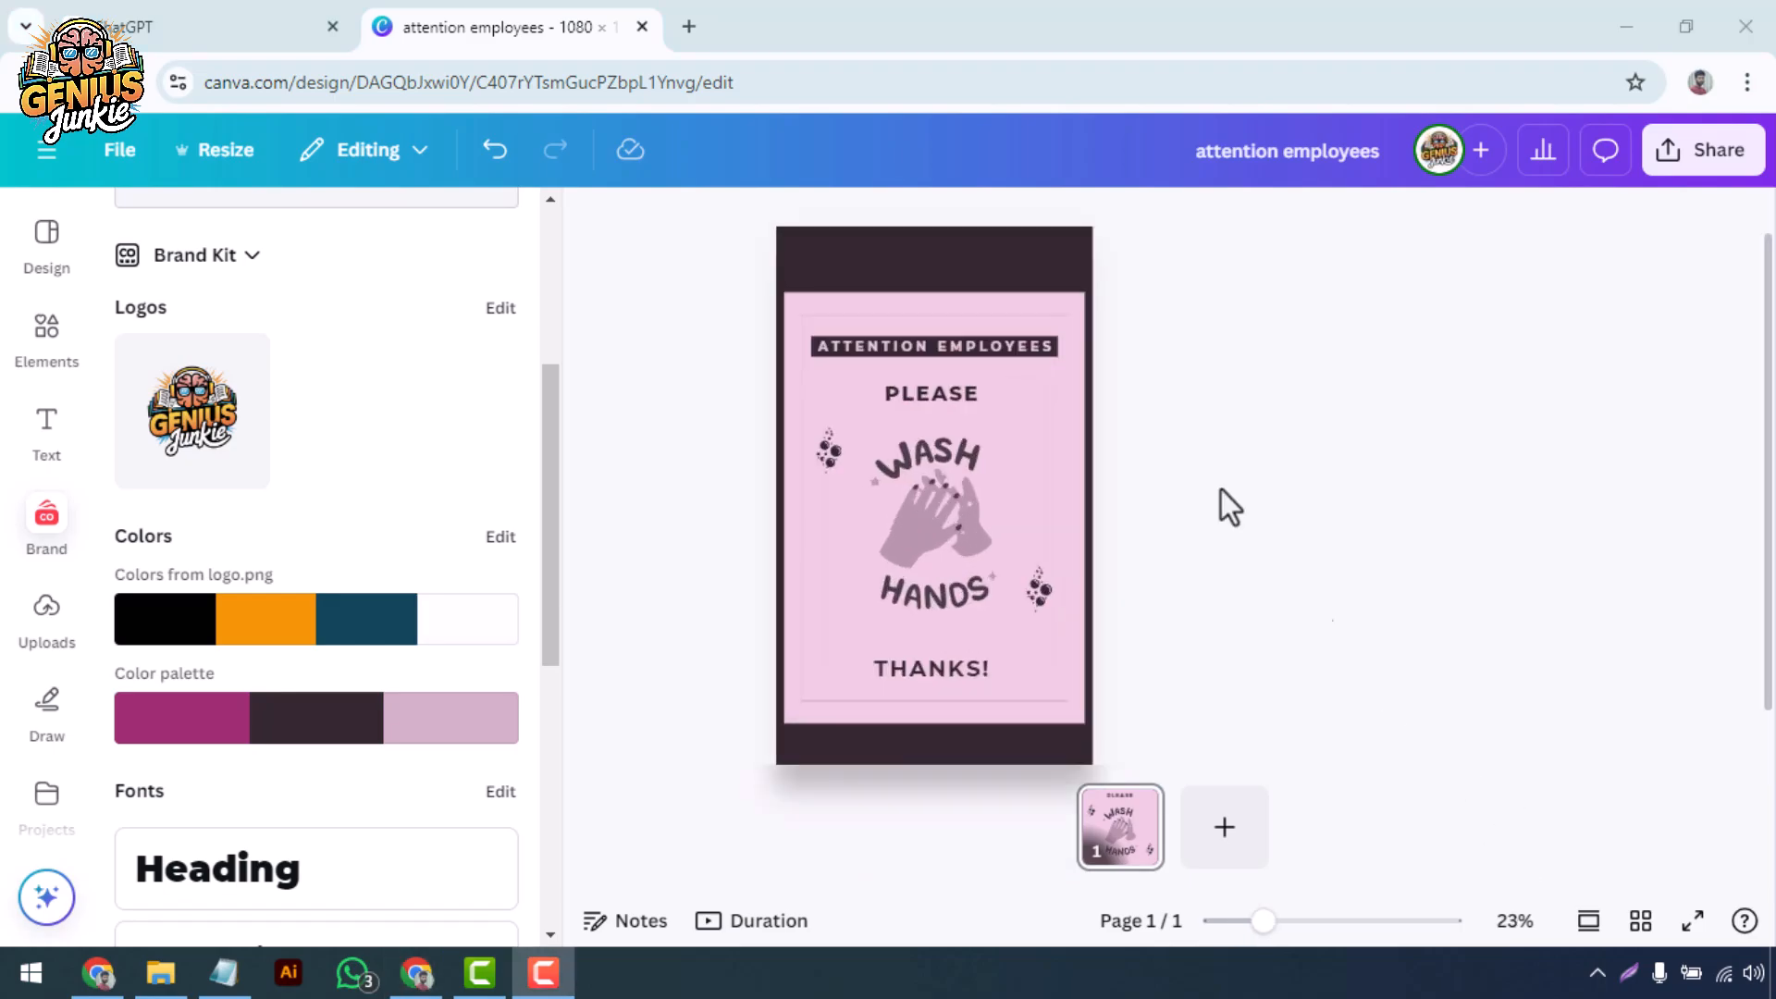
- Swap in the teal hand-sanitizer graphic and recolour the sign in teal and white
left_click(47, 335)
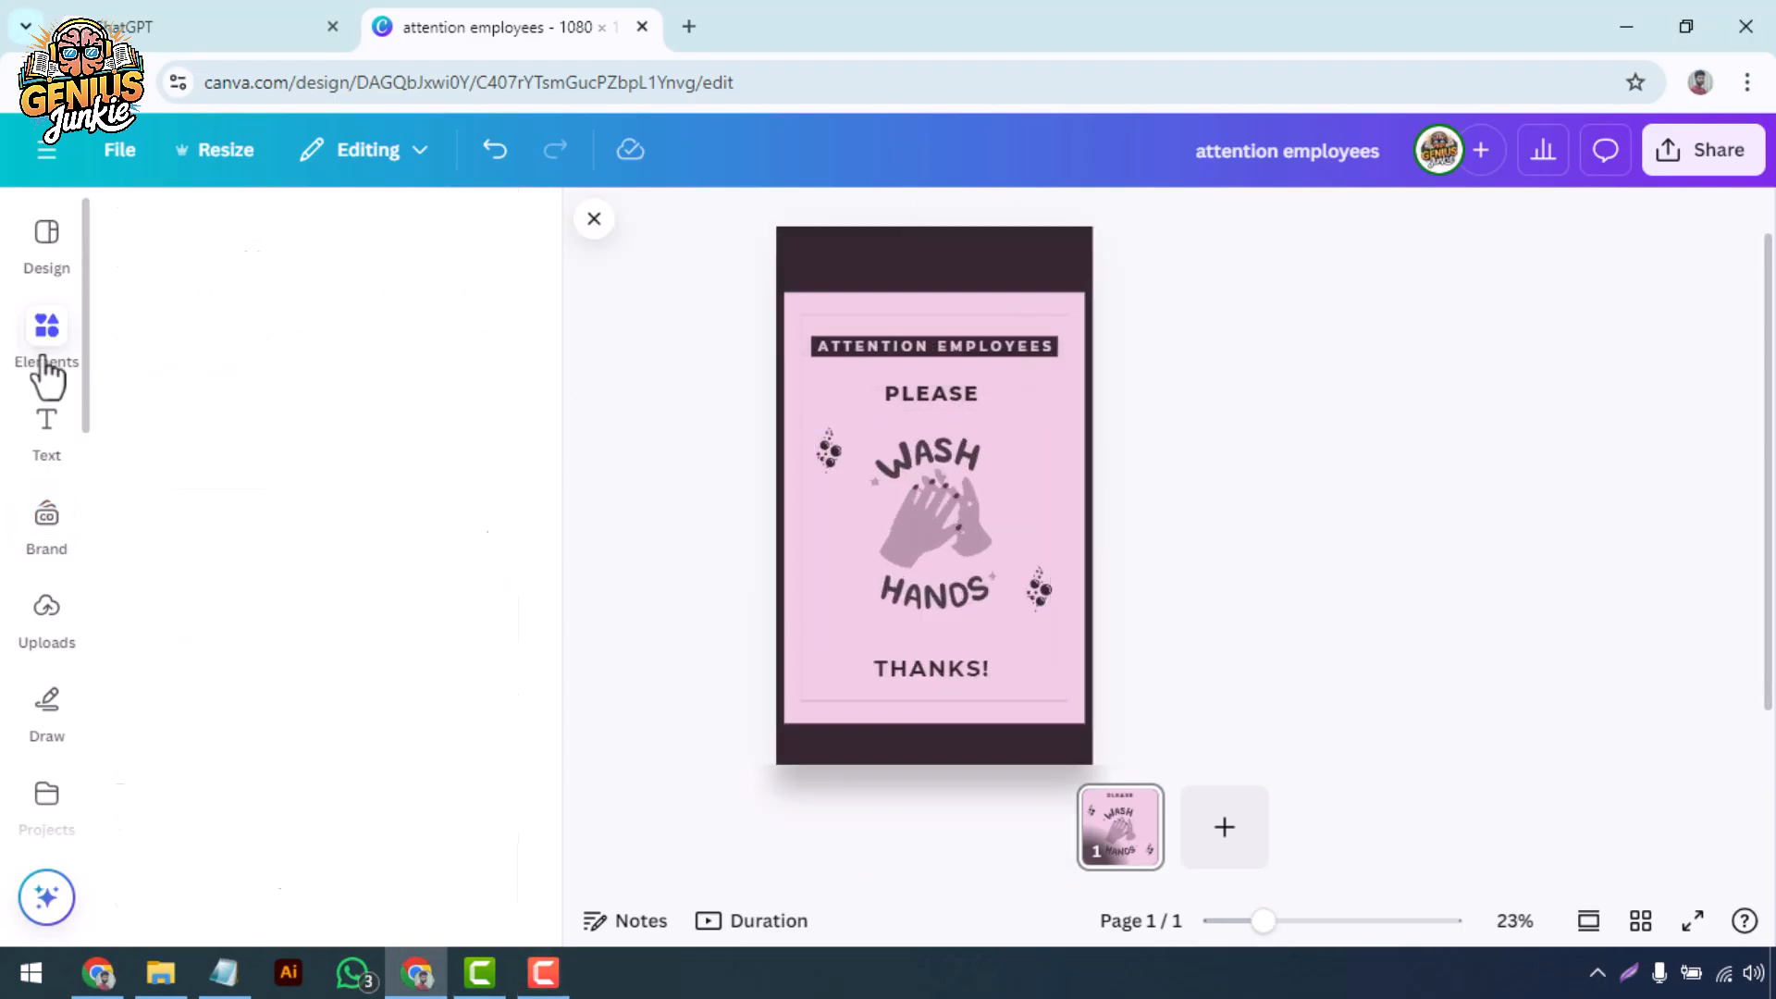
left_click(46, 326)
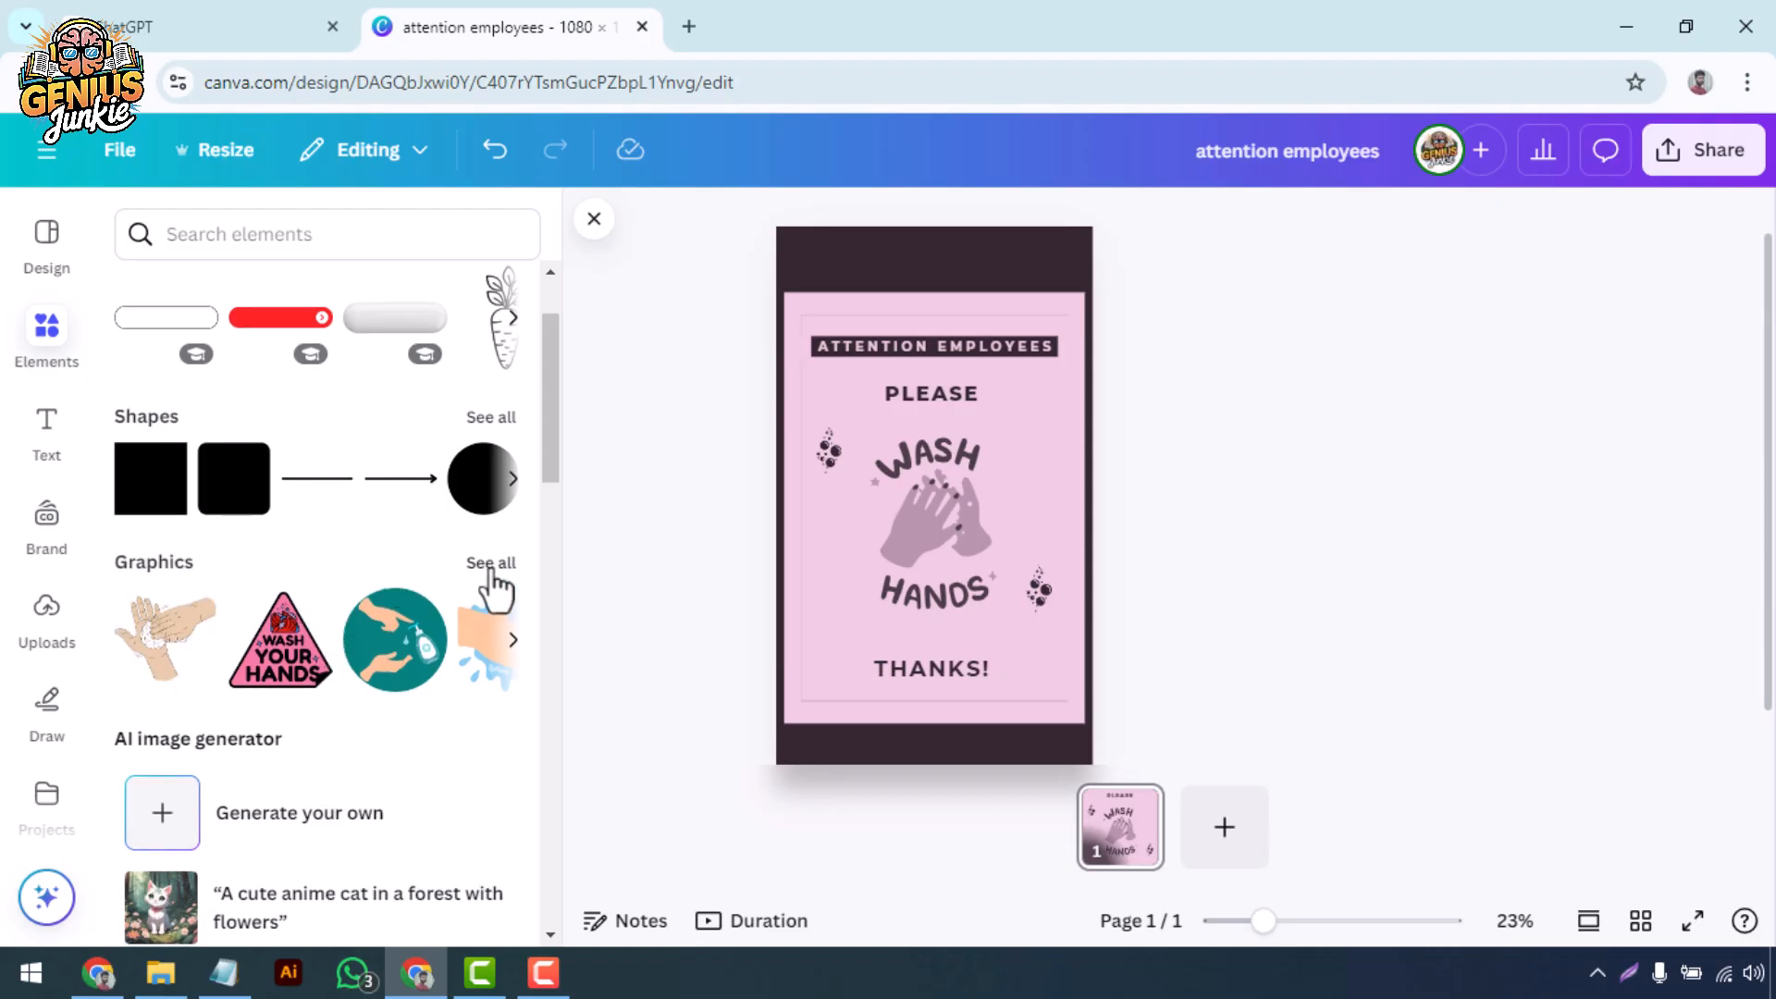
left_click(490, 563)
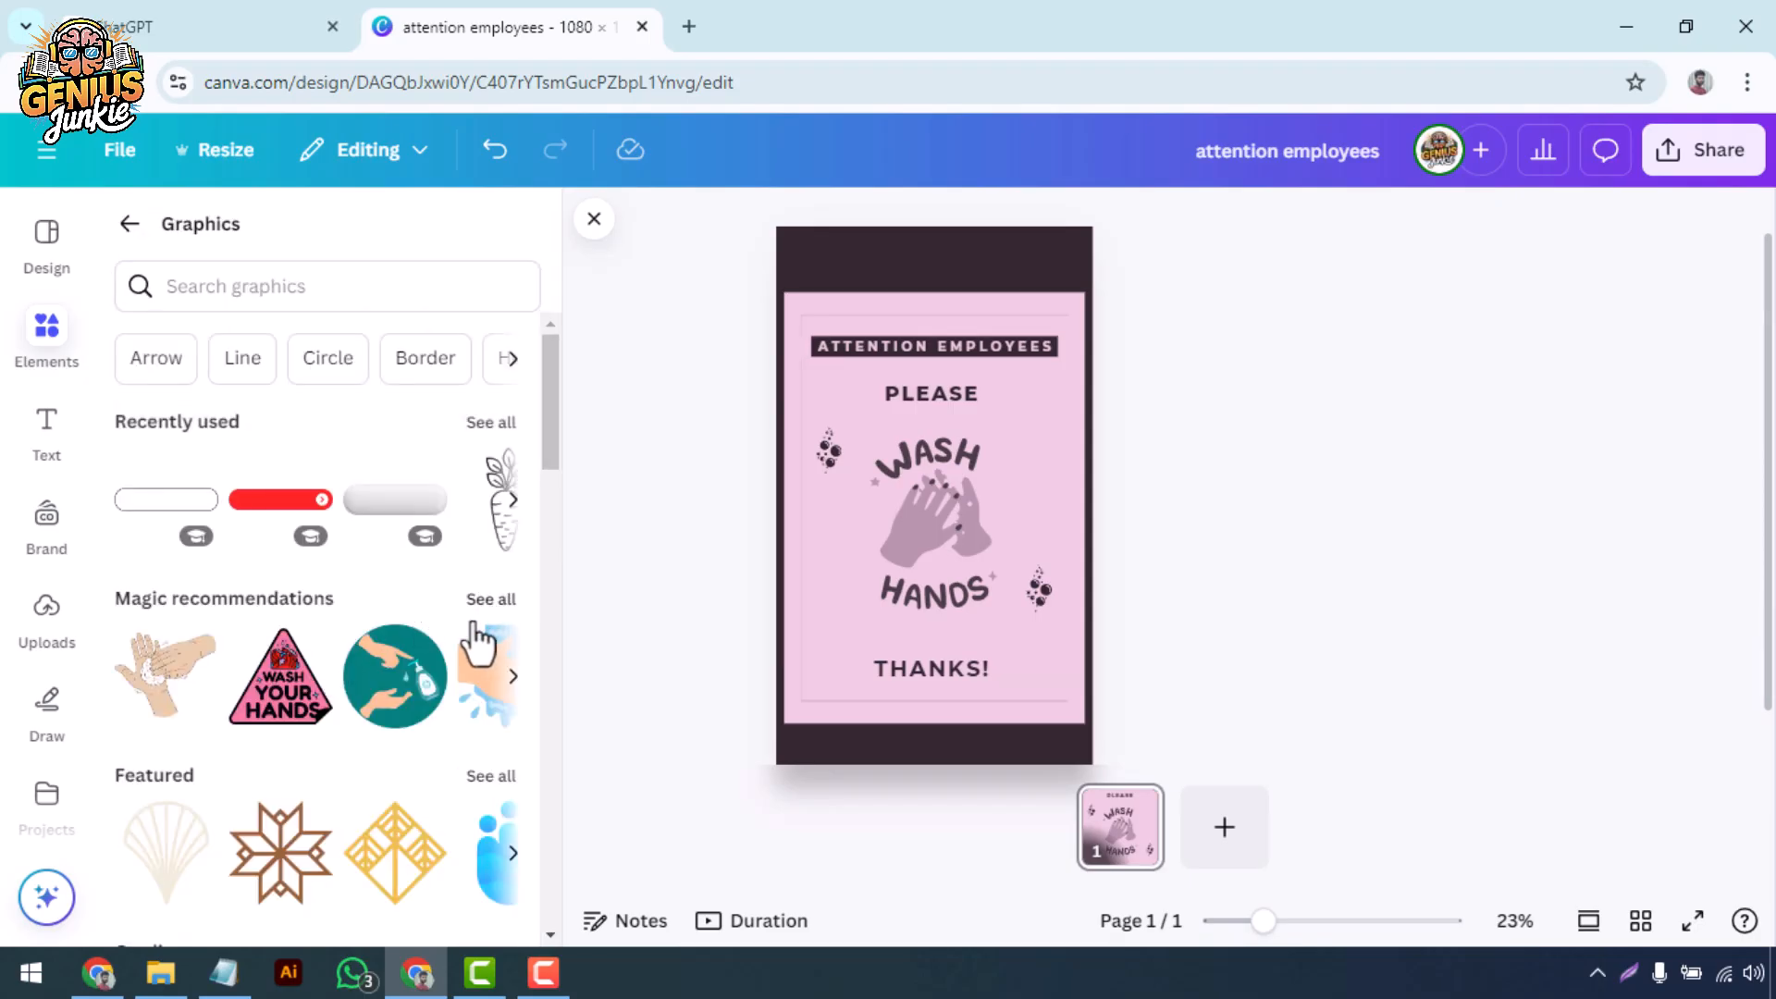
left_click(491, 600)
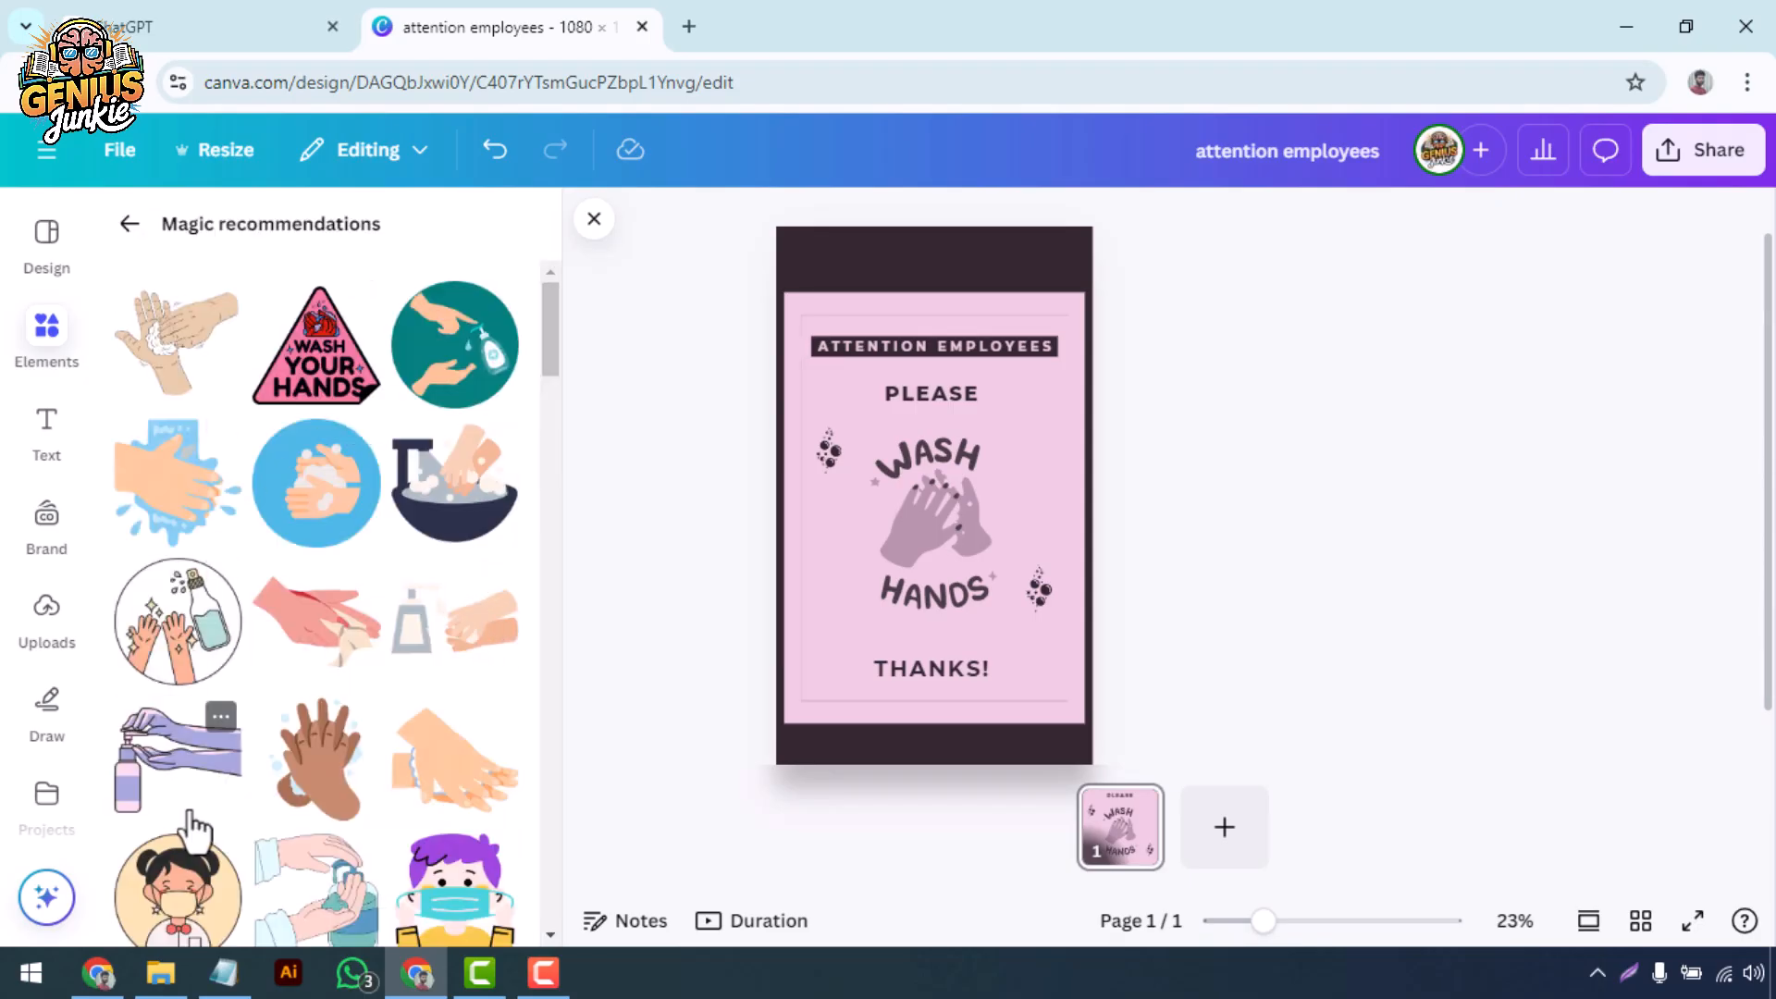
left_click(455, 346)
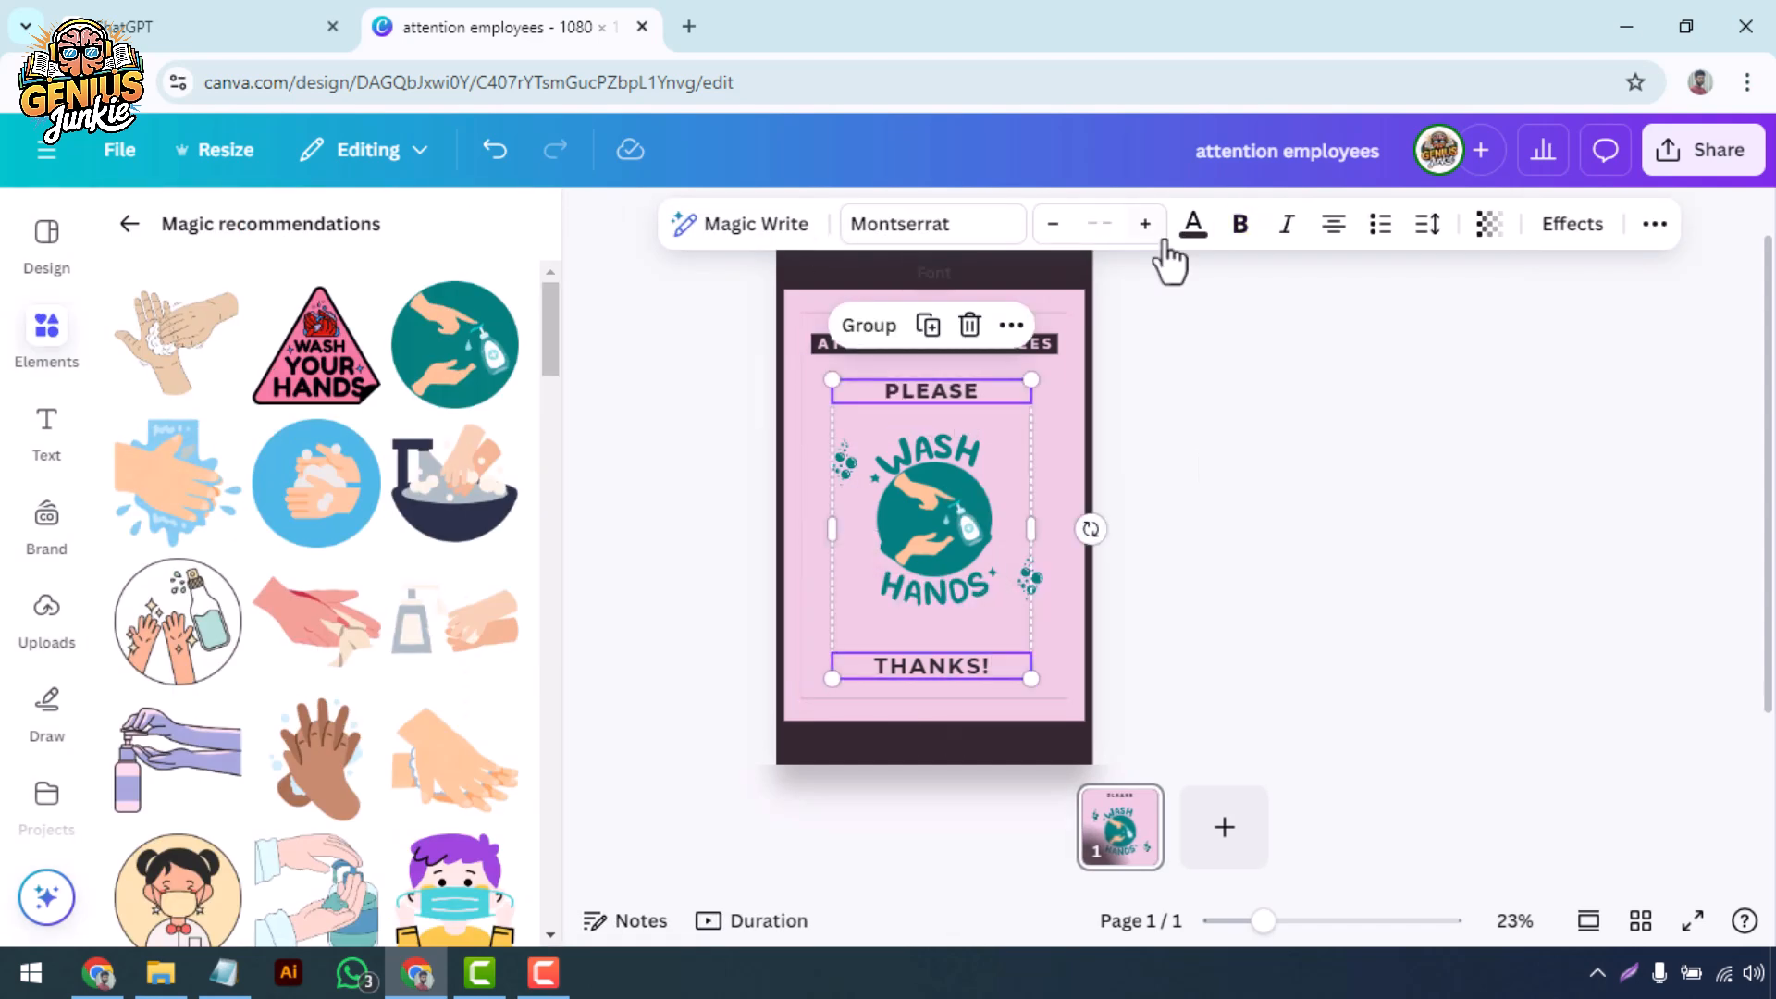
left_click(1571, 224)
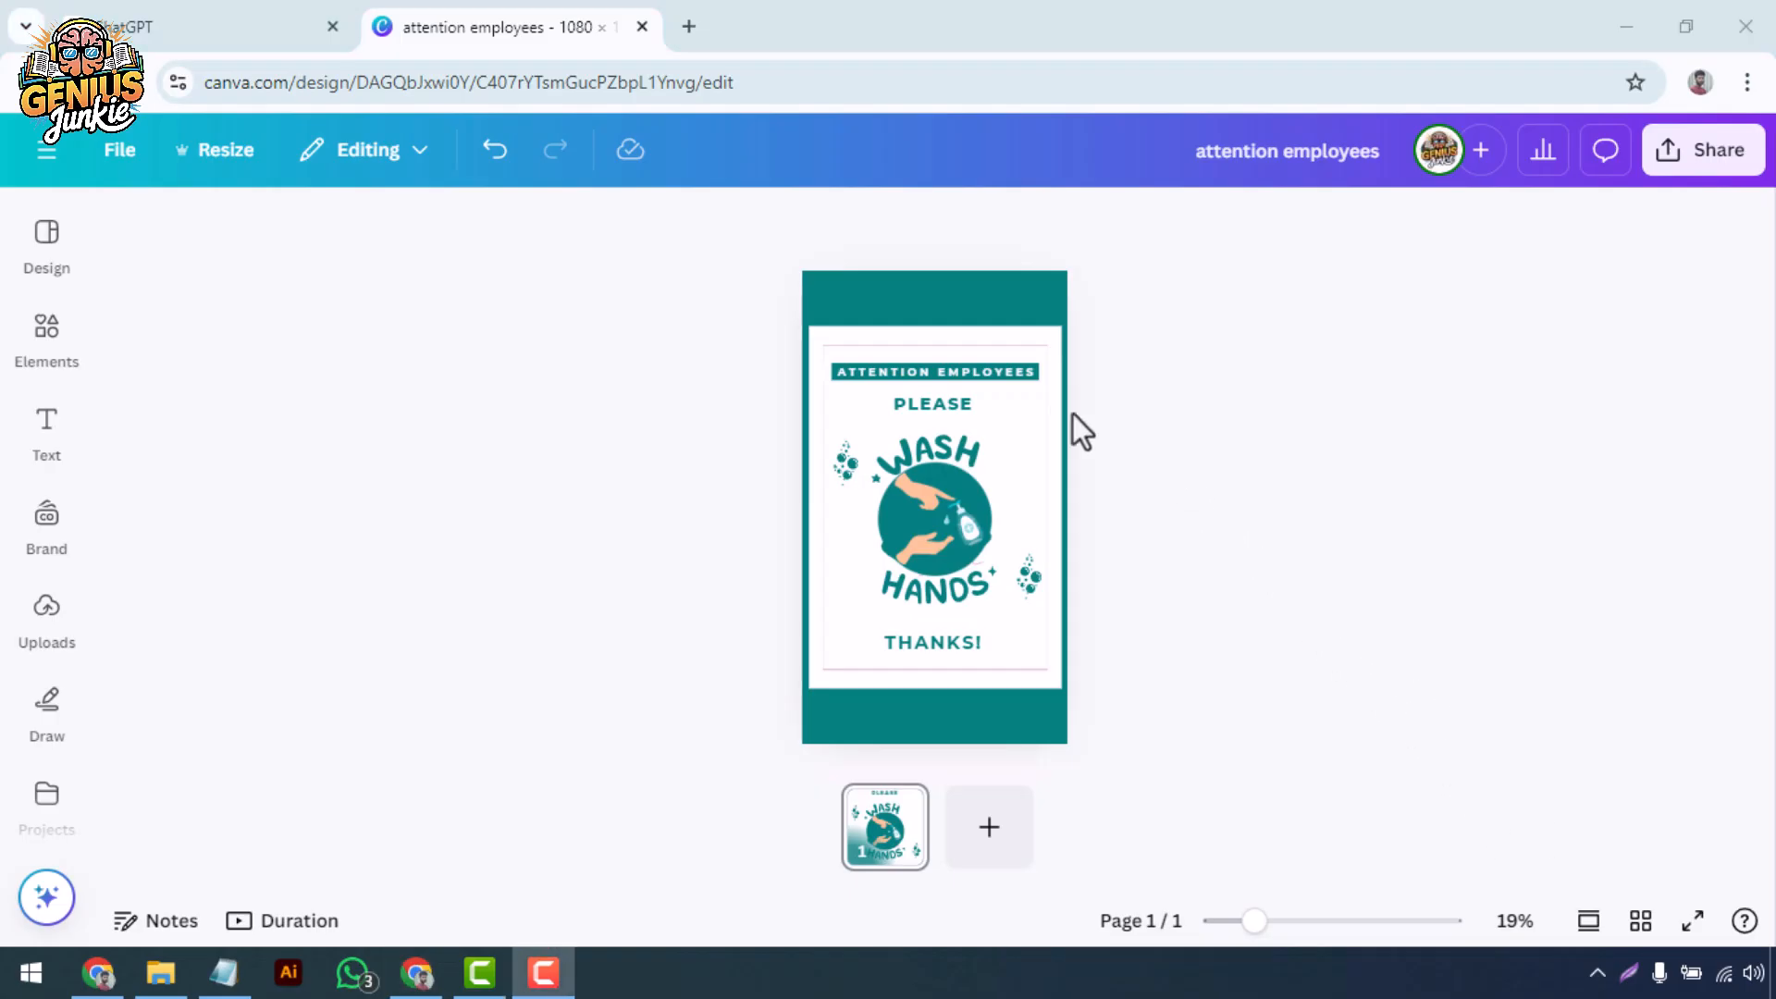
left_click(935, 372)
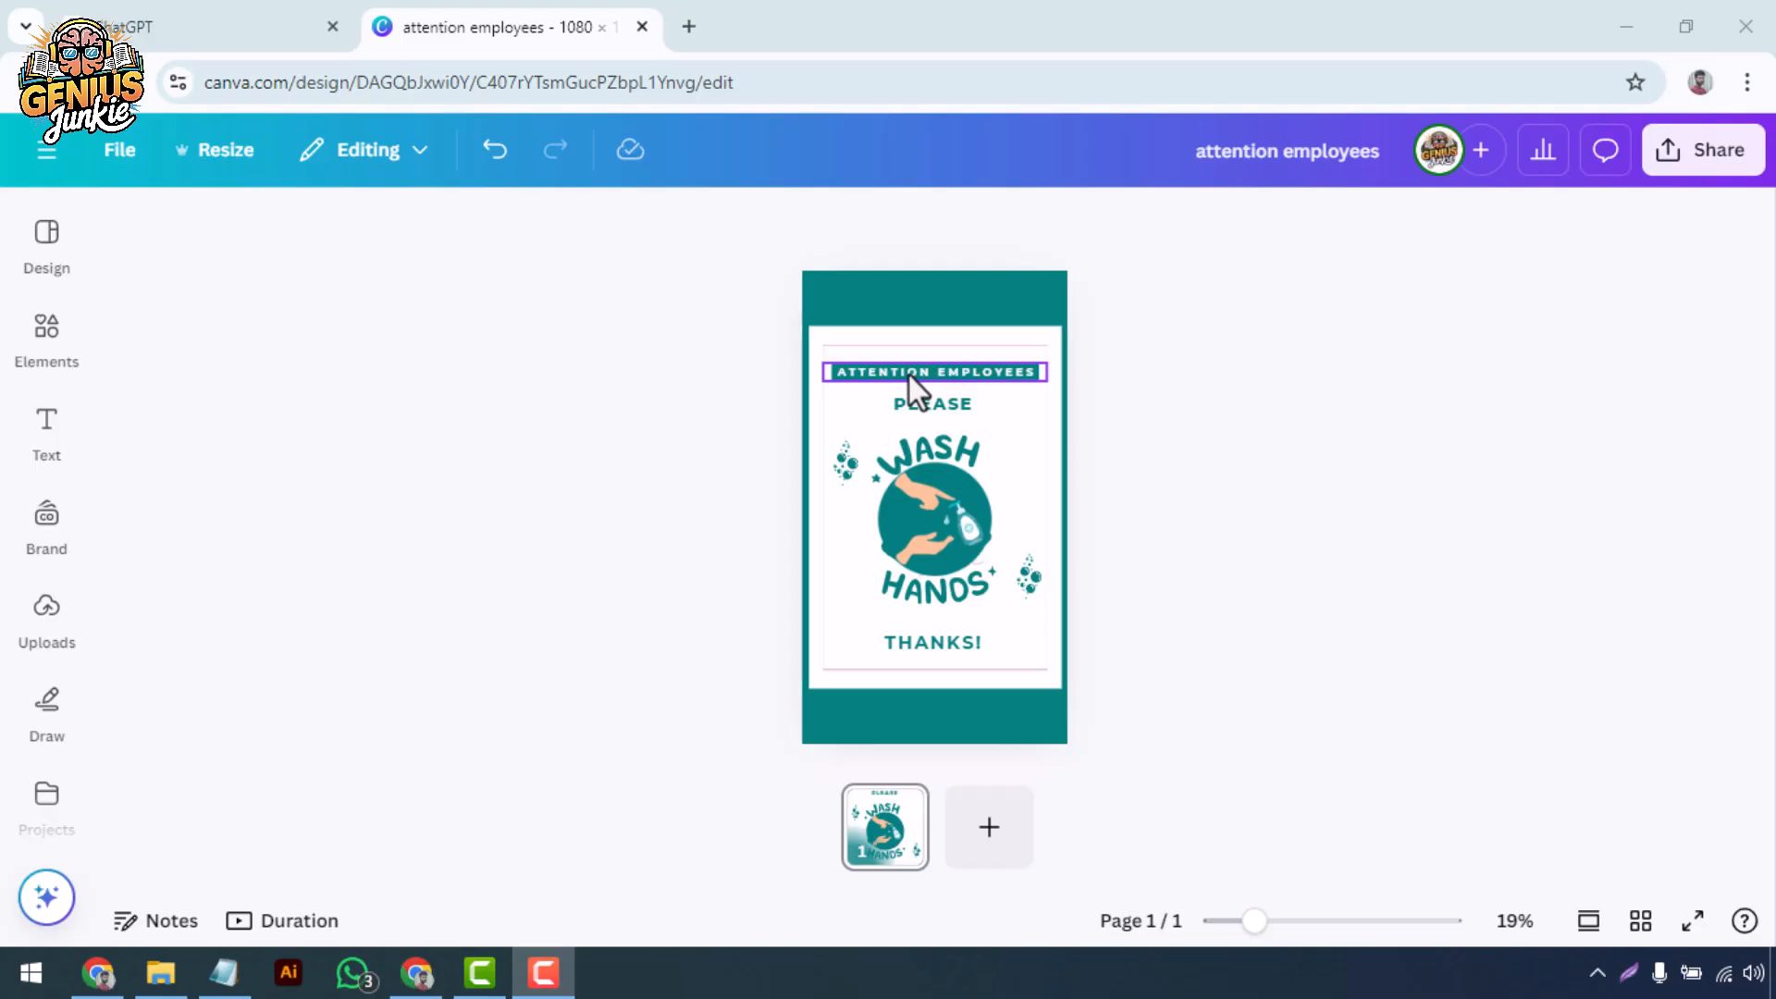
mouse_move(936, 399)
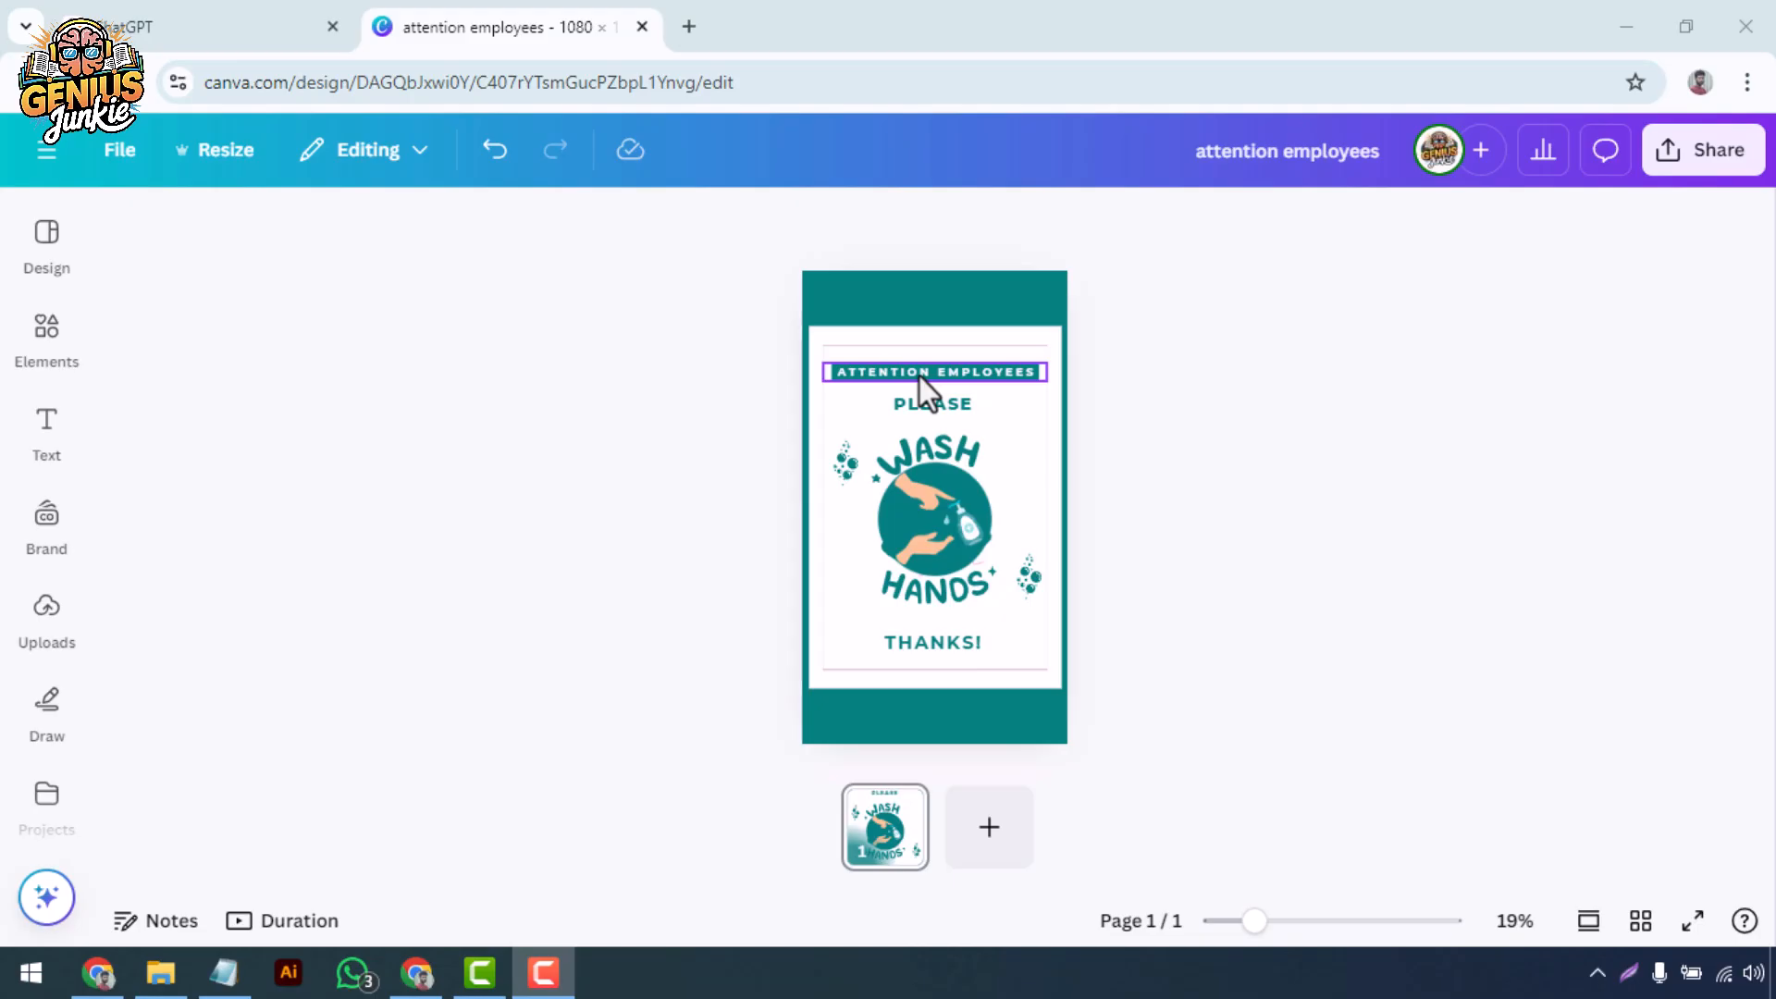
- Give the text group the Ascend writing animation, then select the sanitizer graphic
left_click(933, 372)
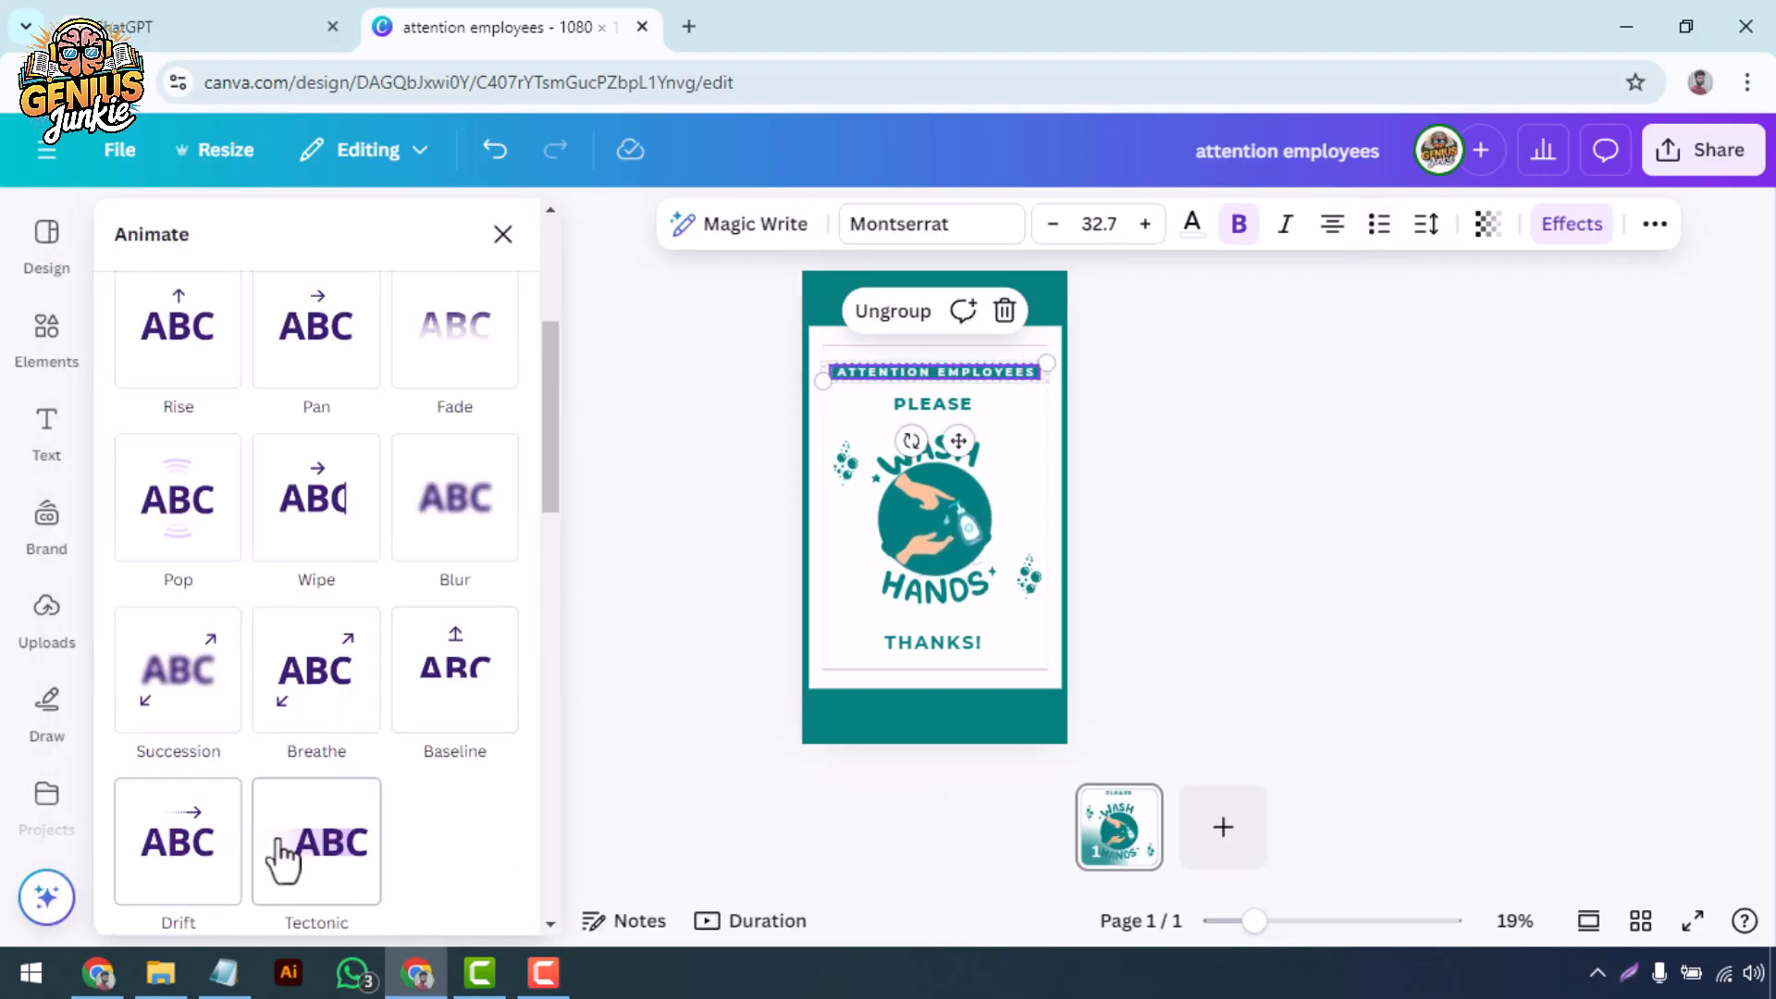
scroll("down", 3)
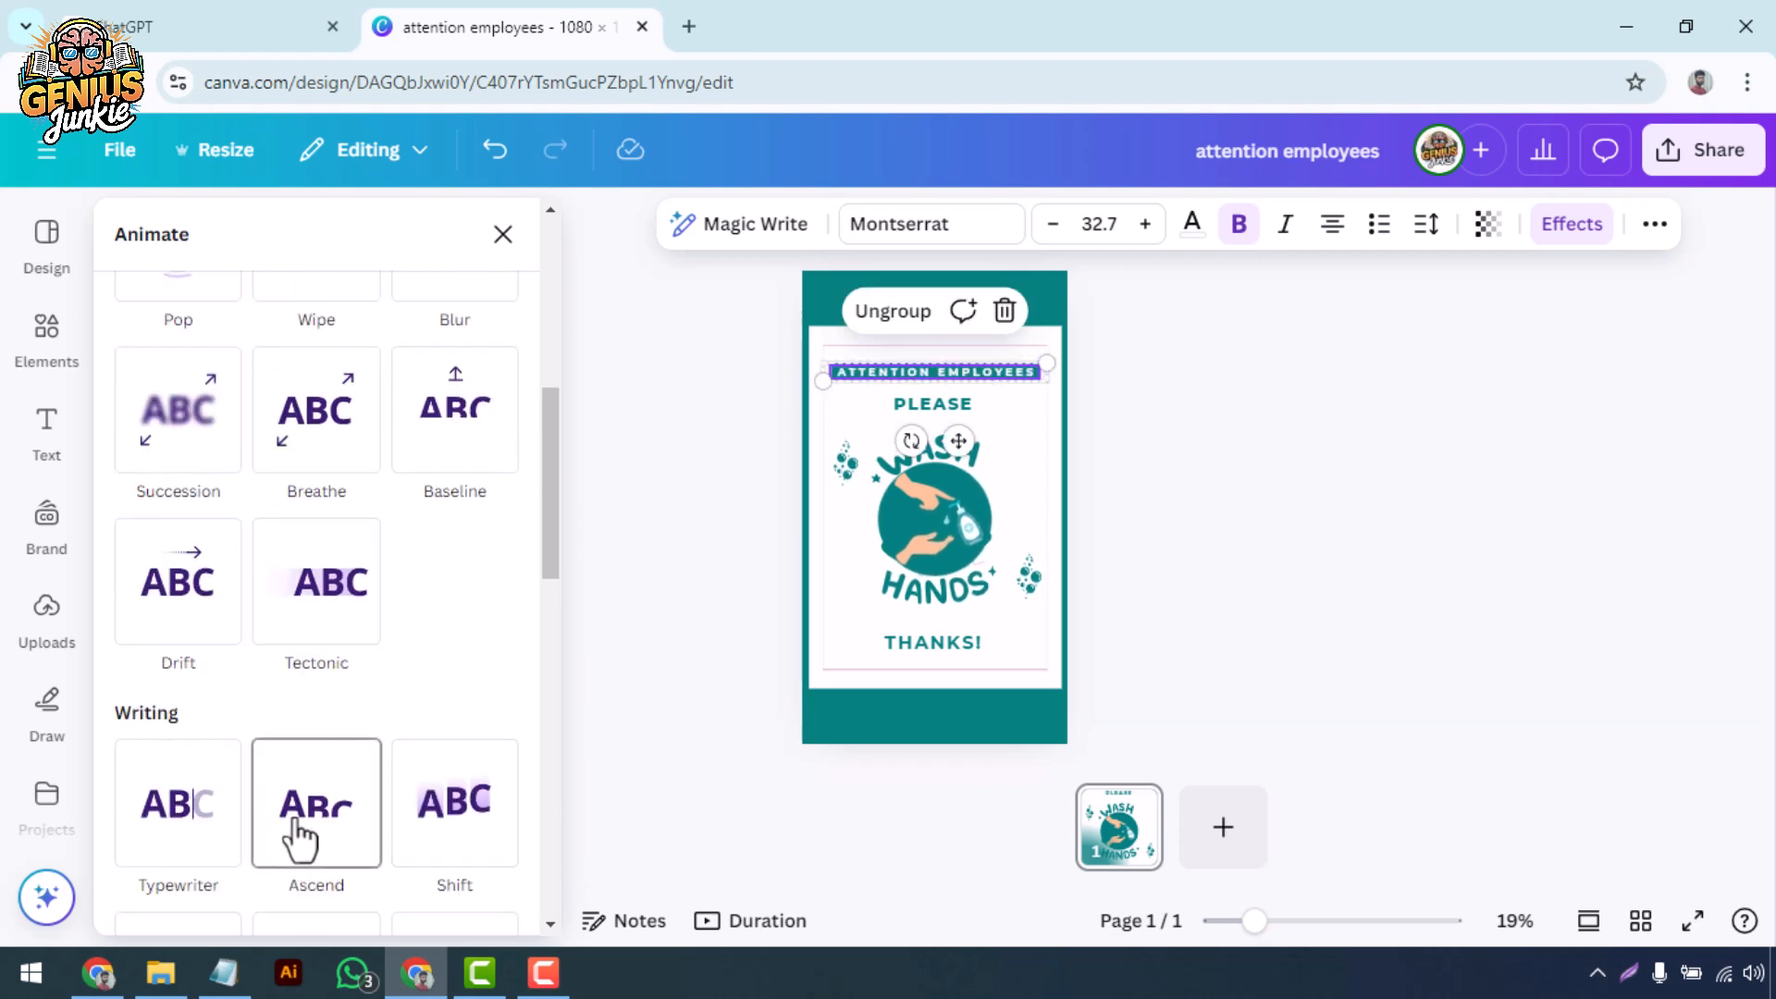
left_click(315, 501)
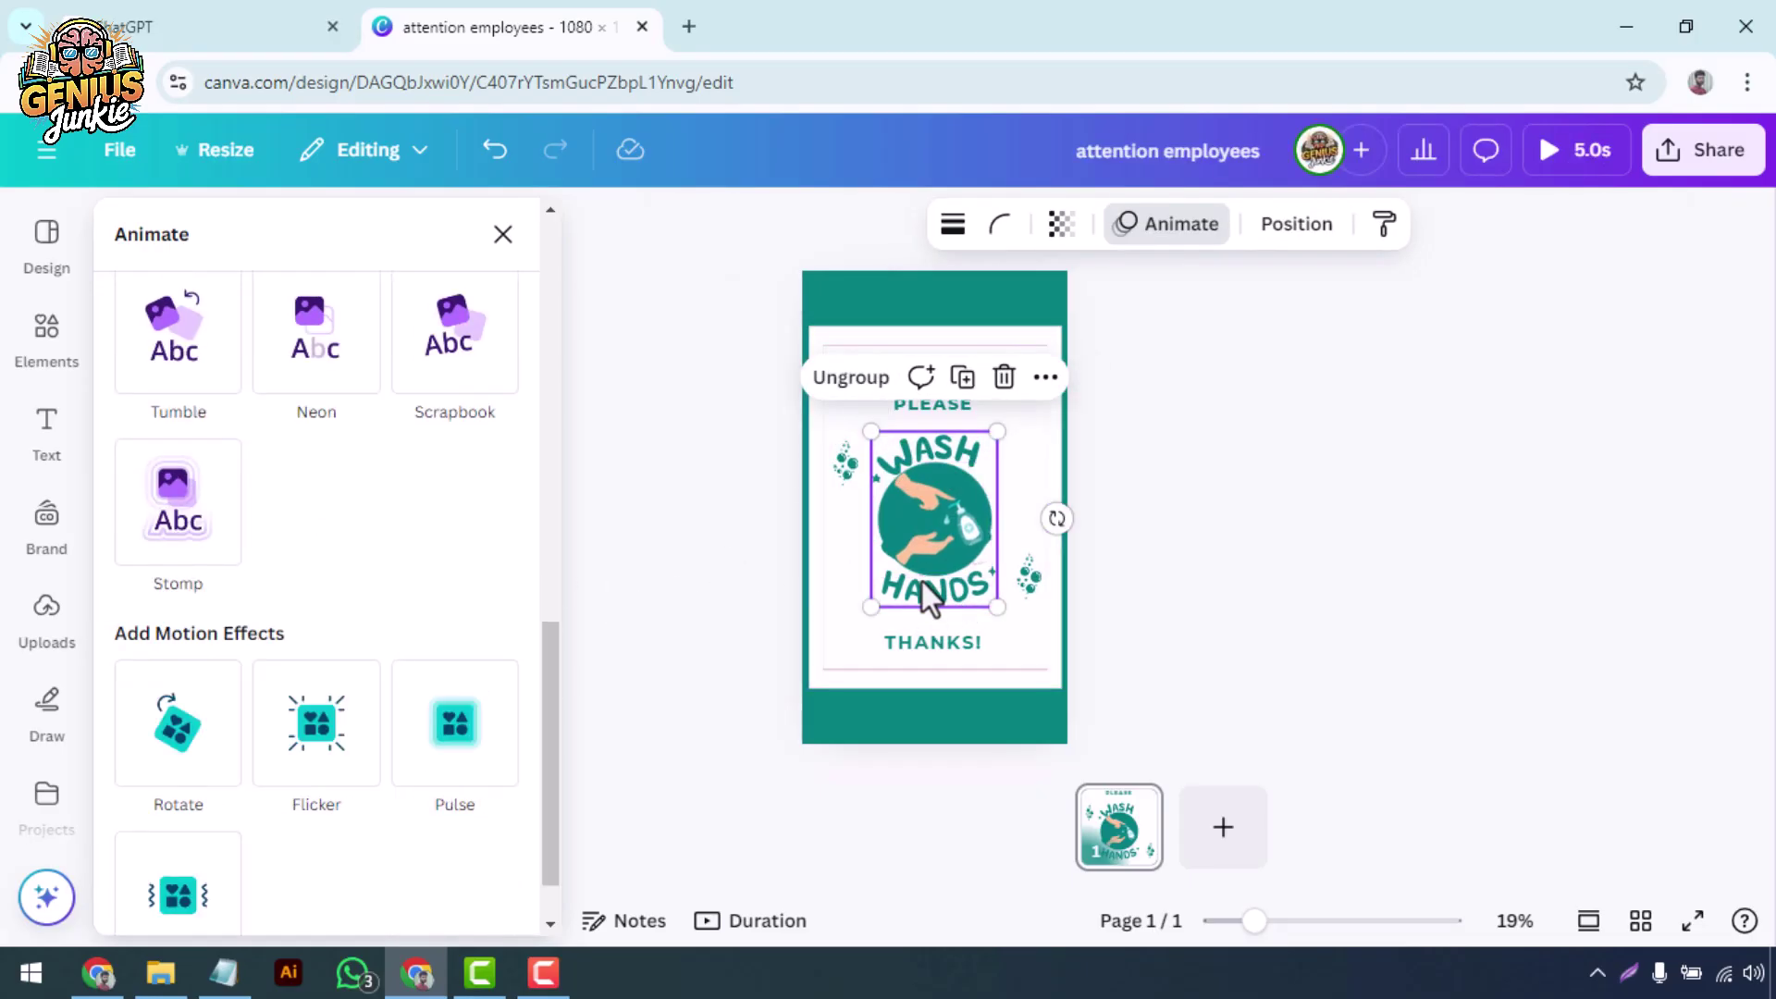
left_click(316, 332)
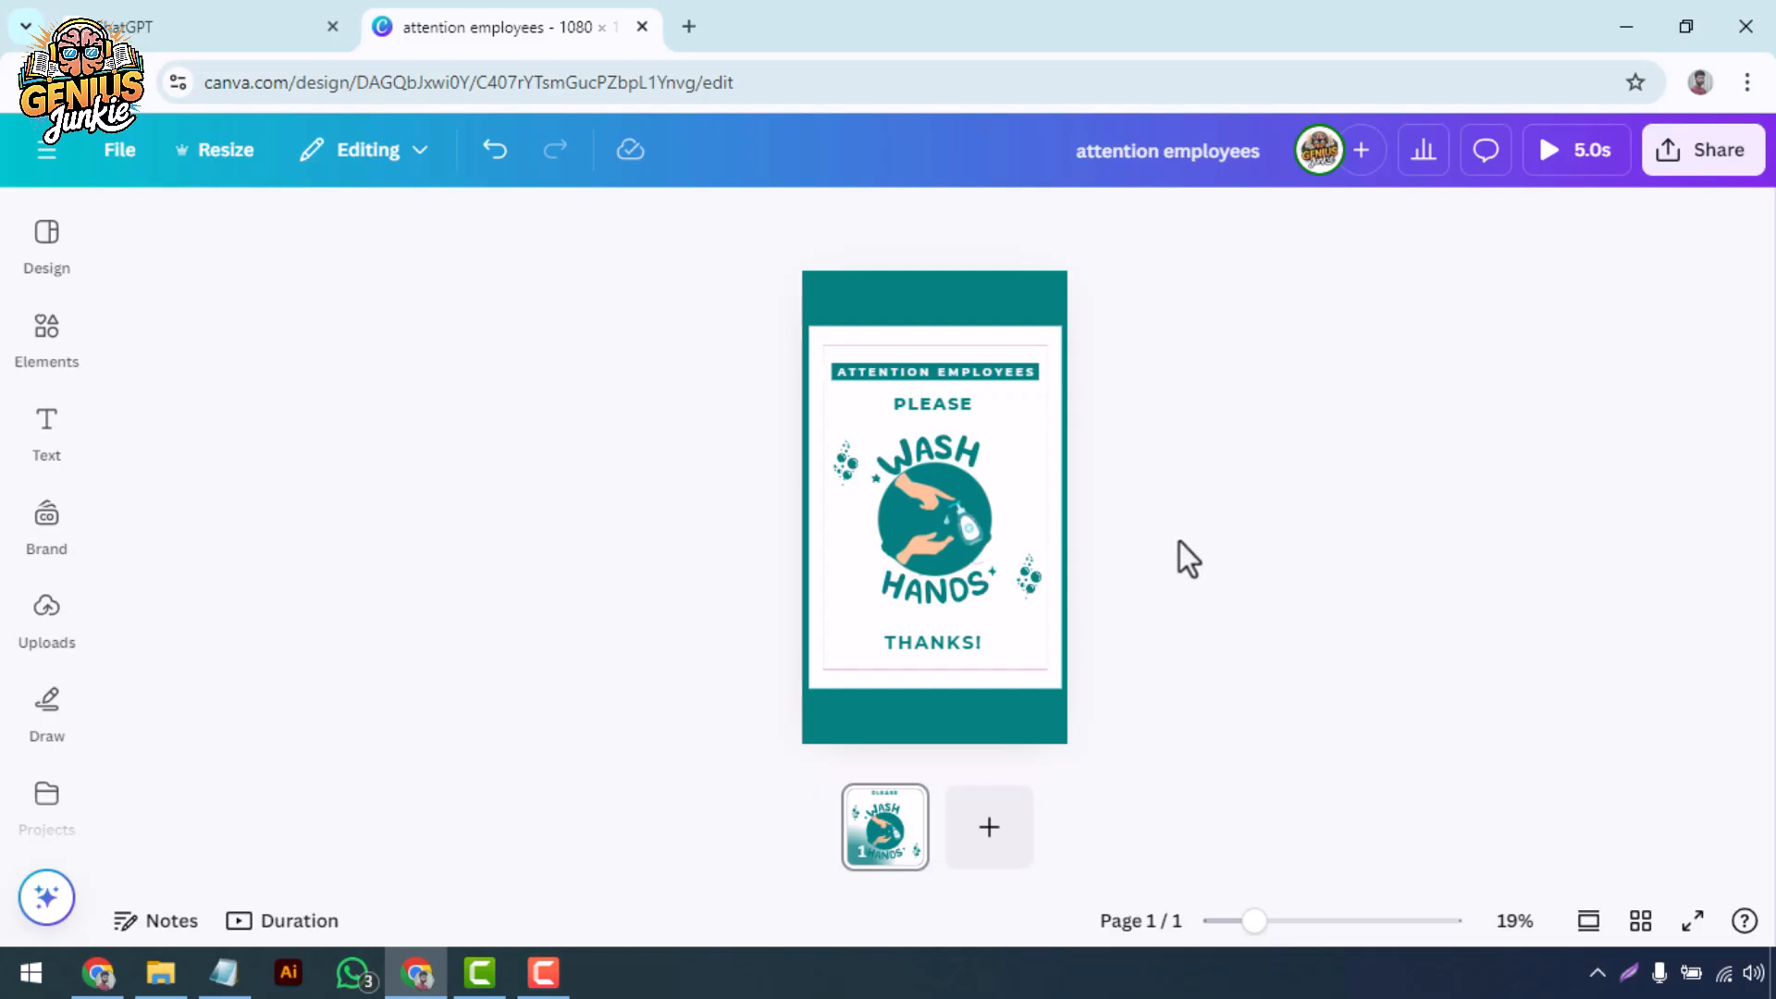
- Download the sign as a 1080p MP4 video and open the file to preview it
left_click(1704, 149)
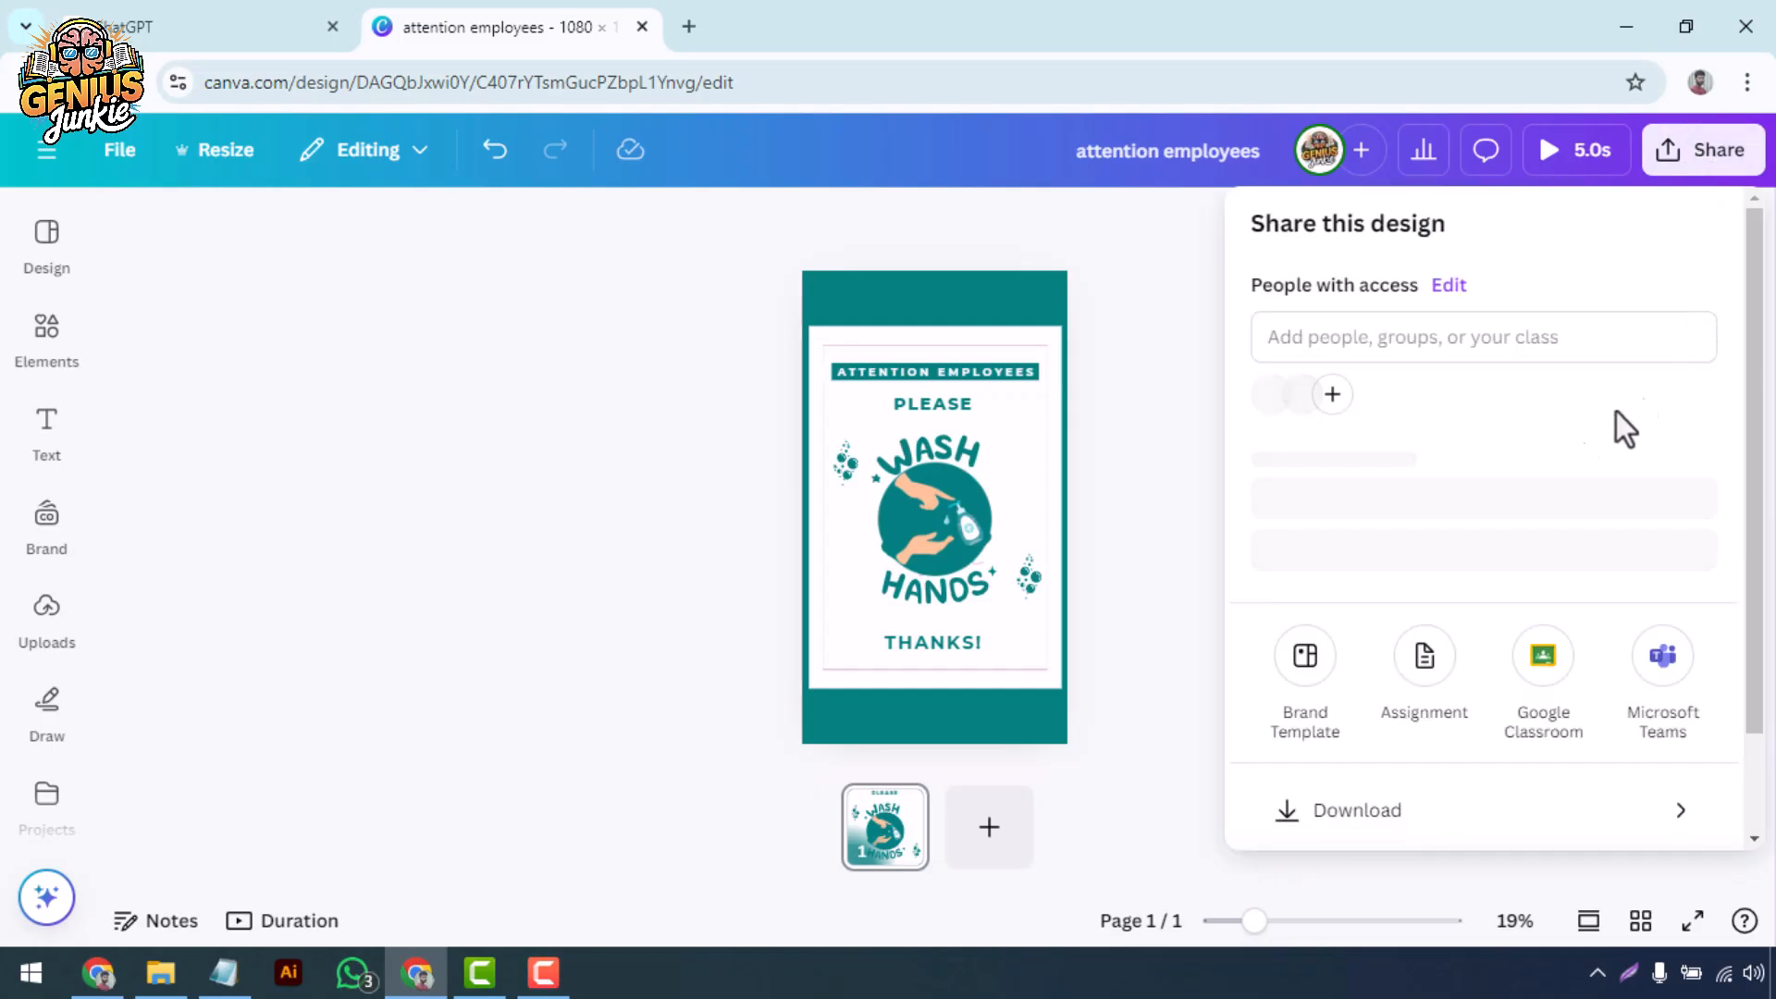
left_click(1357, 810)
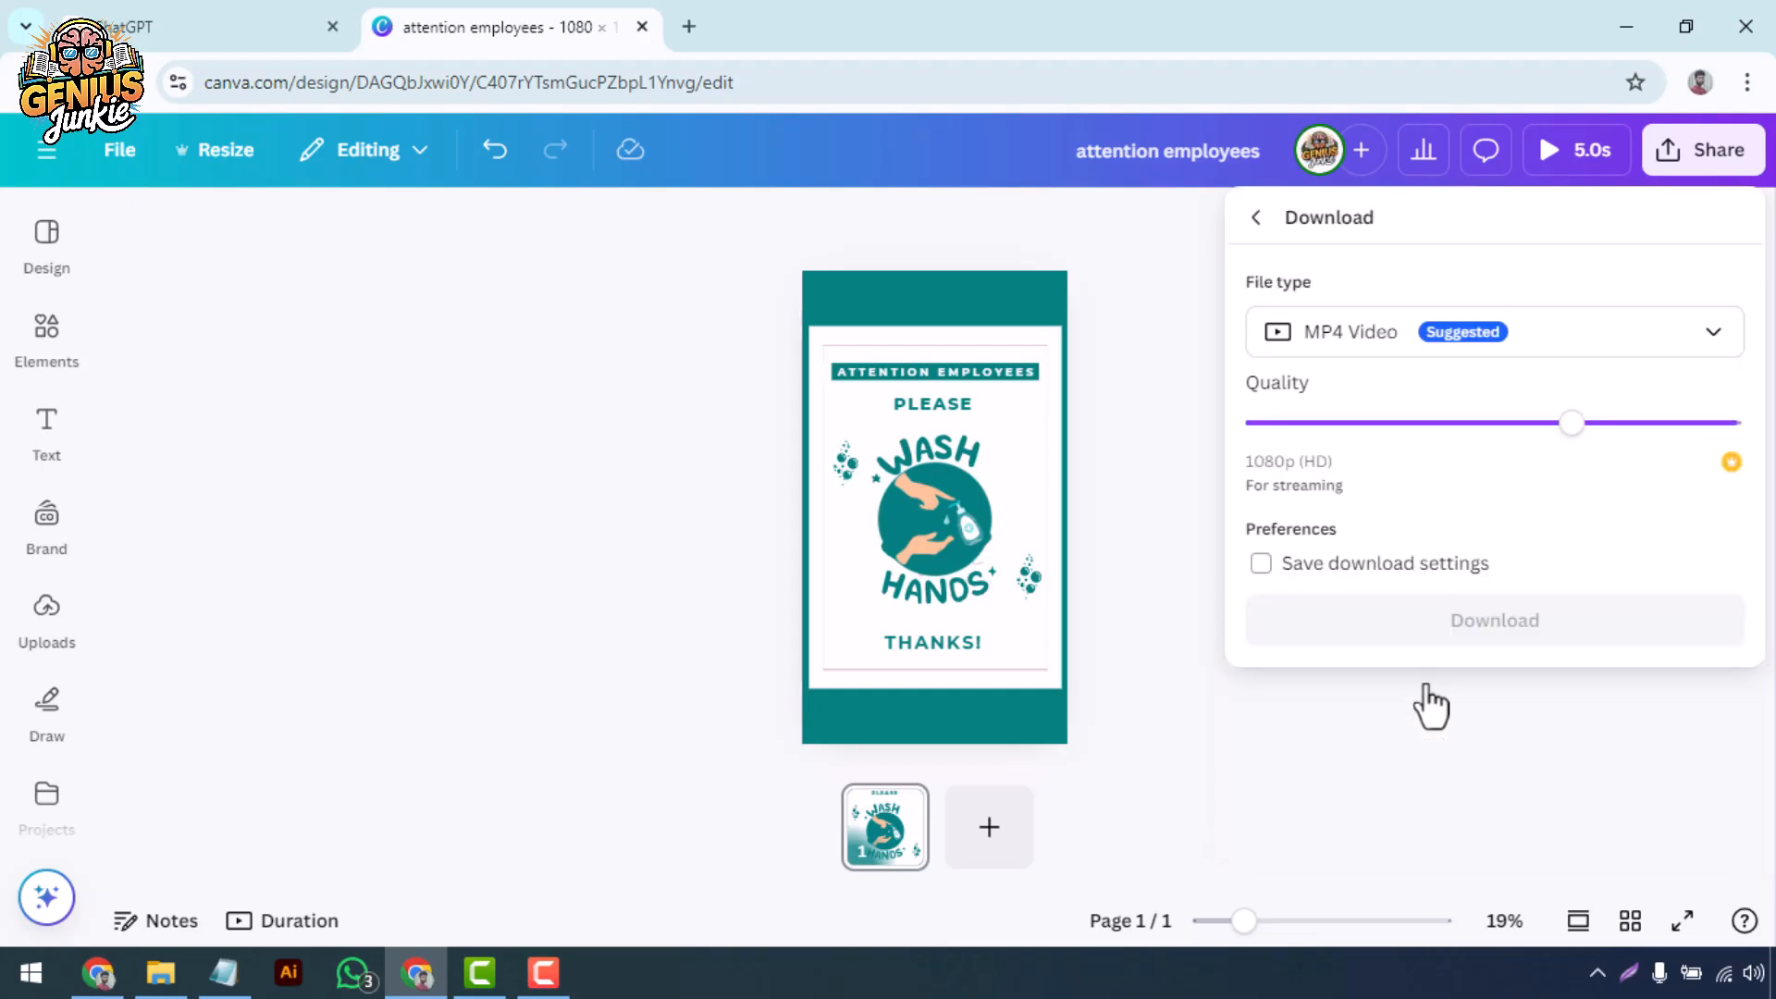
left_click(1496, 331)
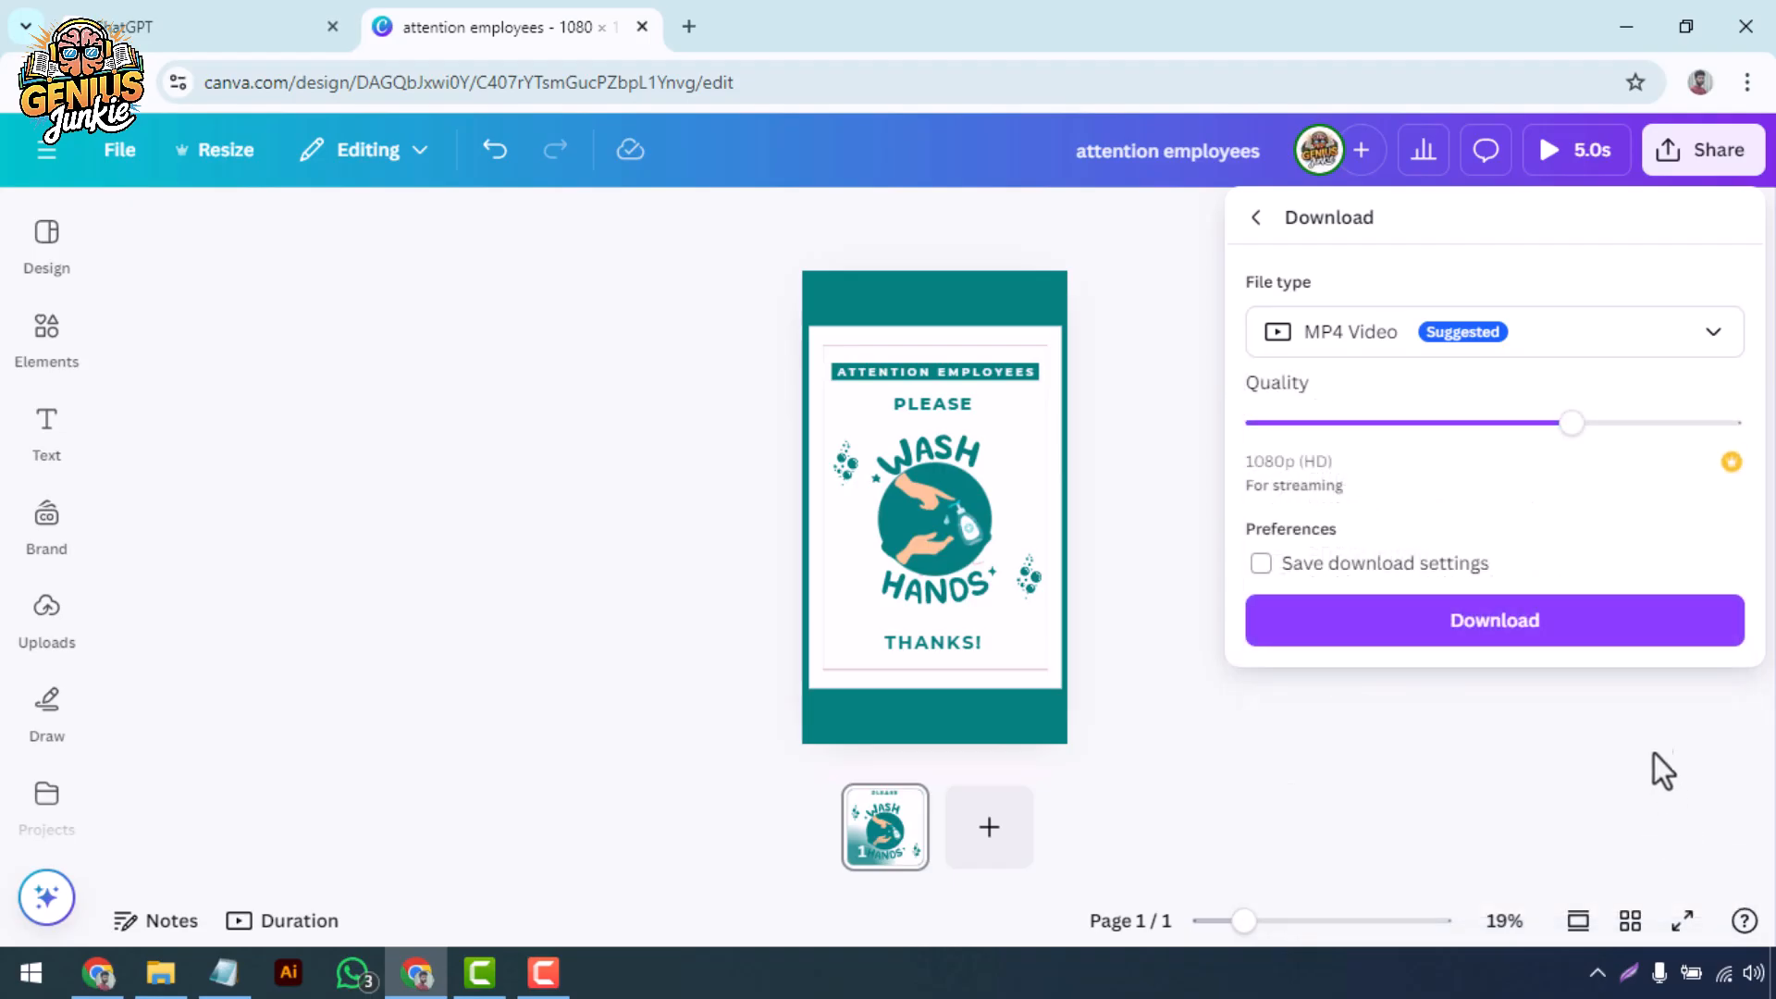
left_click(1495, 620)
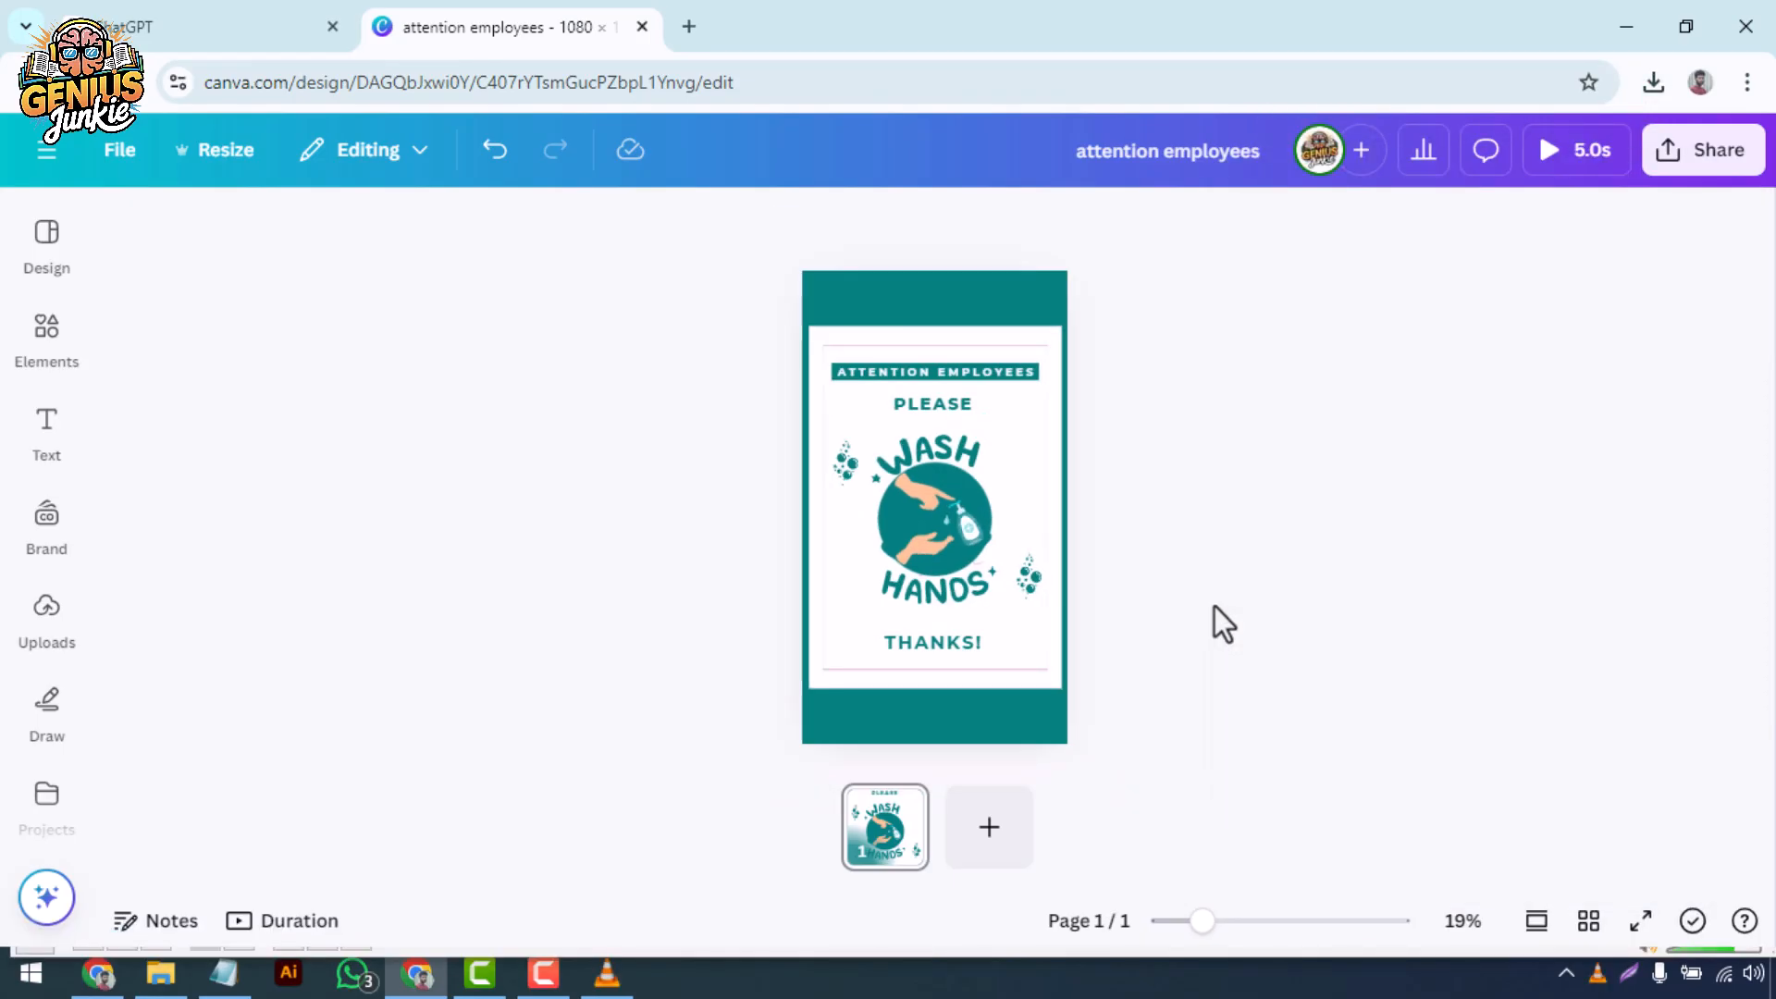
left_click(1548, 149)
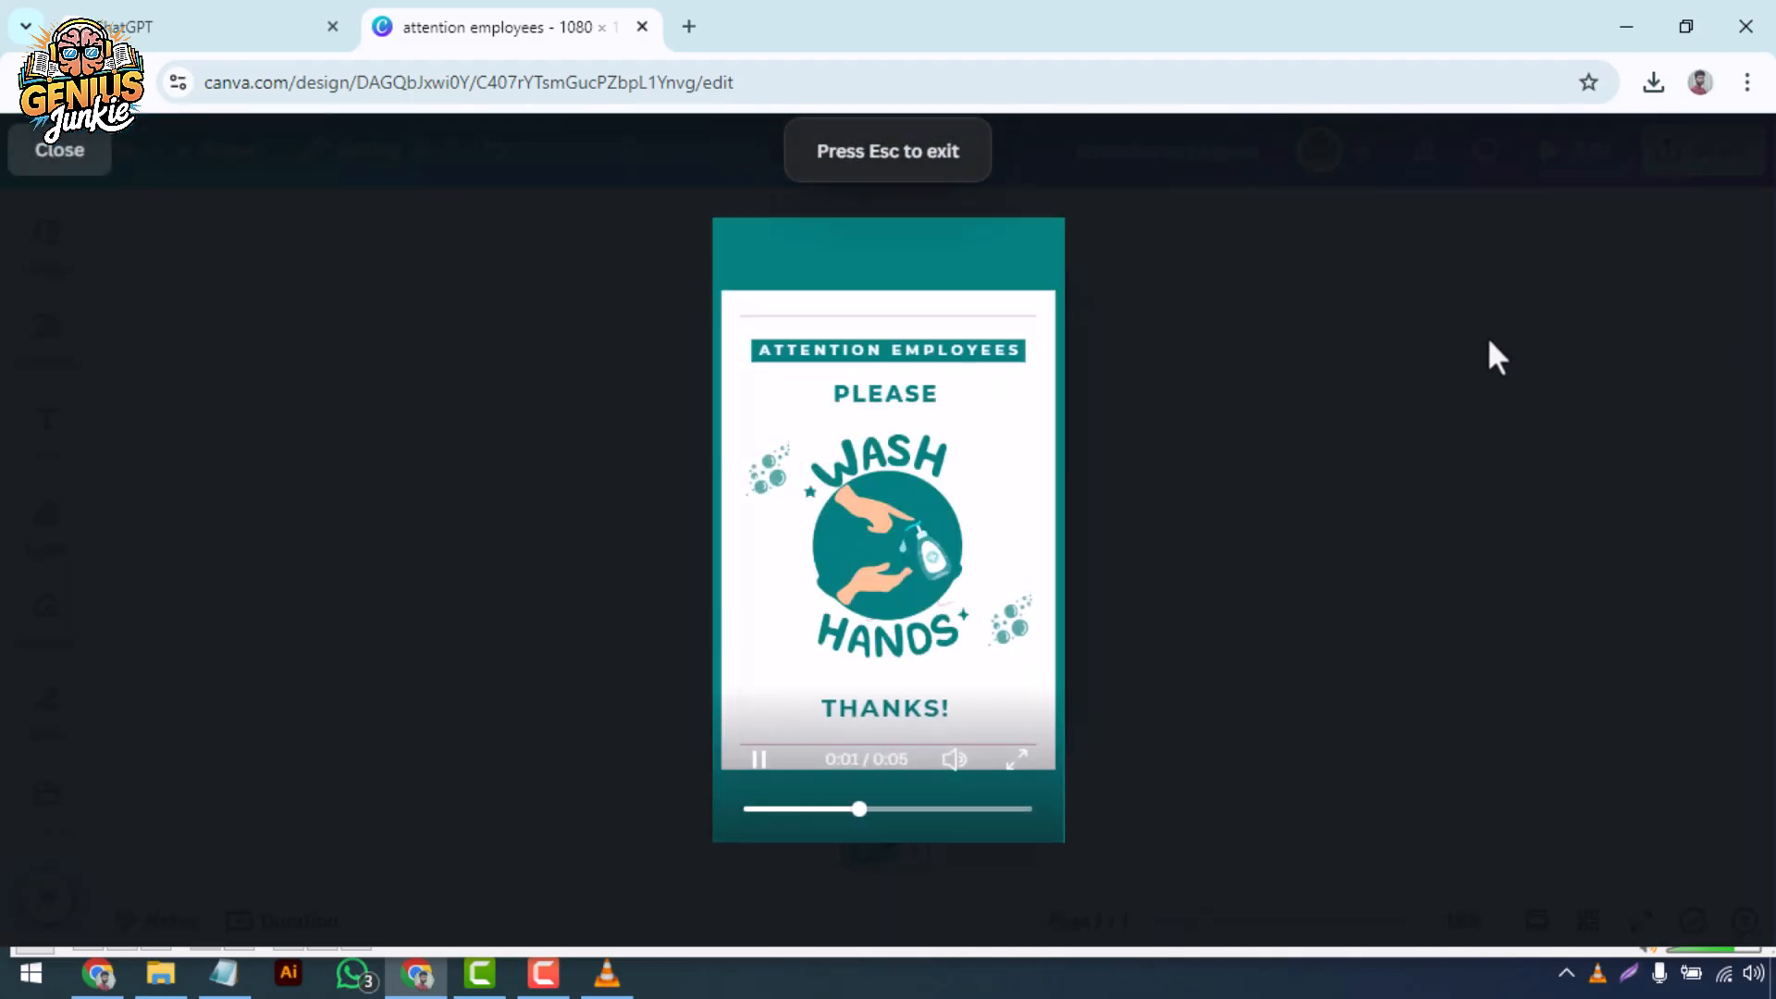